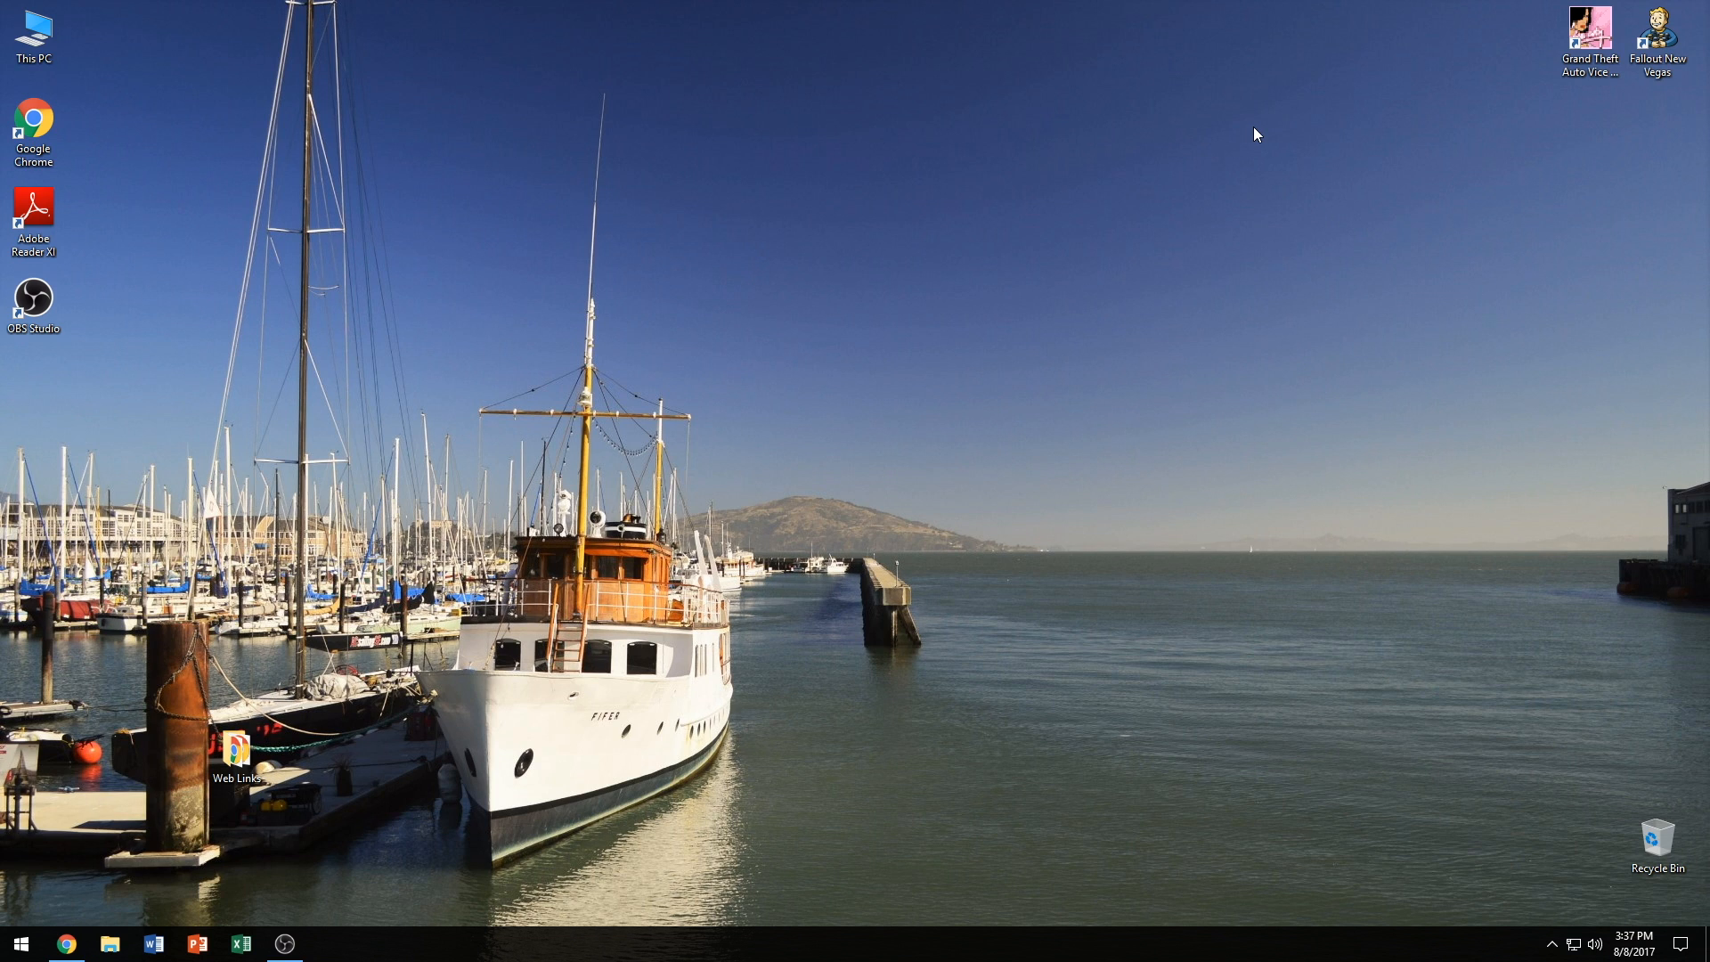
{"action": "mouse_move", "coordinate": [1025, 177]}
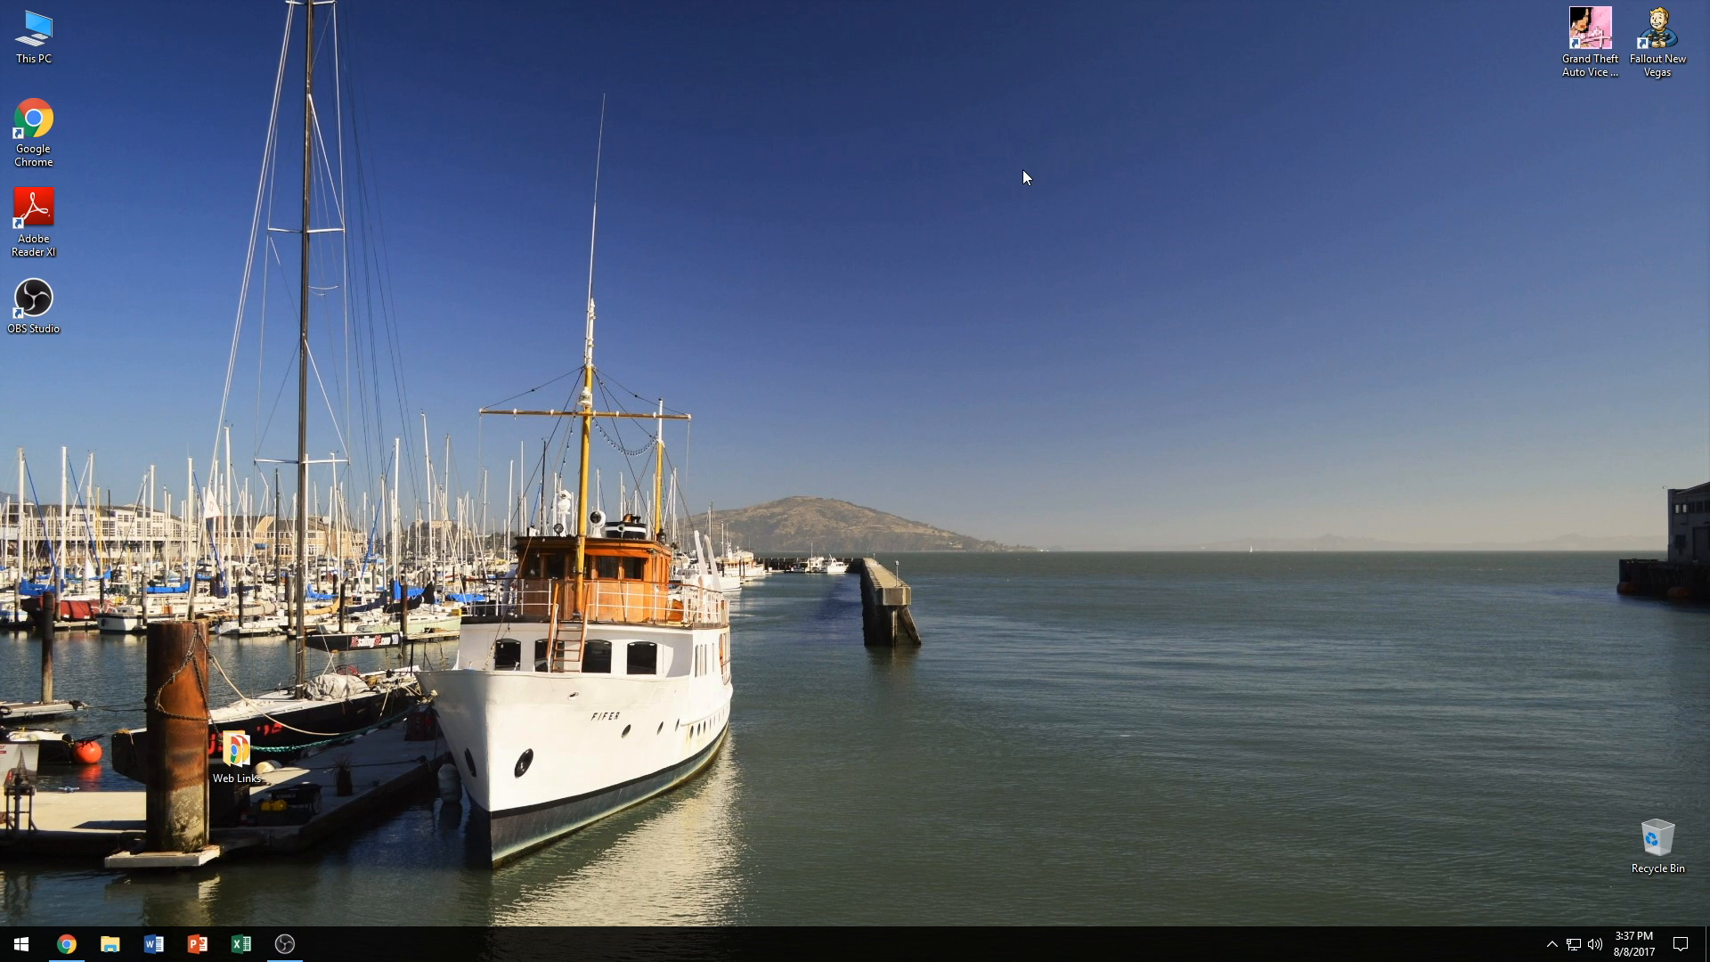
{"action": "mouse_move", "coordinate": [1020, 182]}
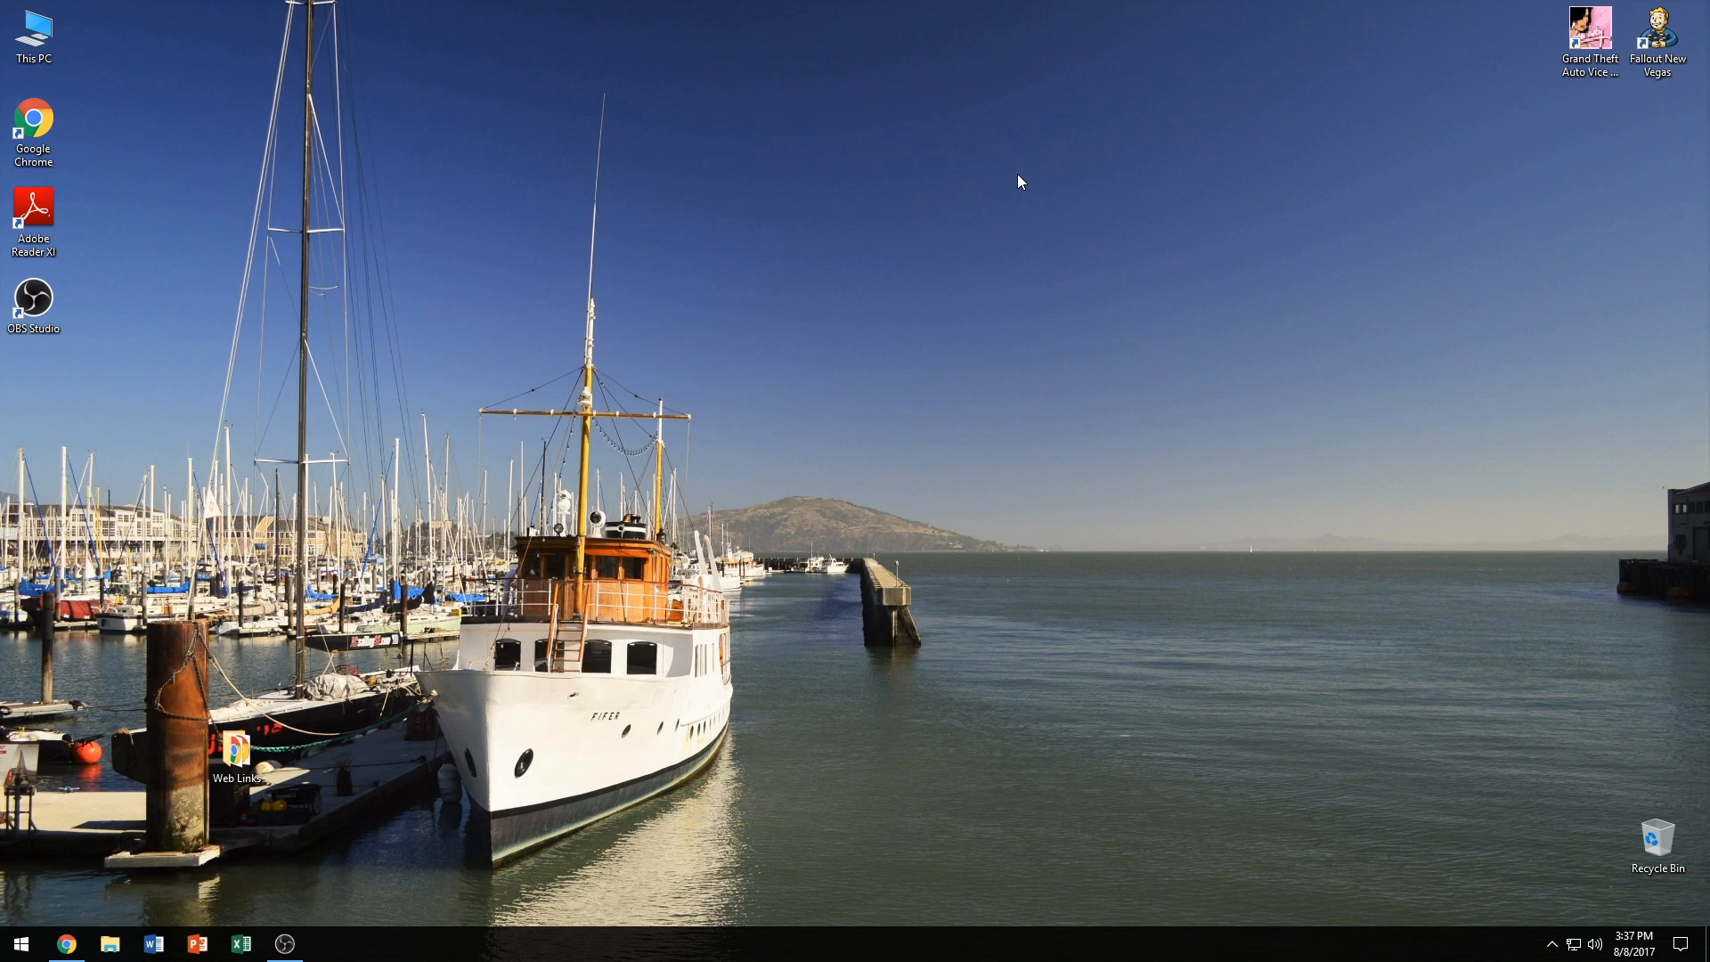
{"action": "mouse_move", "coordinate": [1004, 196]}
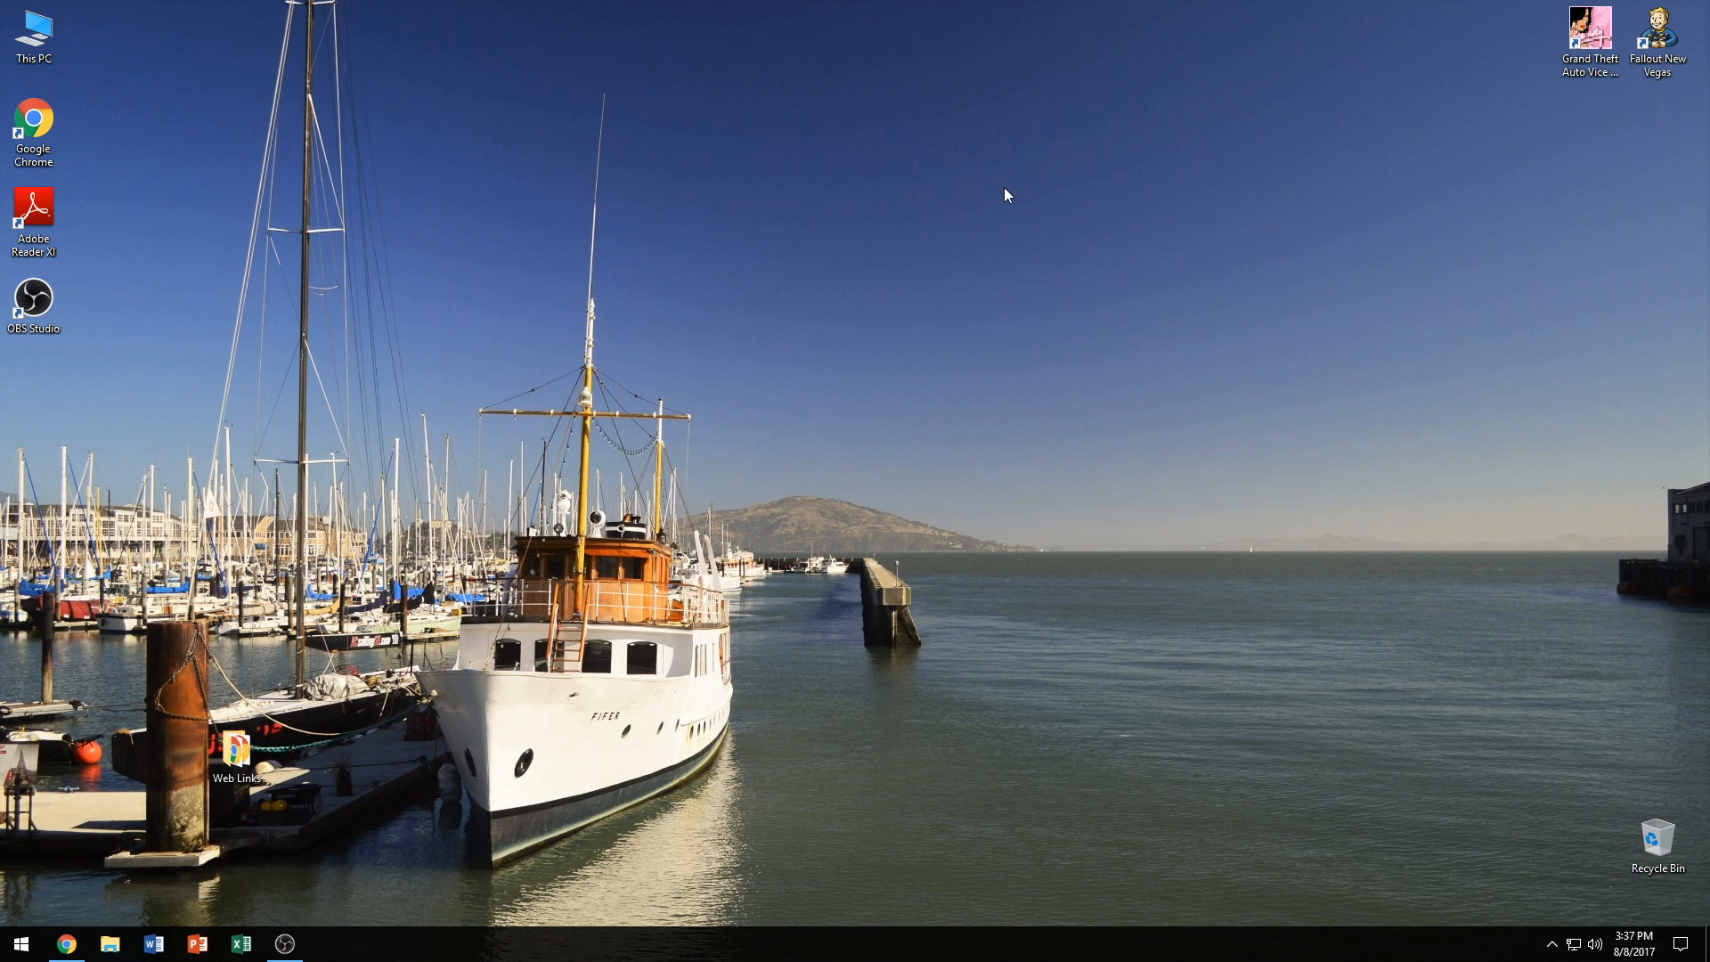
{"action": "mouse_move", "coordinate": [684, 353]}
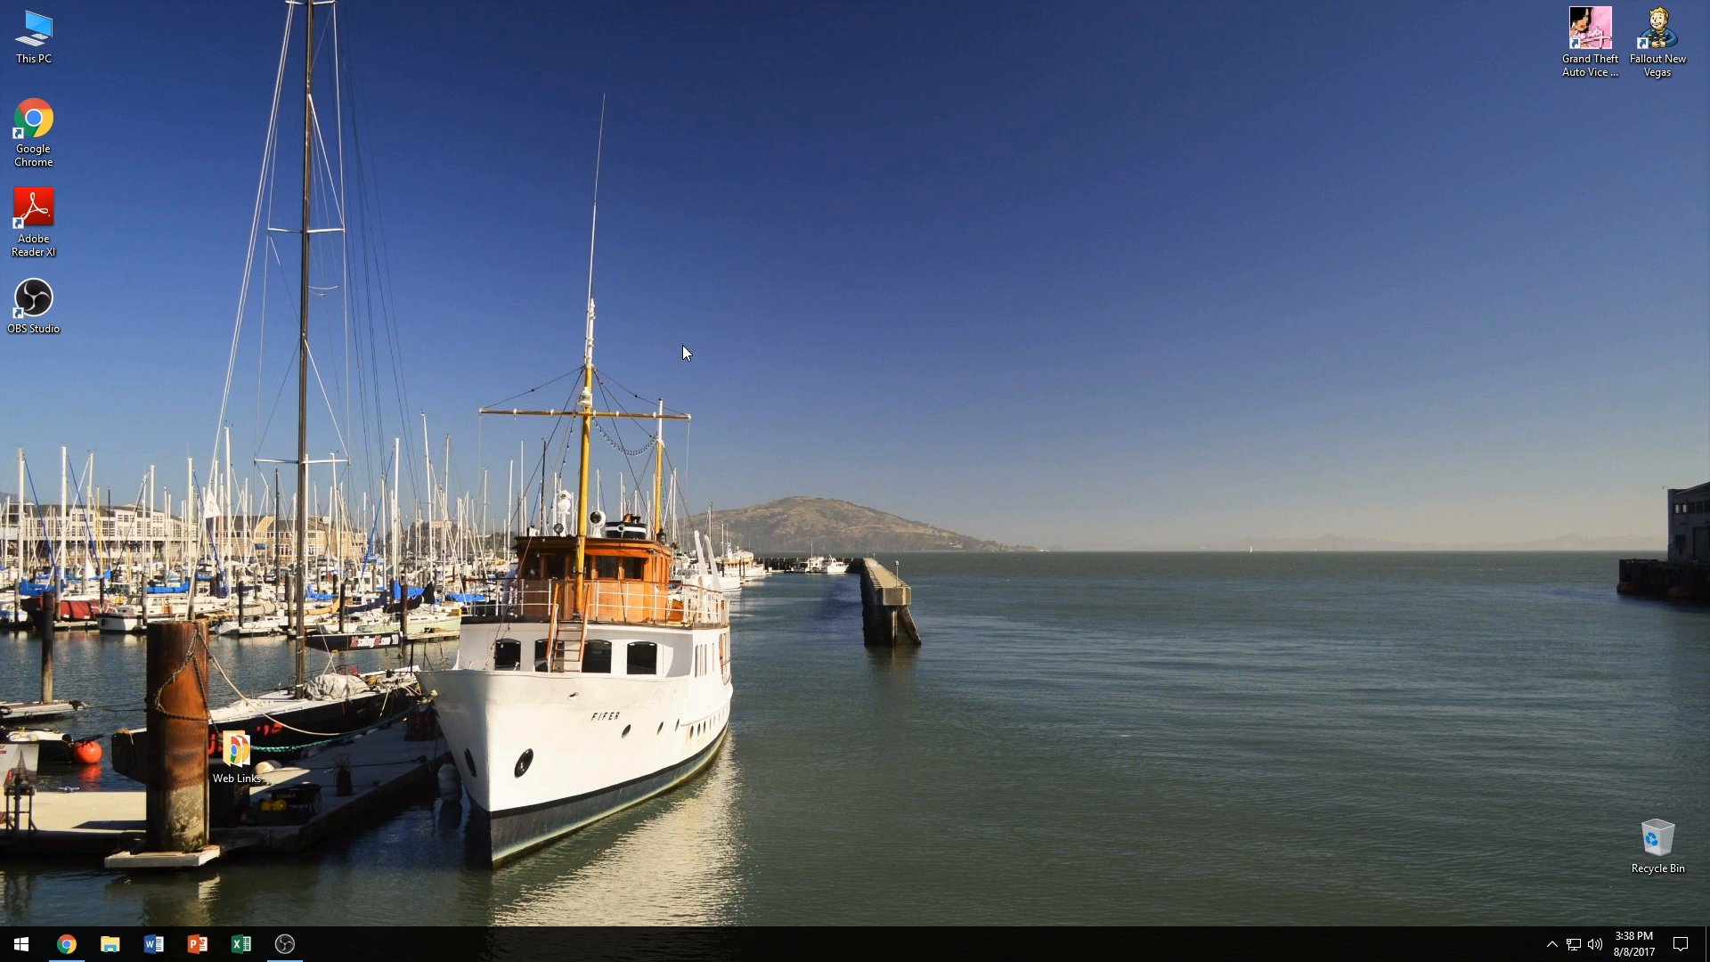
{"action": "mouse_move", "coordinate": [499, 397]}
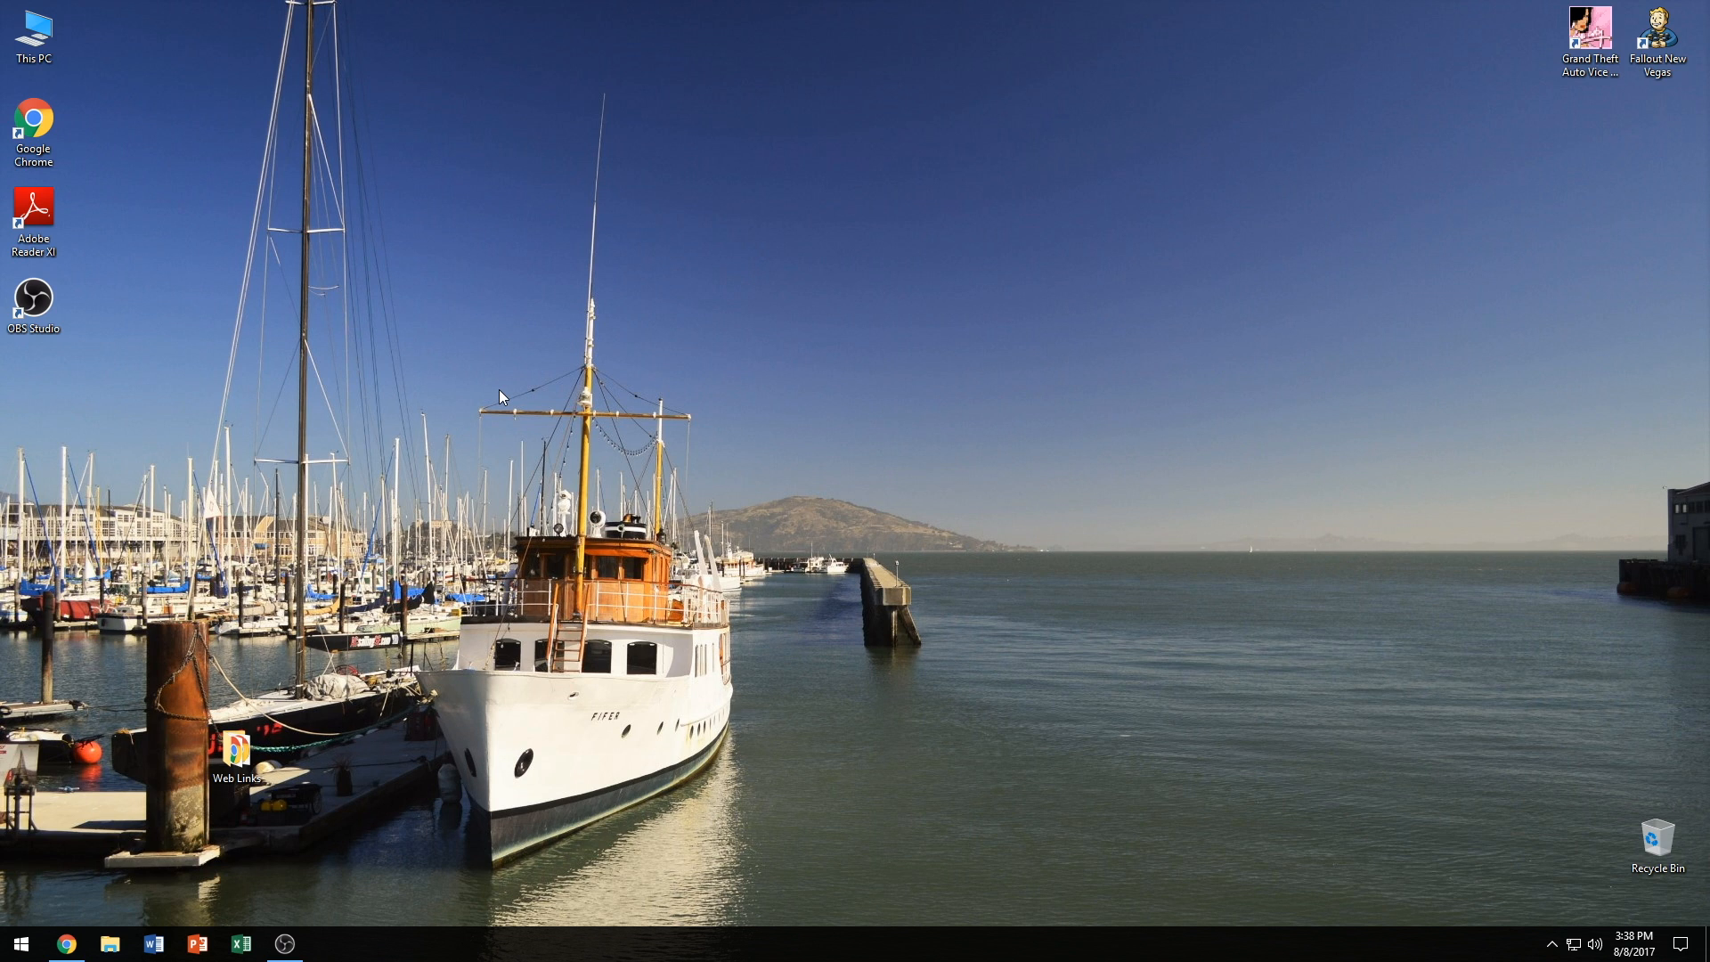
{"action": "mouse_move", "coordinate": [410, 554]}
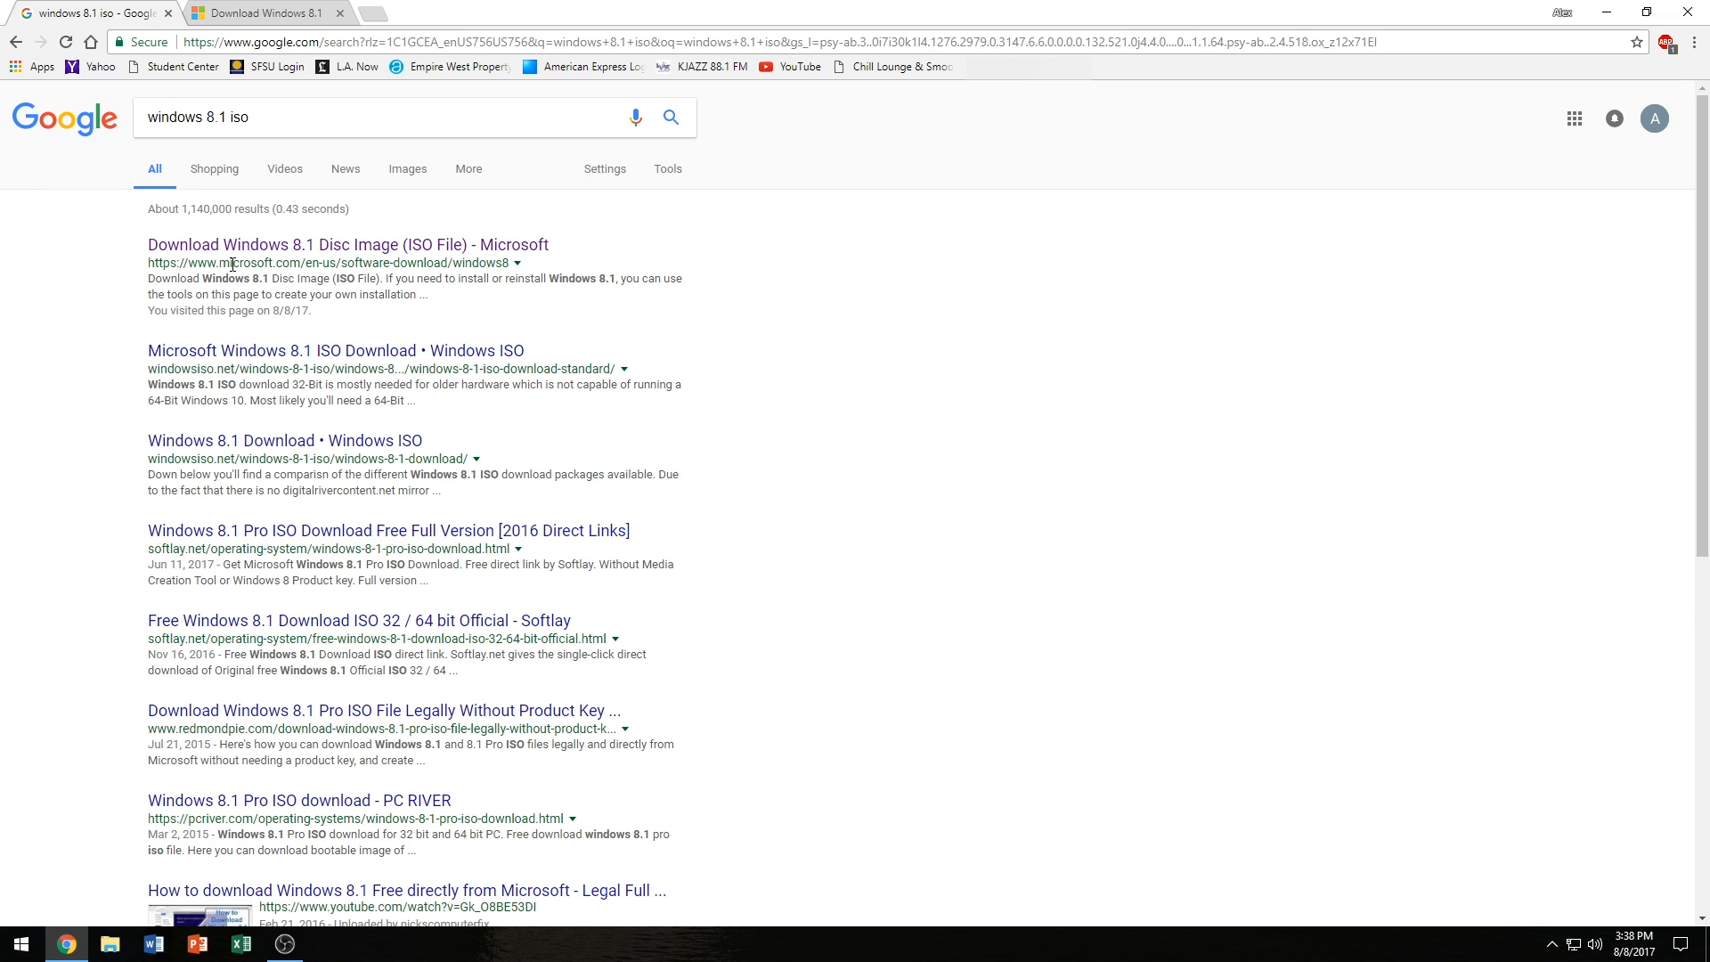
{"action": "mouse_move", "coordinate": [262, 225]}
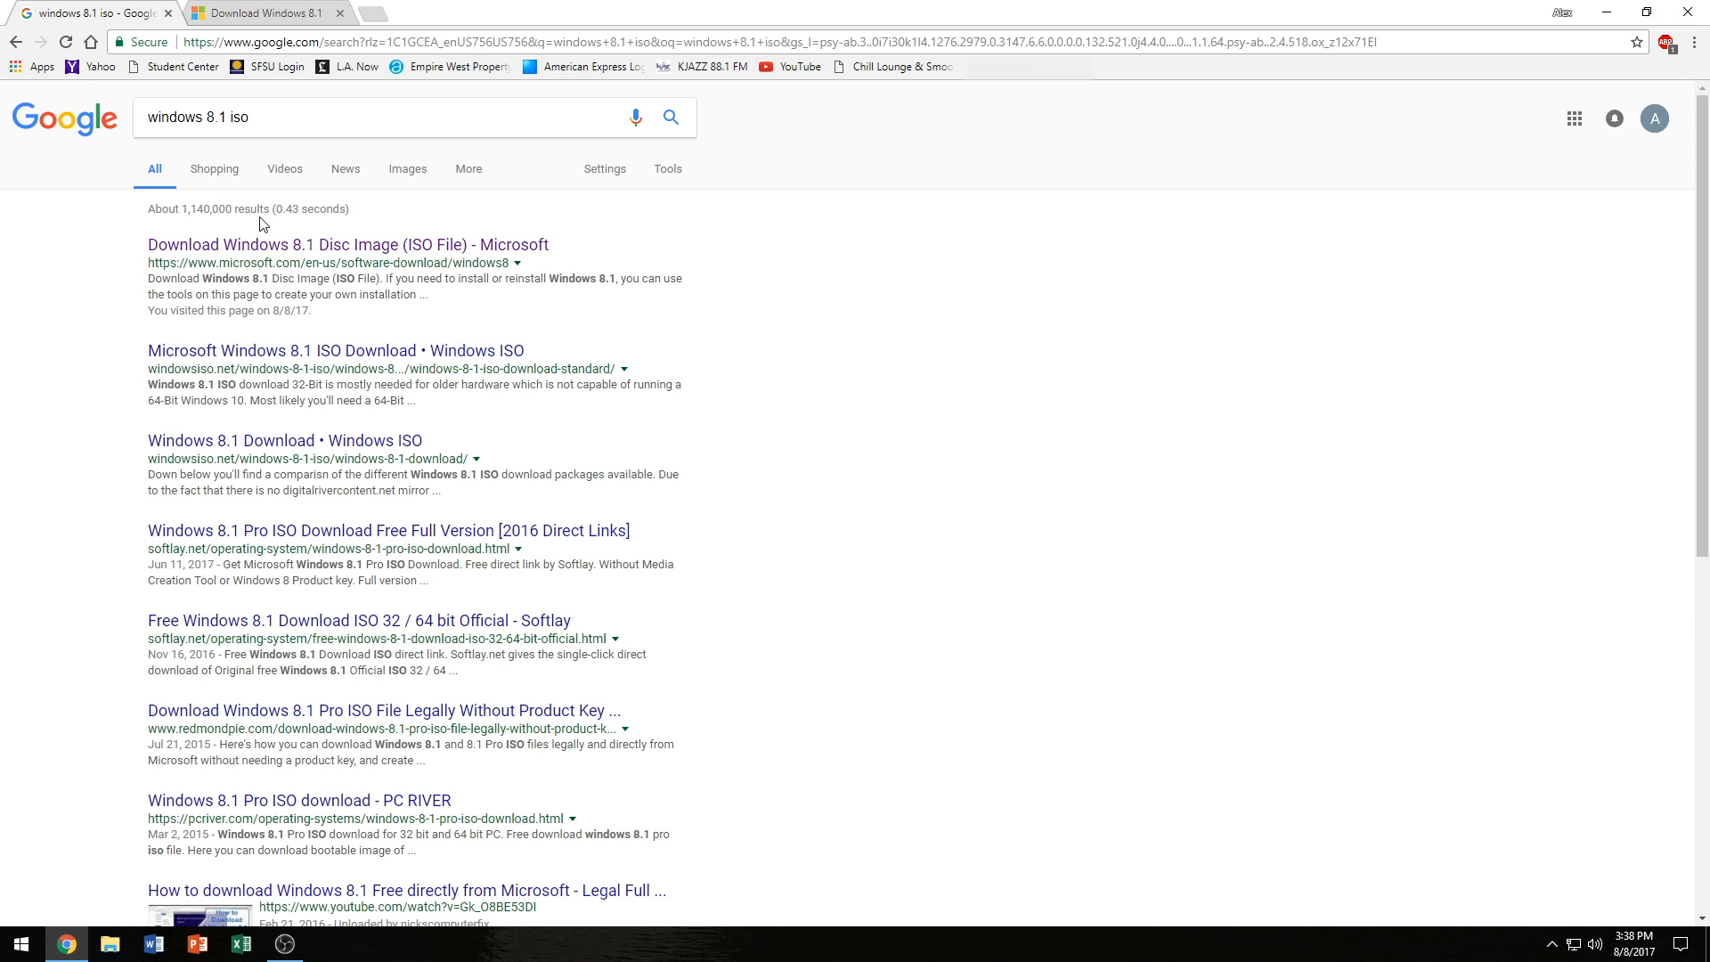
{"action": "mouse_move", "coordinate": [256, 206]}
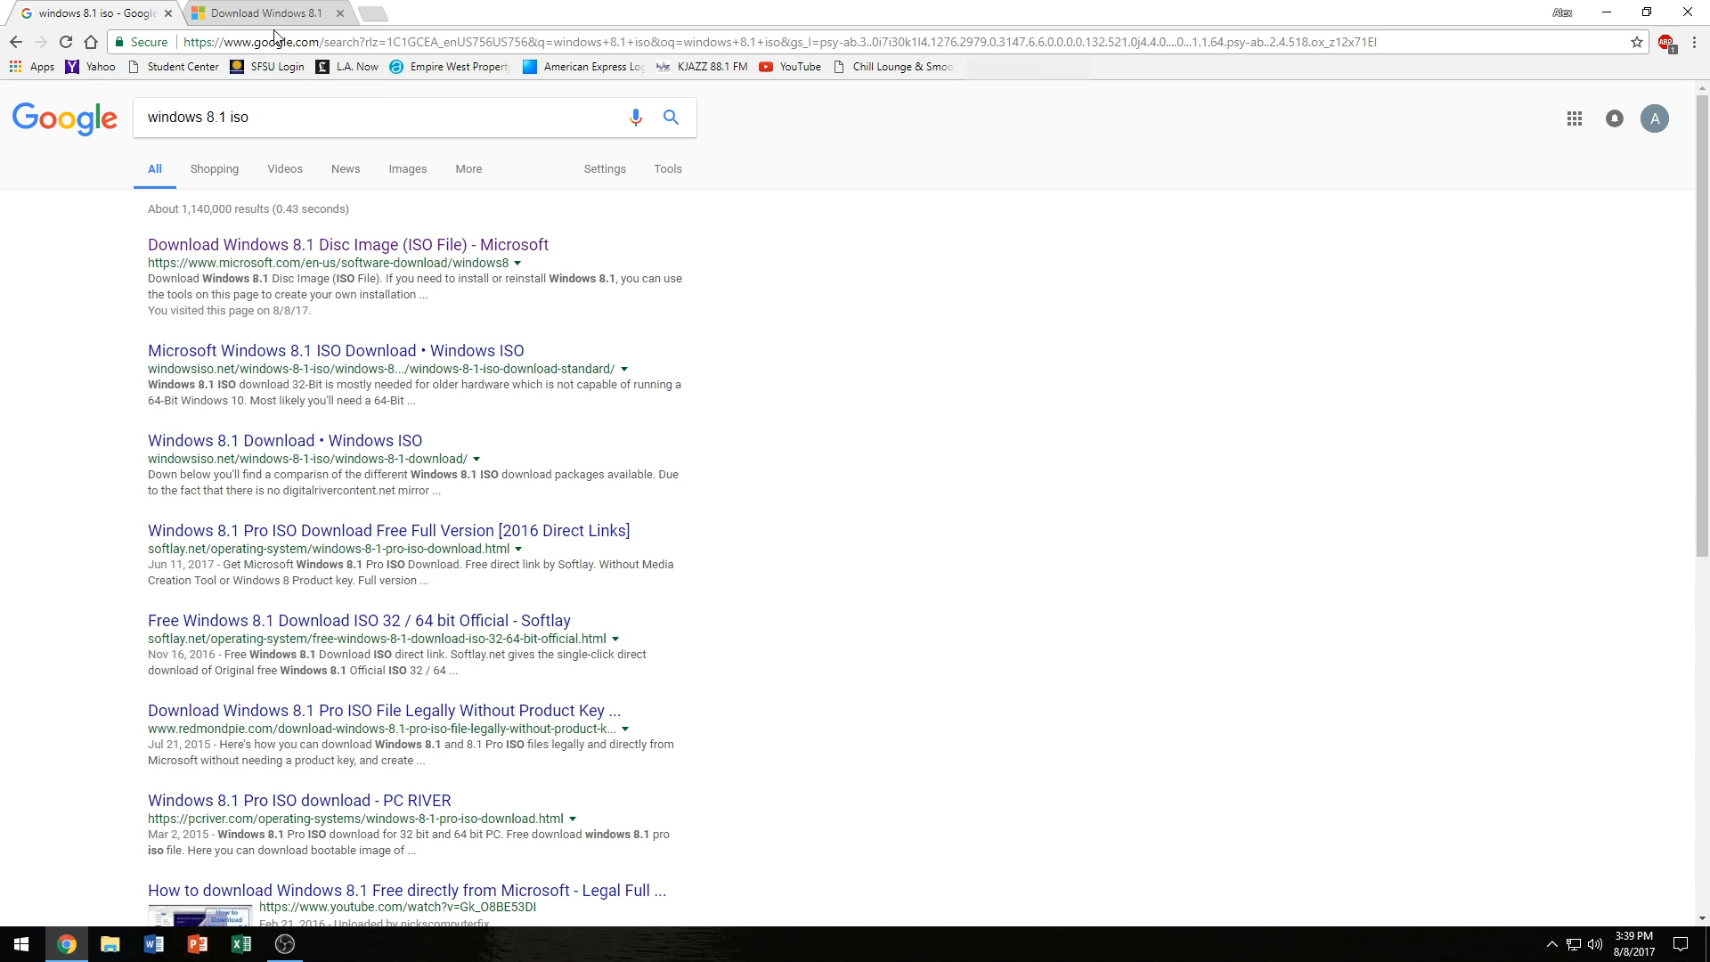
- Review the Before you begin requirements, highlighting the blank USB or DVD requirement
{"action": "left_click", "coordinate": [262, 12]}
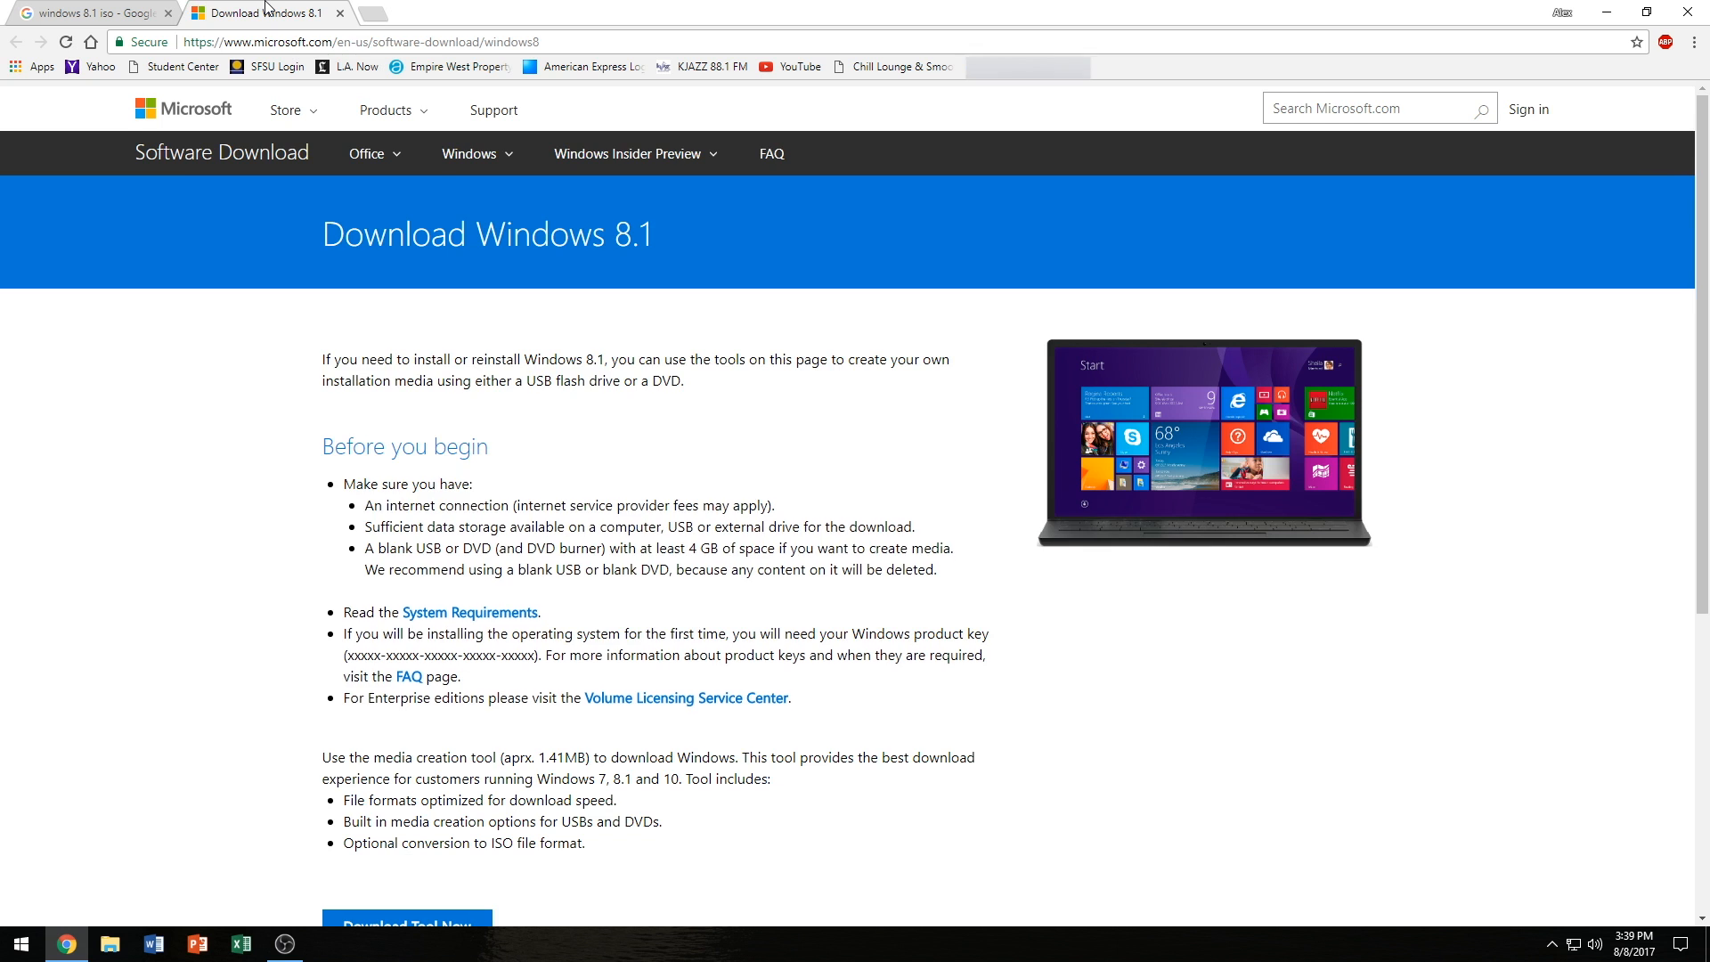
{"action": "scroll", "scroll_direction": "down", "scroll_amount": 3}
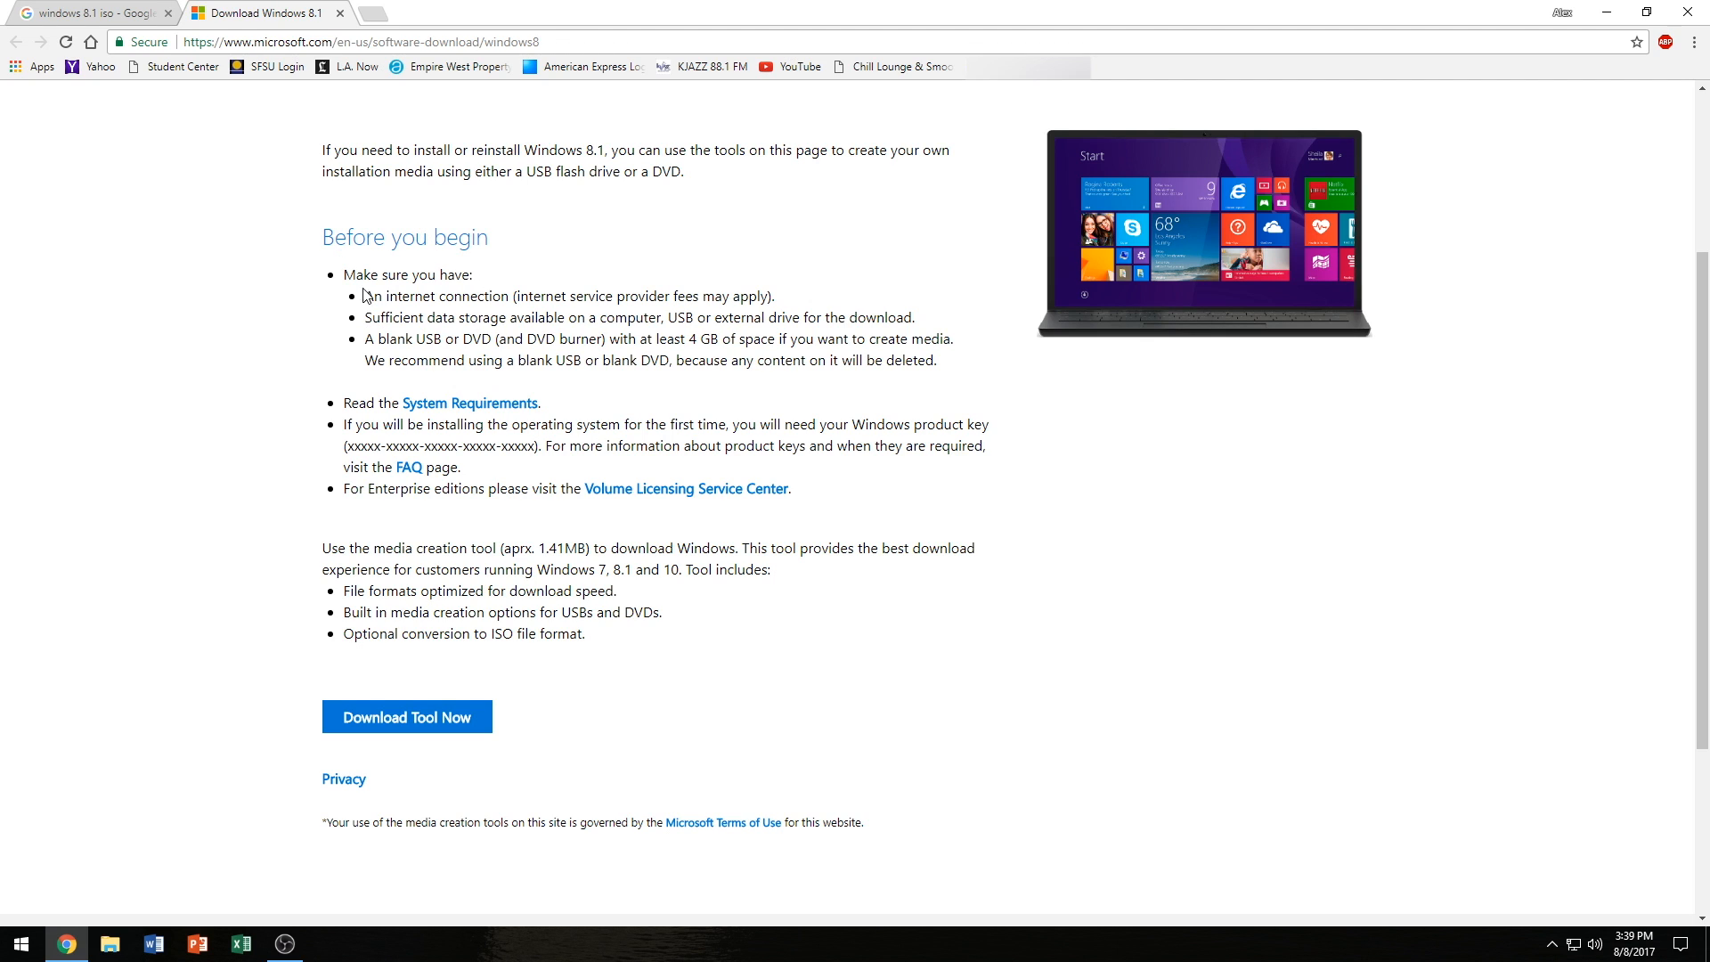
{"action": "mouse_move", "coordinate": [367, 339]}
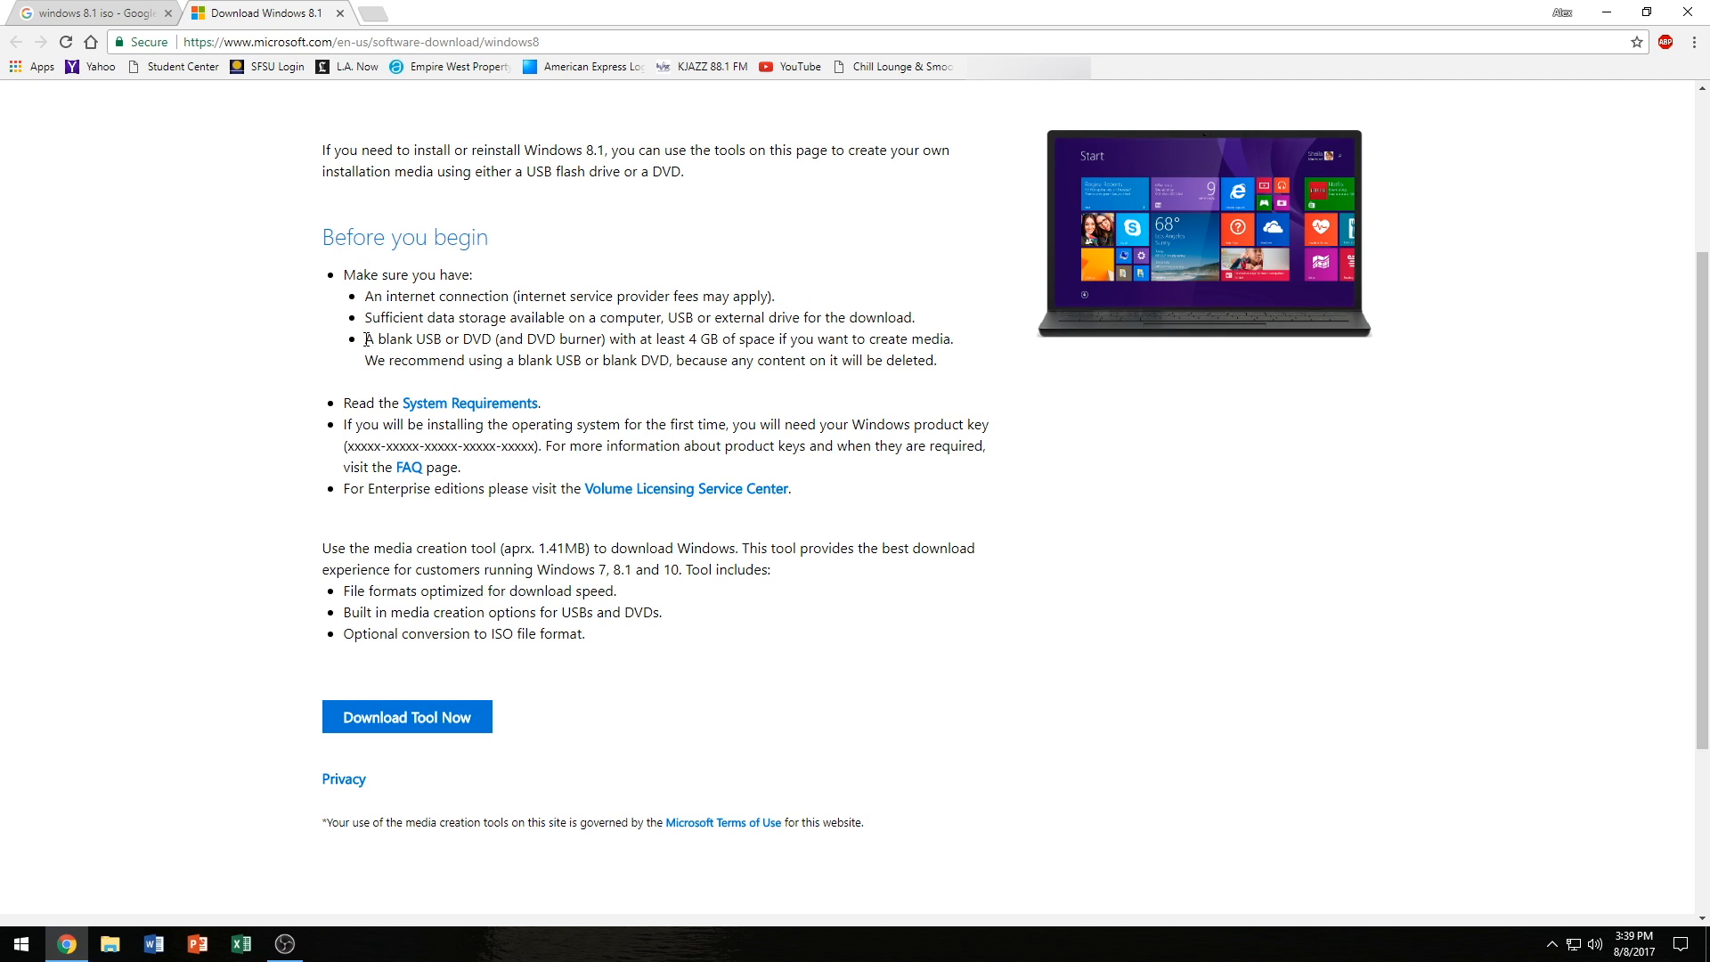
{"action": "left_click_drag", "start_coordinate": [365, 338], "coordinate": [492, 338]}
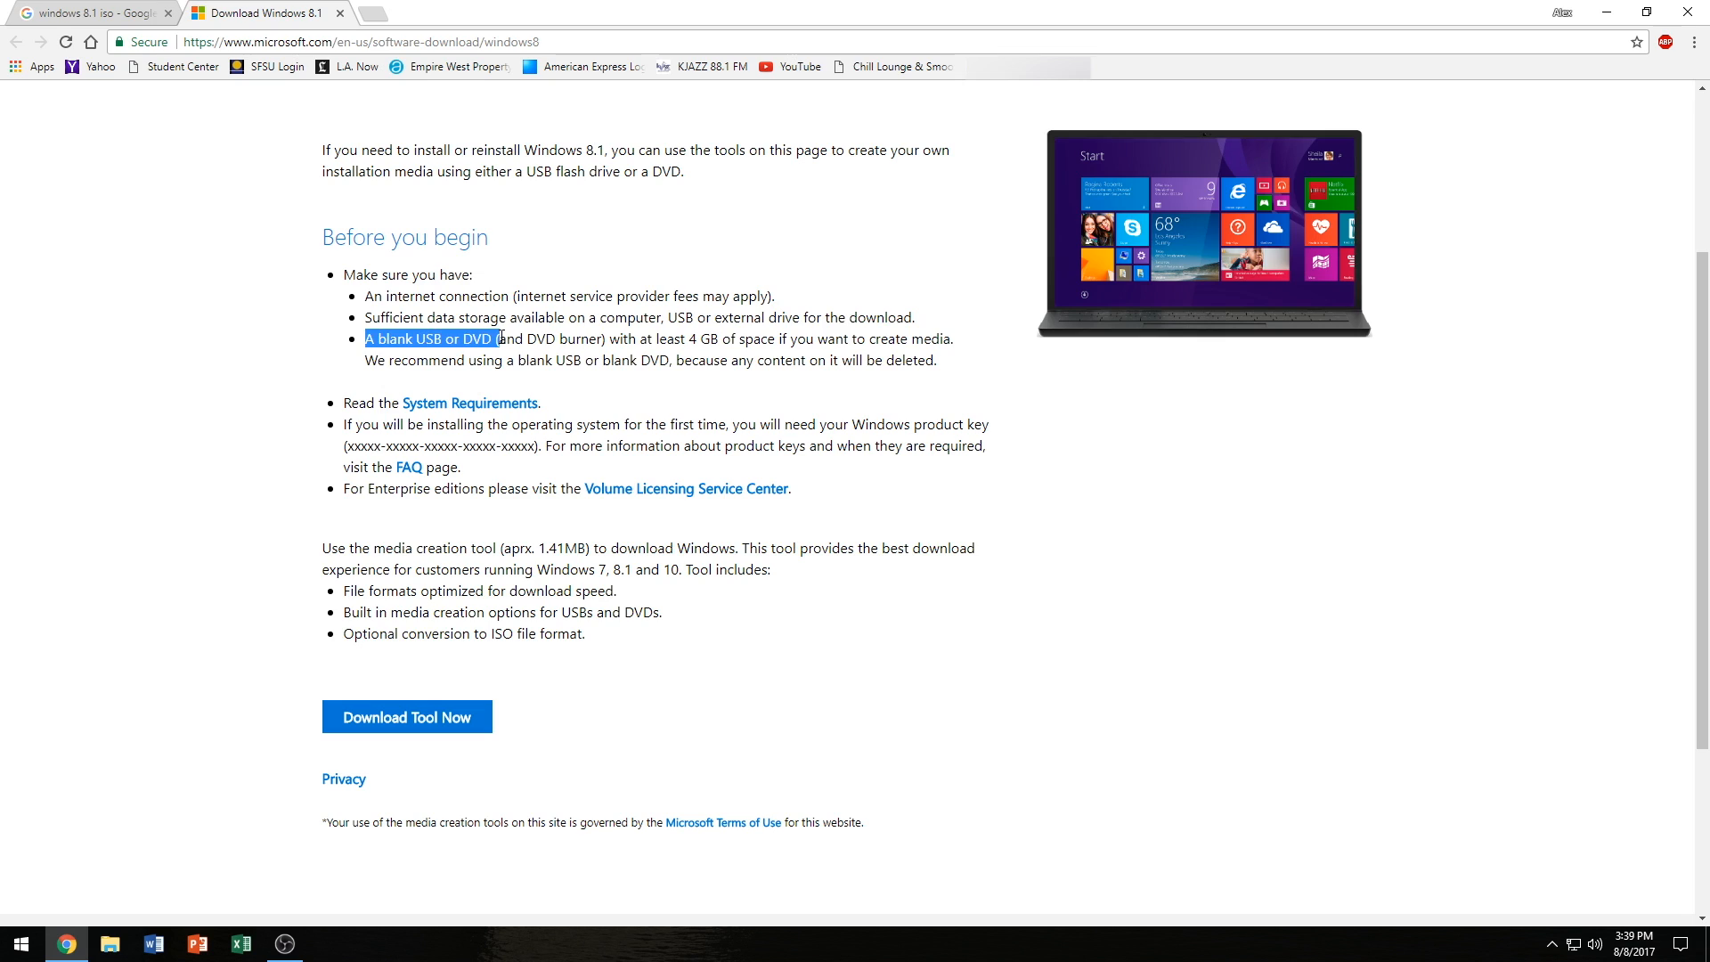
{"action": "left_click", "coordinate": [598, 337]}
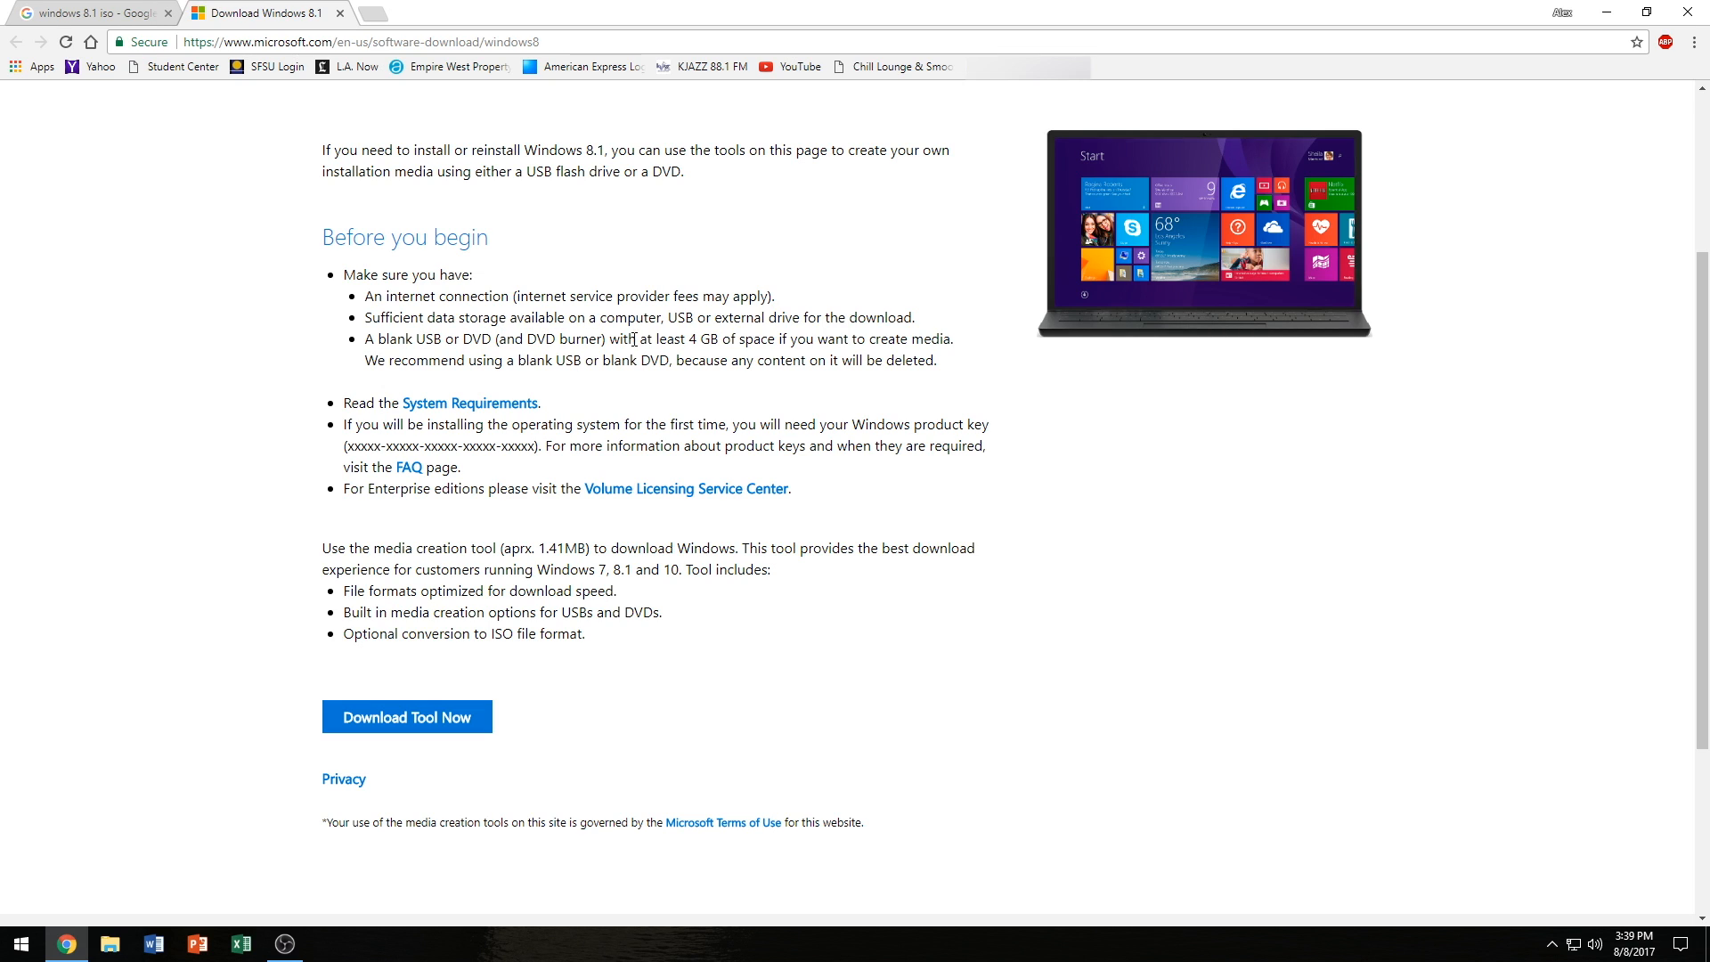
{"action": "mouse_move", "coordinate": [784, 343]}
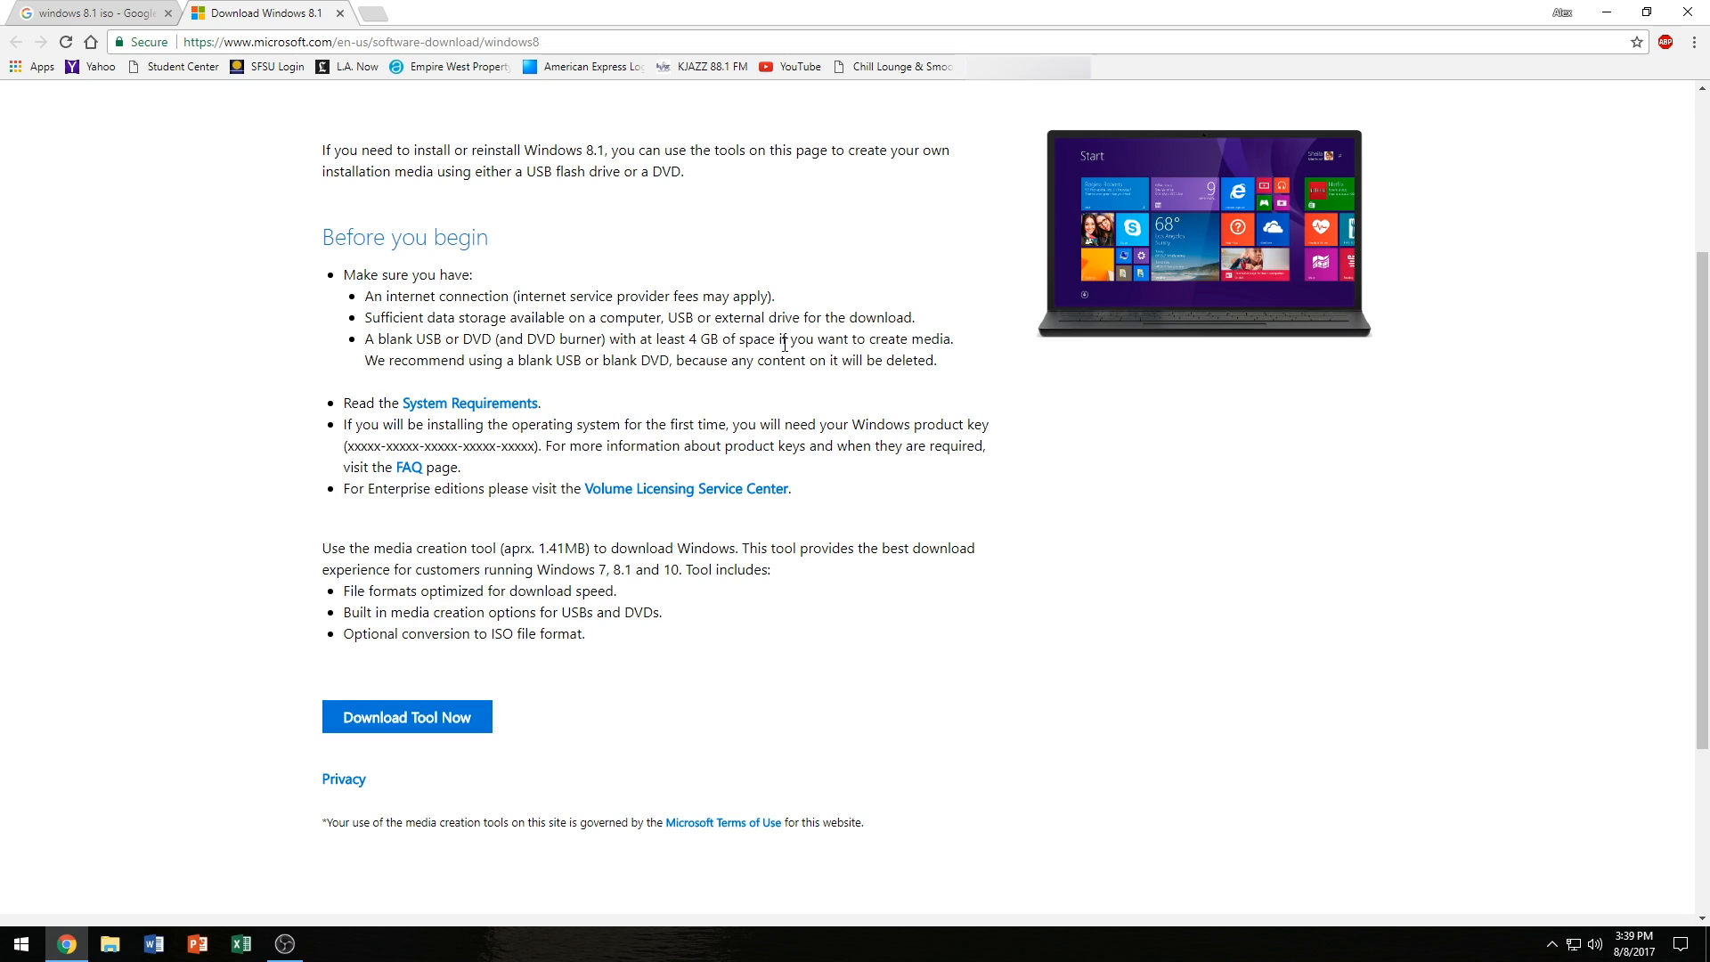
{"action": "mouse_move", "coordinate": [529, 369]}
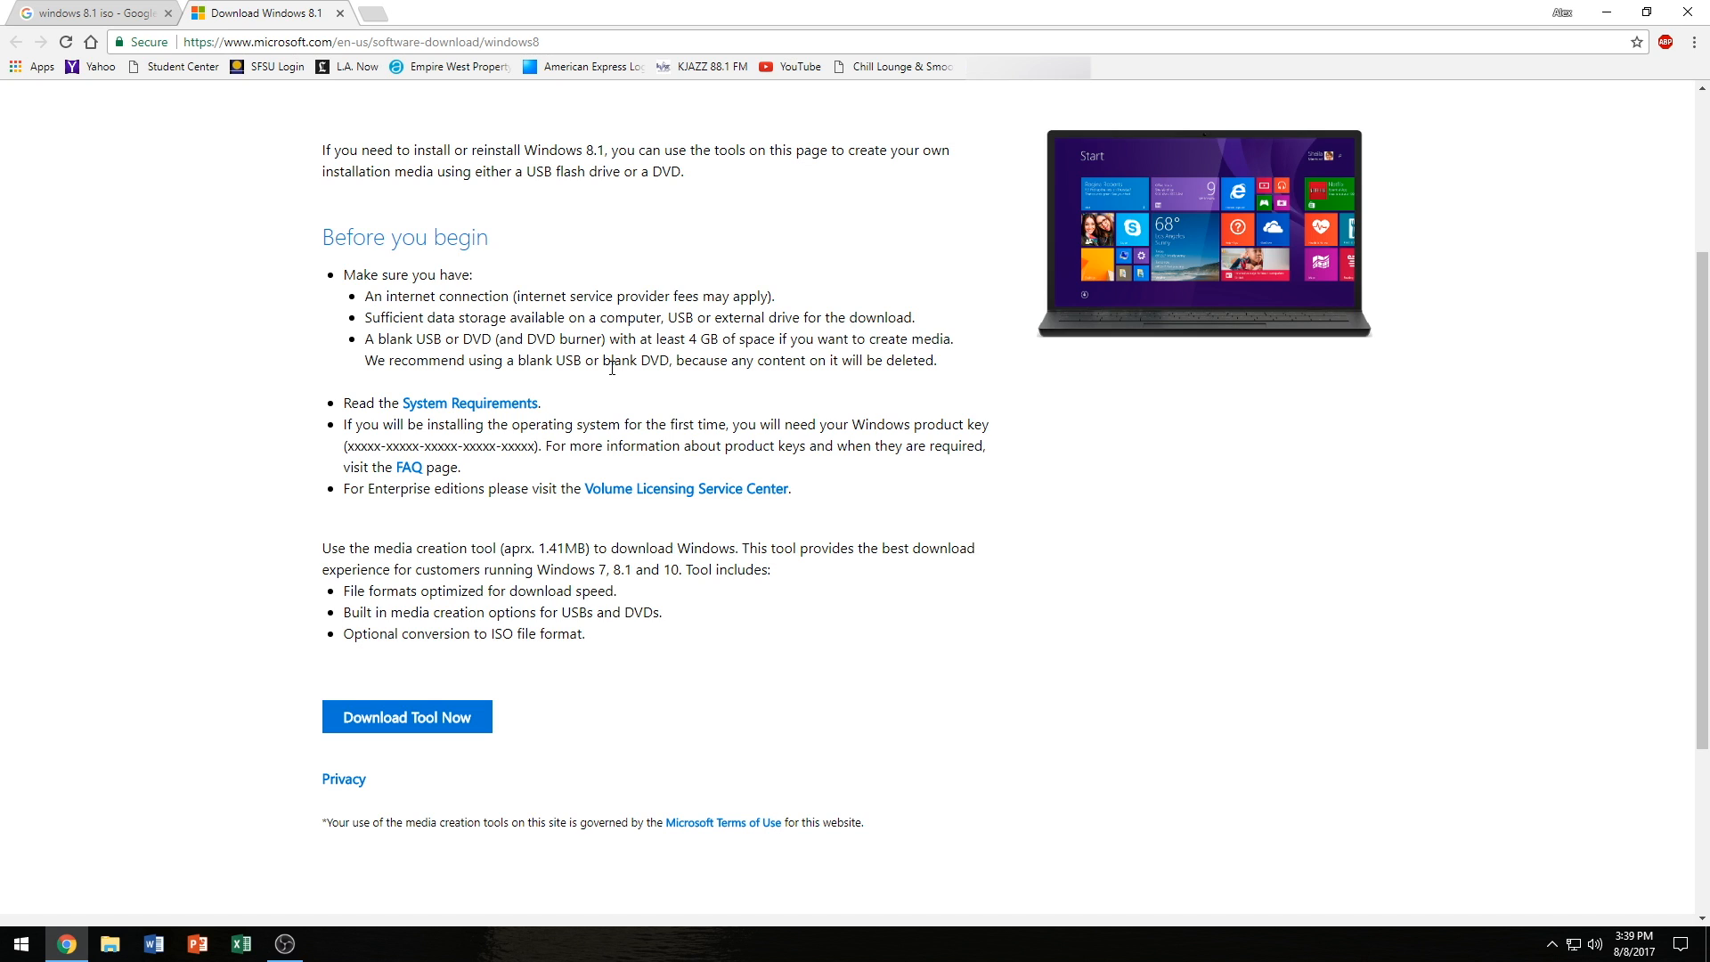
{"action": "mouse_move", "coordinate": [492, 364]}
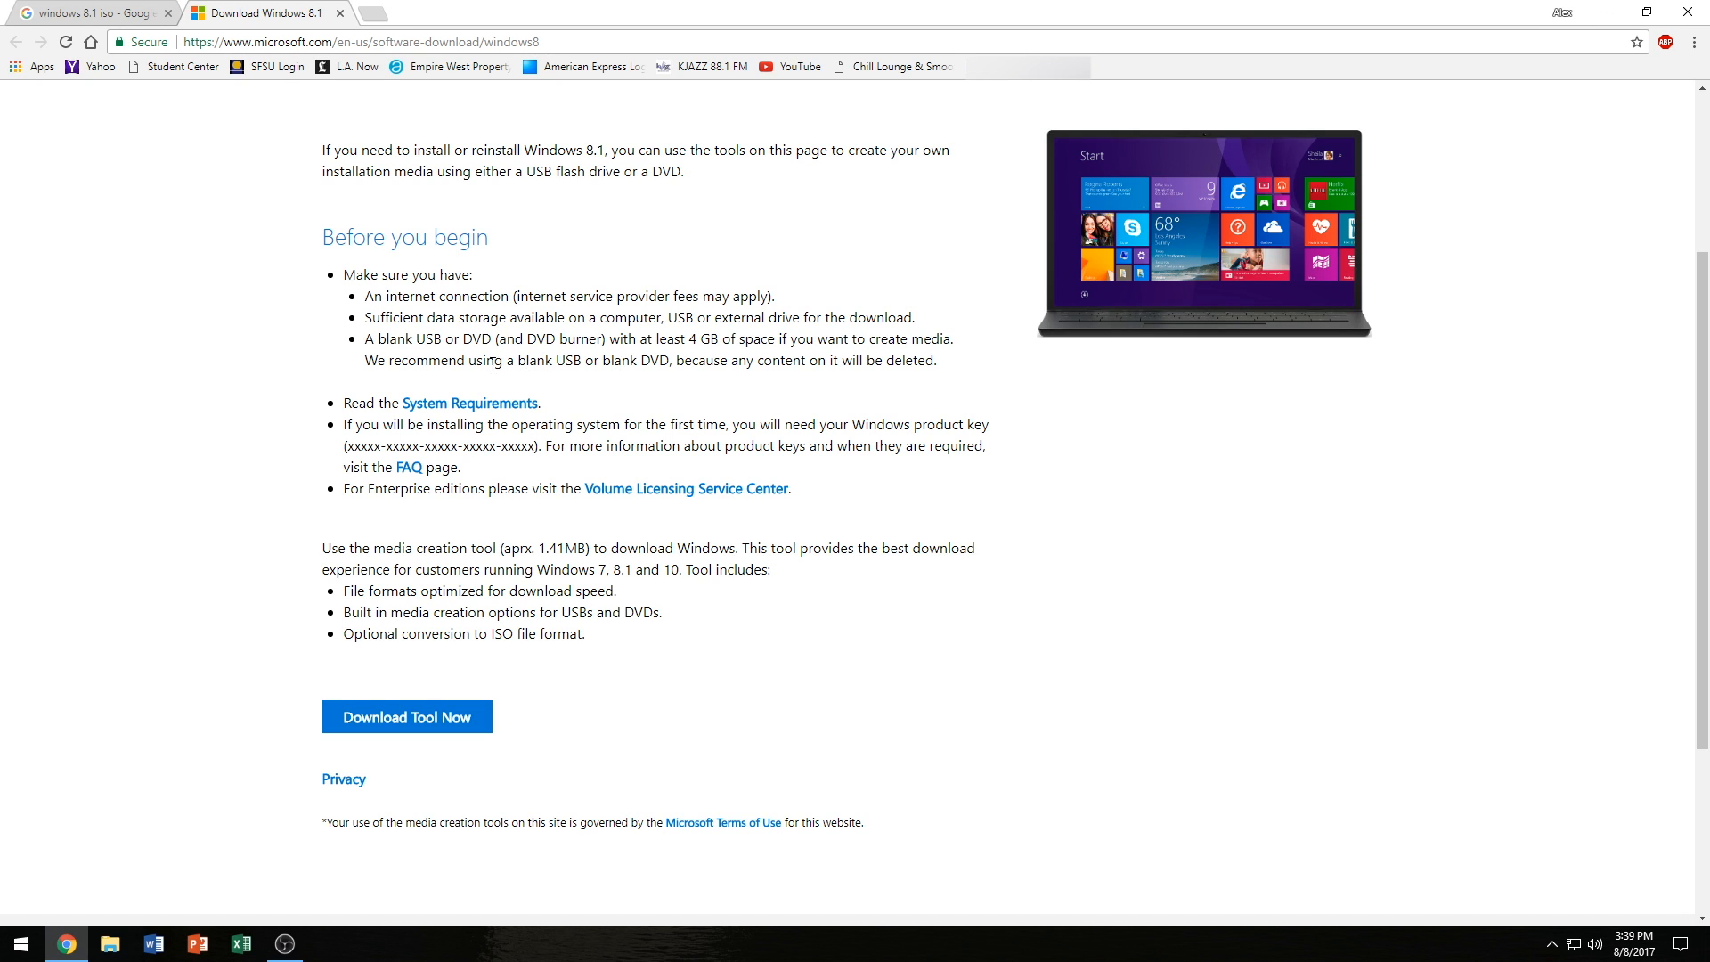
{"action": "scroll", "scroll_direction": "up", "scroll_amount": 3}
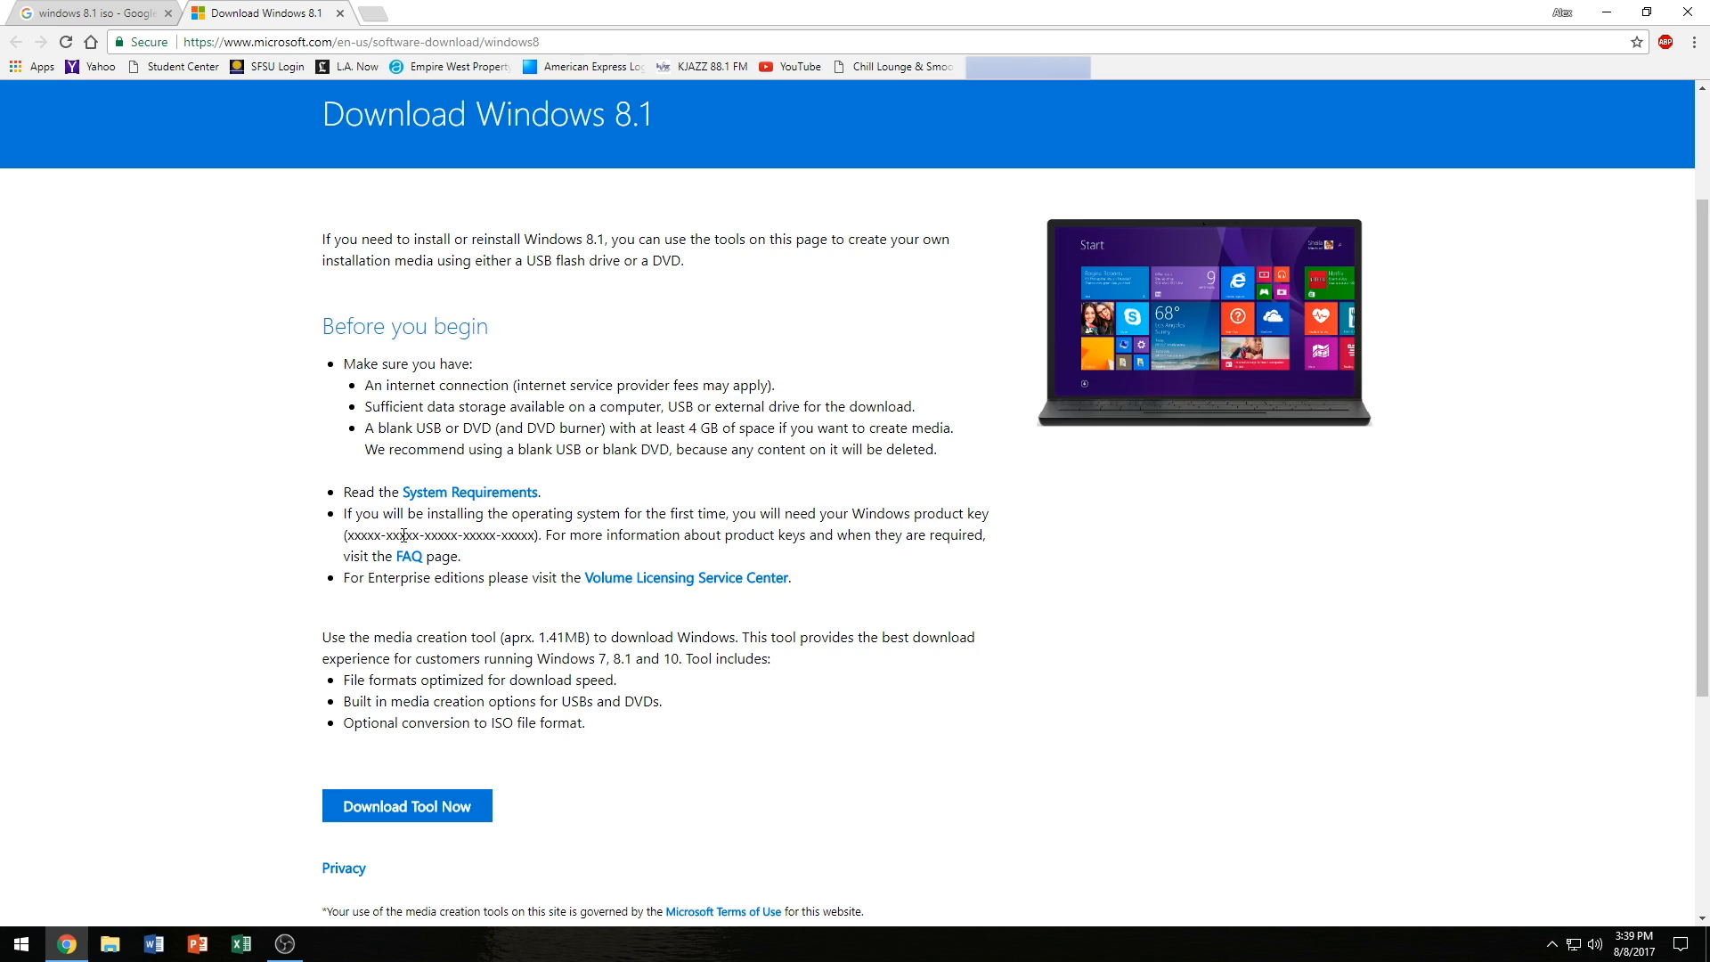
{"action": "scroll", "scroll_direction": "down", "scroll_amount": 3}
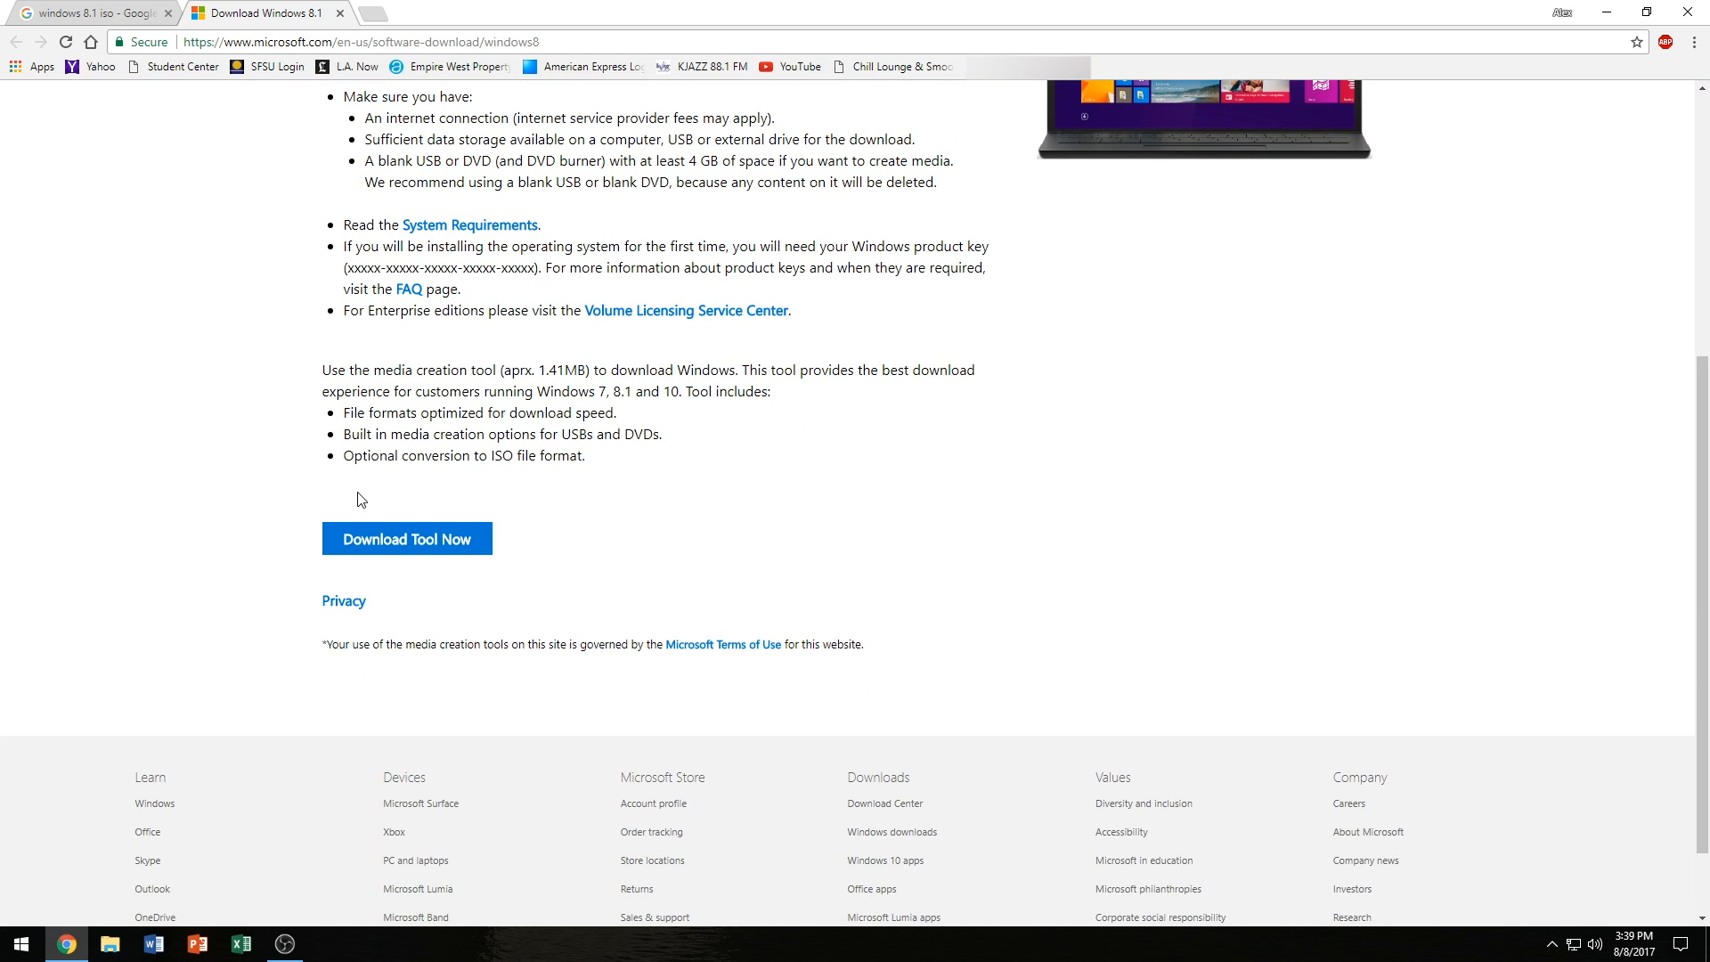
- Download the media creation tool and run the downloaded mediacreationtool file from Chrome's download bar
{"action": "left_click", "coordinate": [406, 538]}
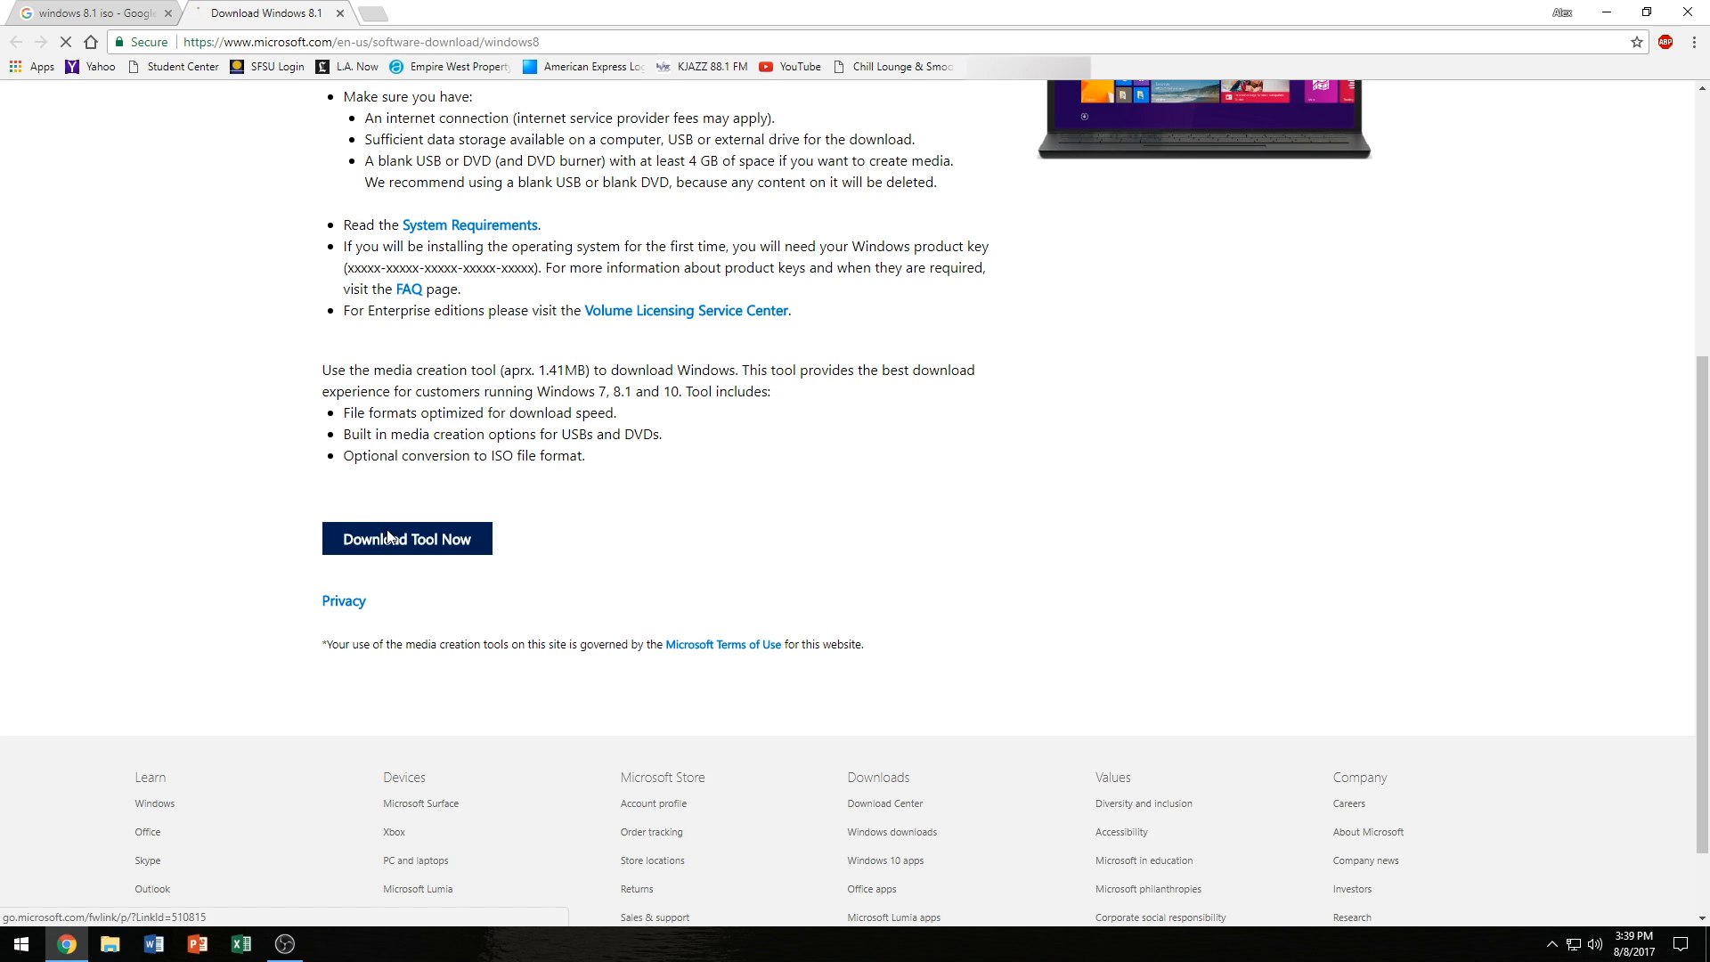
{"action": "left_click", "coordinate": [406, 538]}
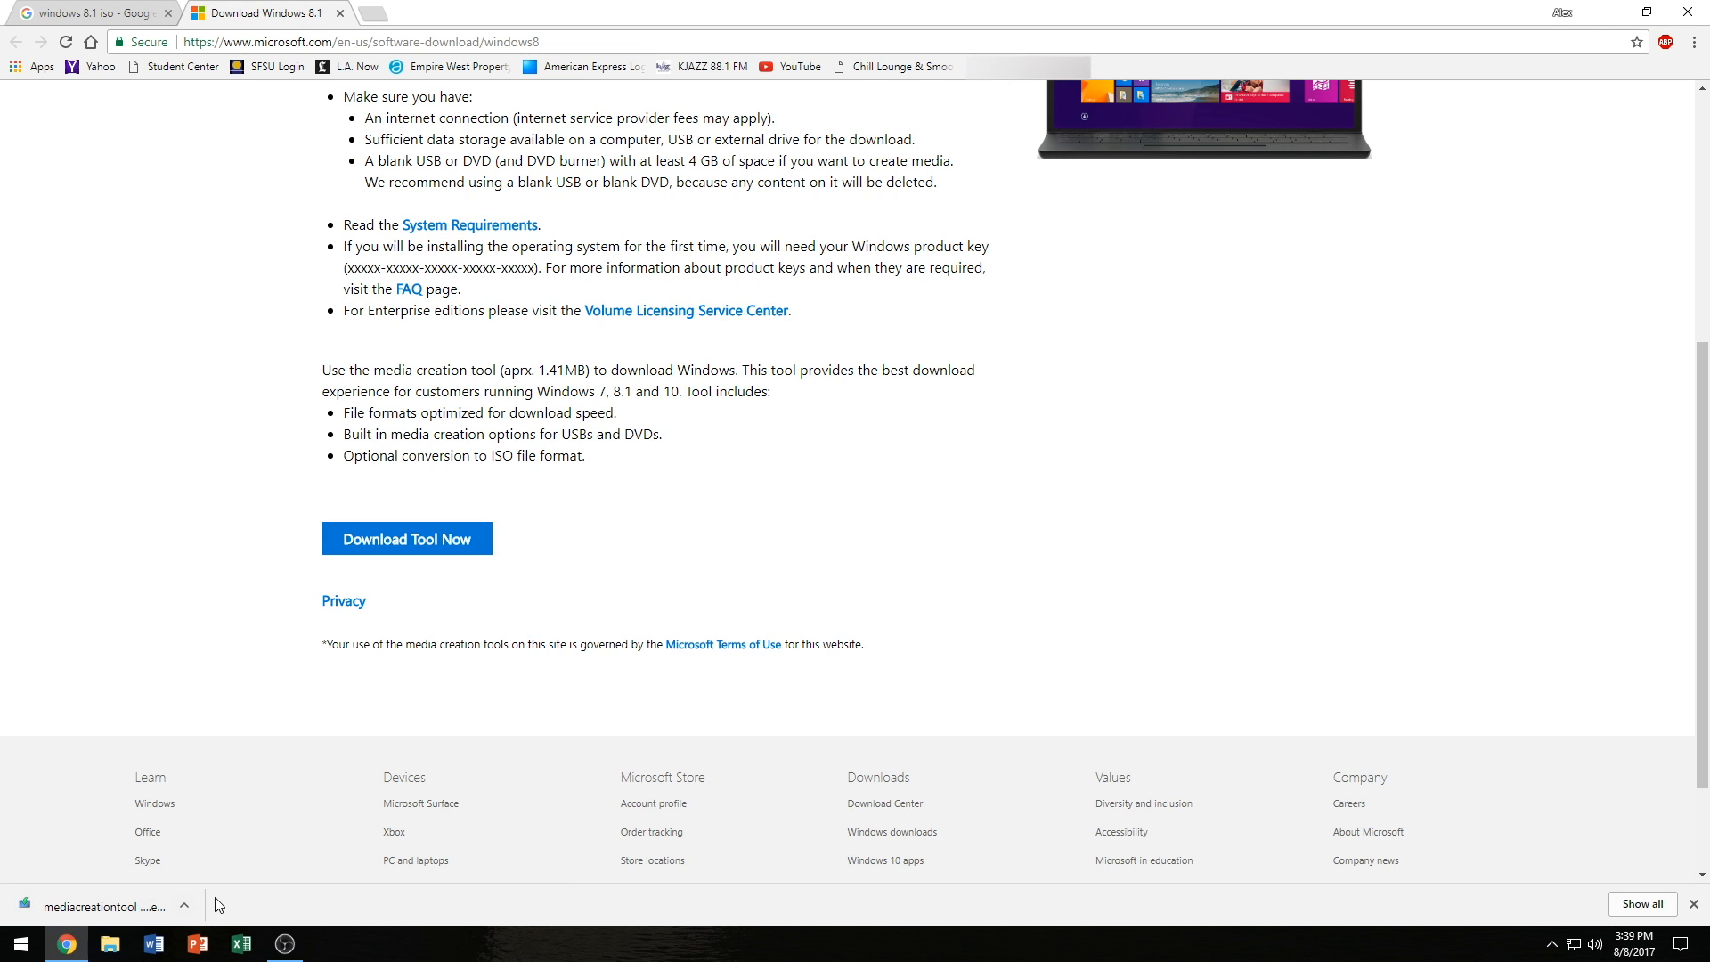
{"action": "left_click", "coordinate": [98, 907]}
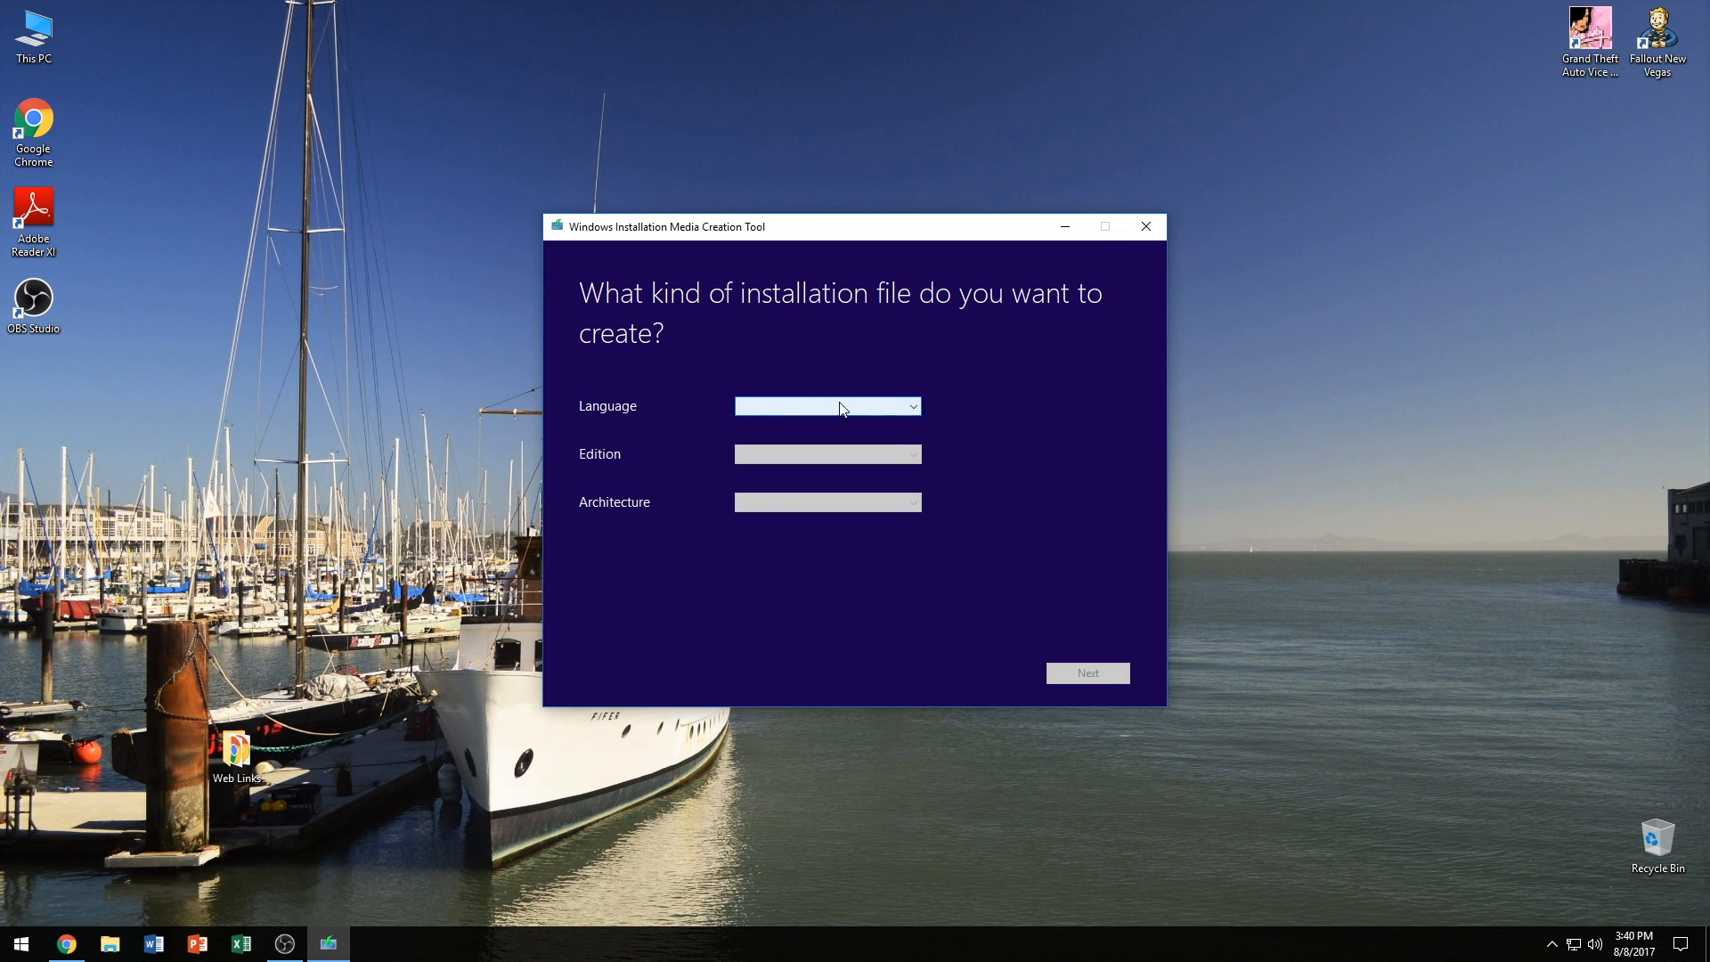
- Choose English (United States) from the Language list
{"action": "left_click", "coordinate": [827, 407]}
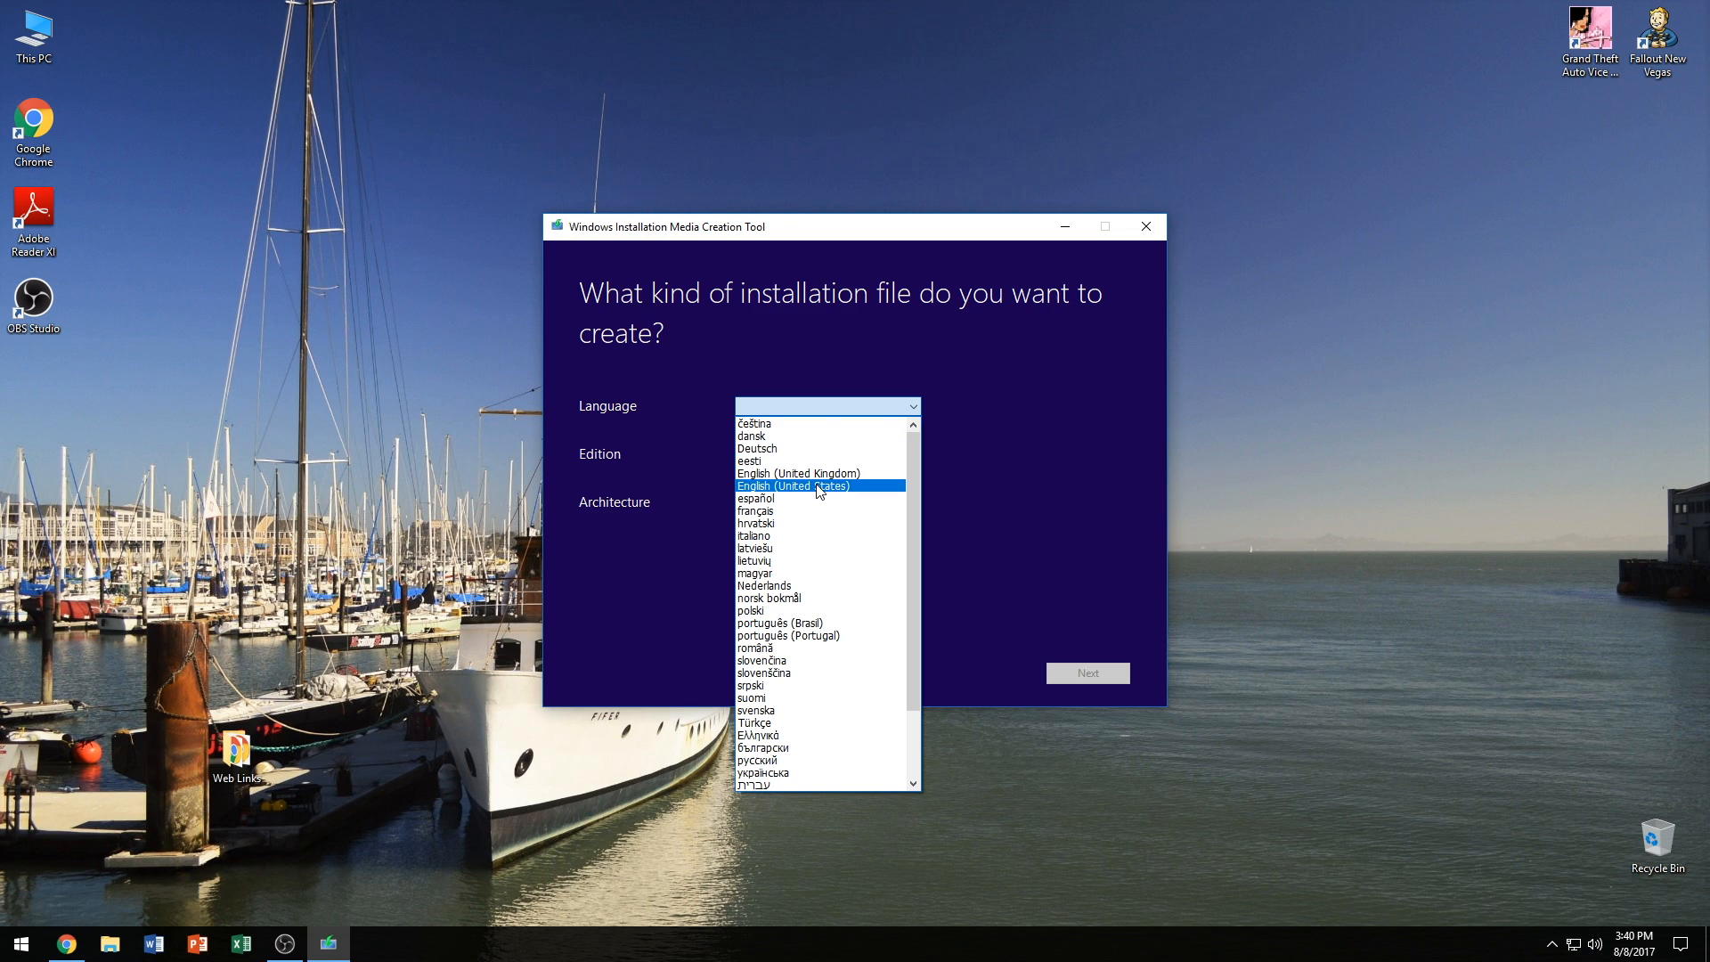
{"action": "mouse_move", "coordinate": [844, 492]}
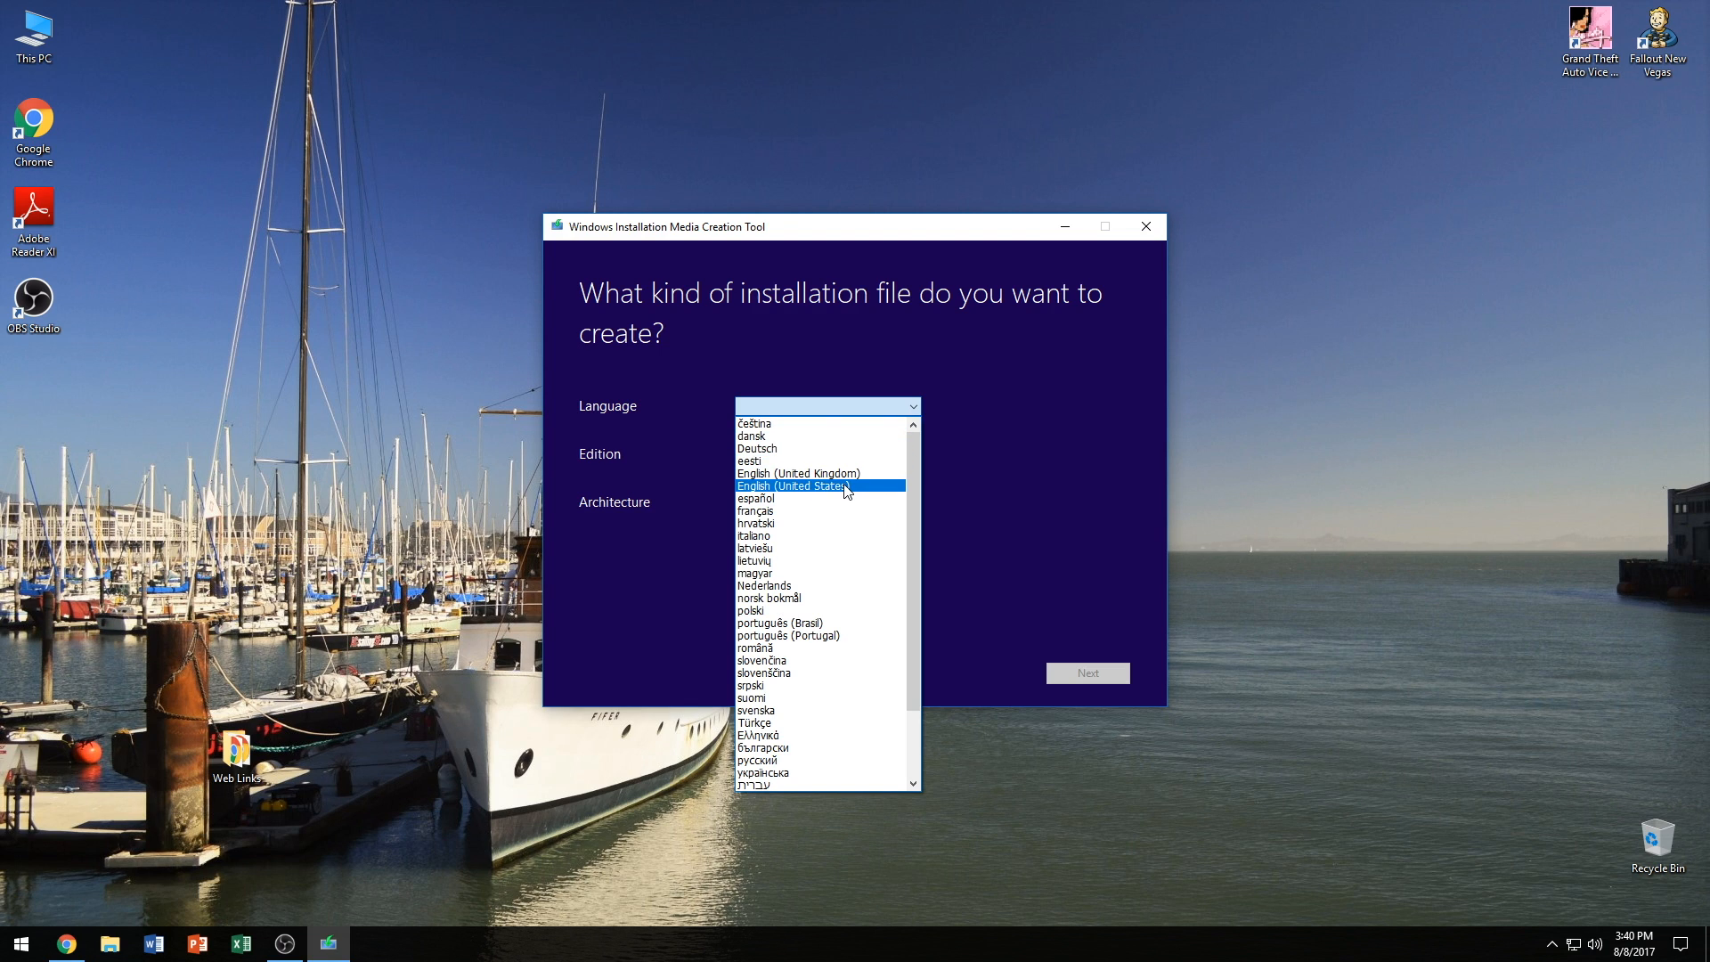
{"action": "left_click", "coordinate": [800, 485]}
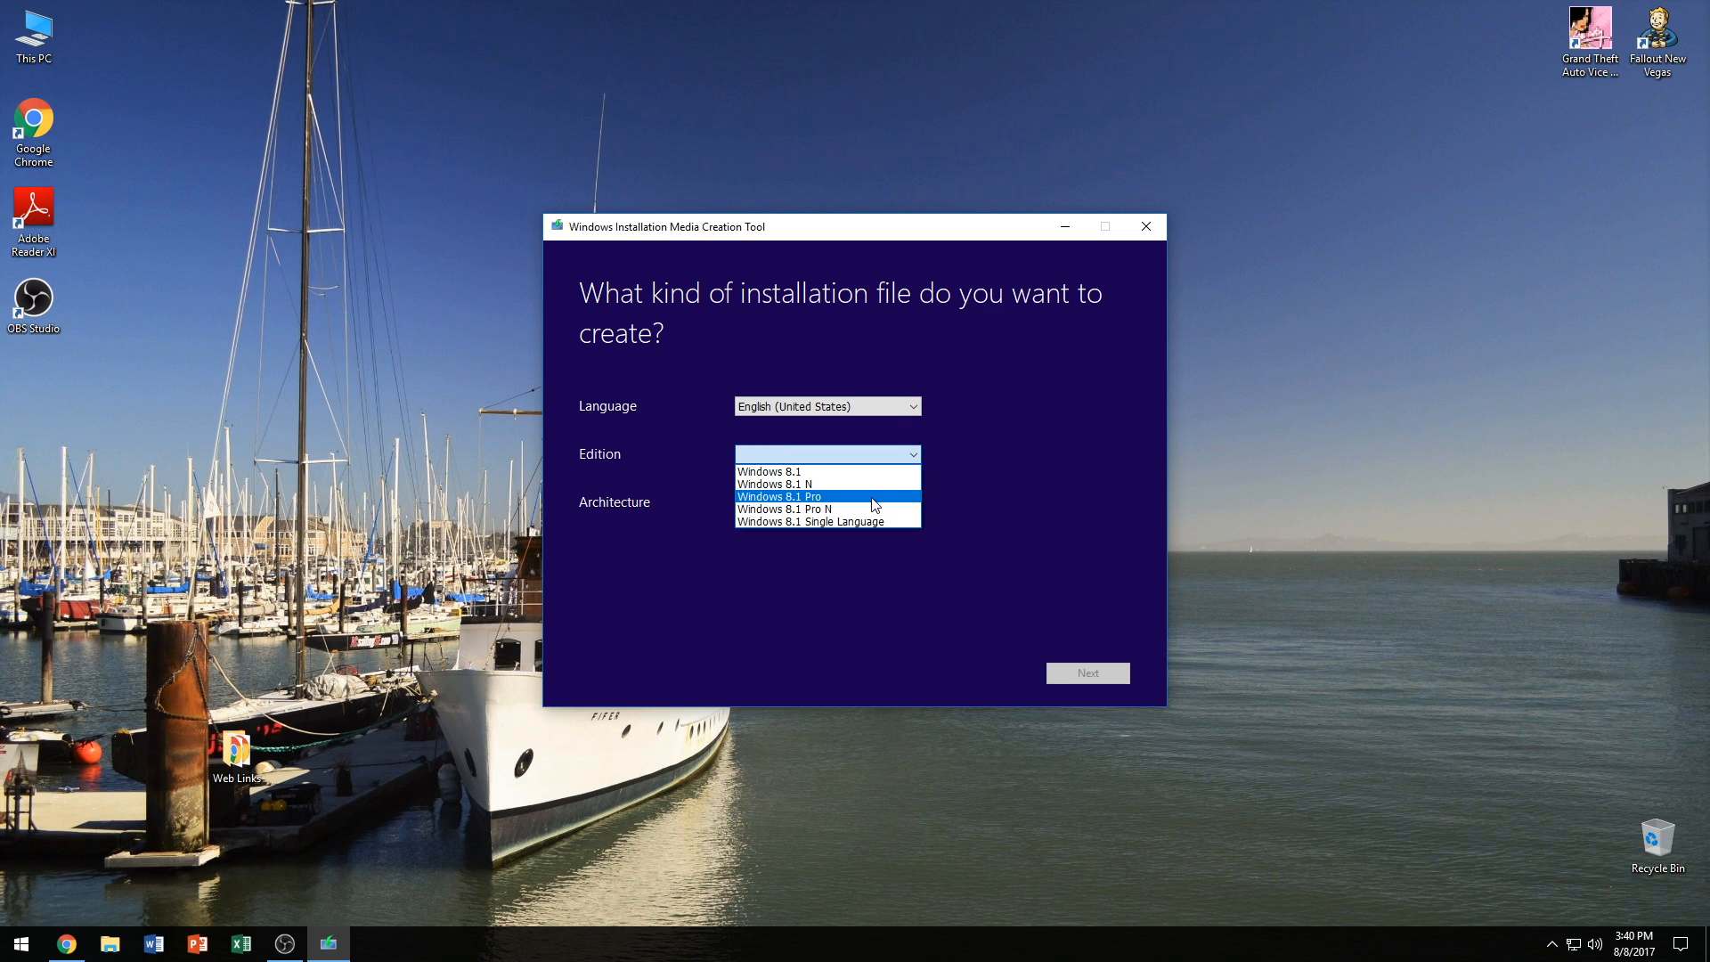
{"action": "mouse_move", "coordinate": [946, 499]}
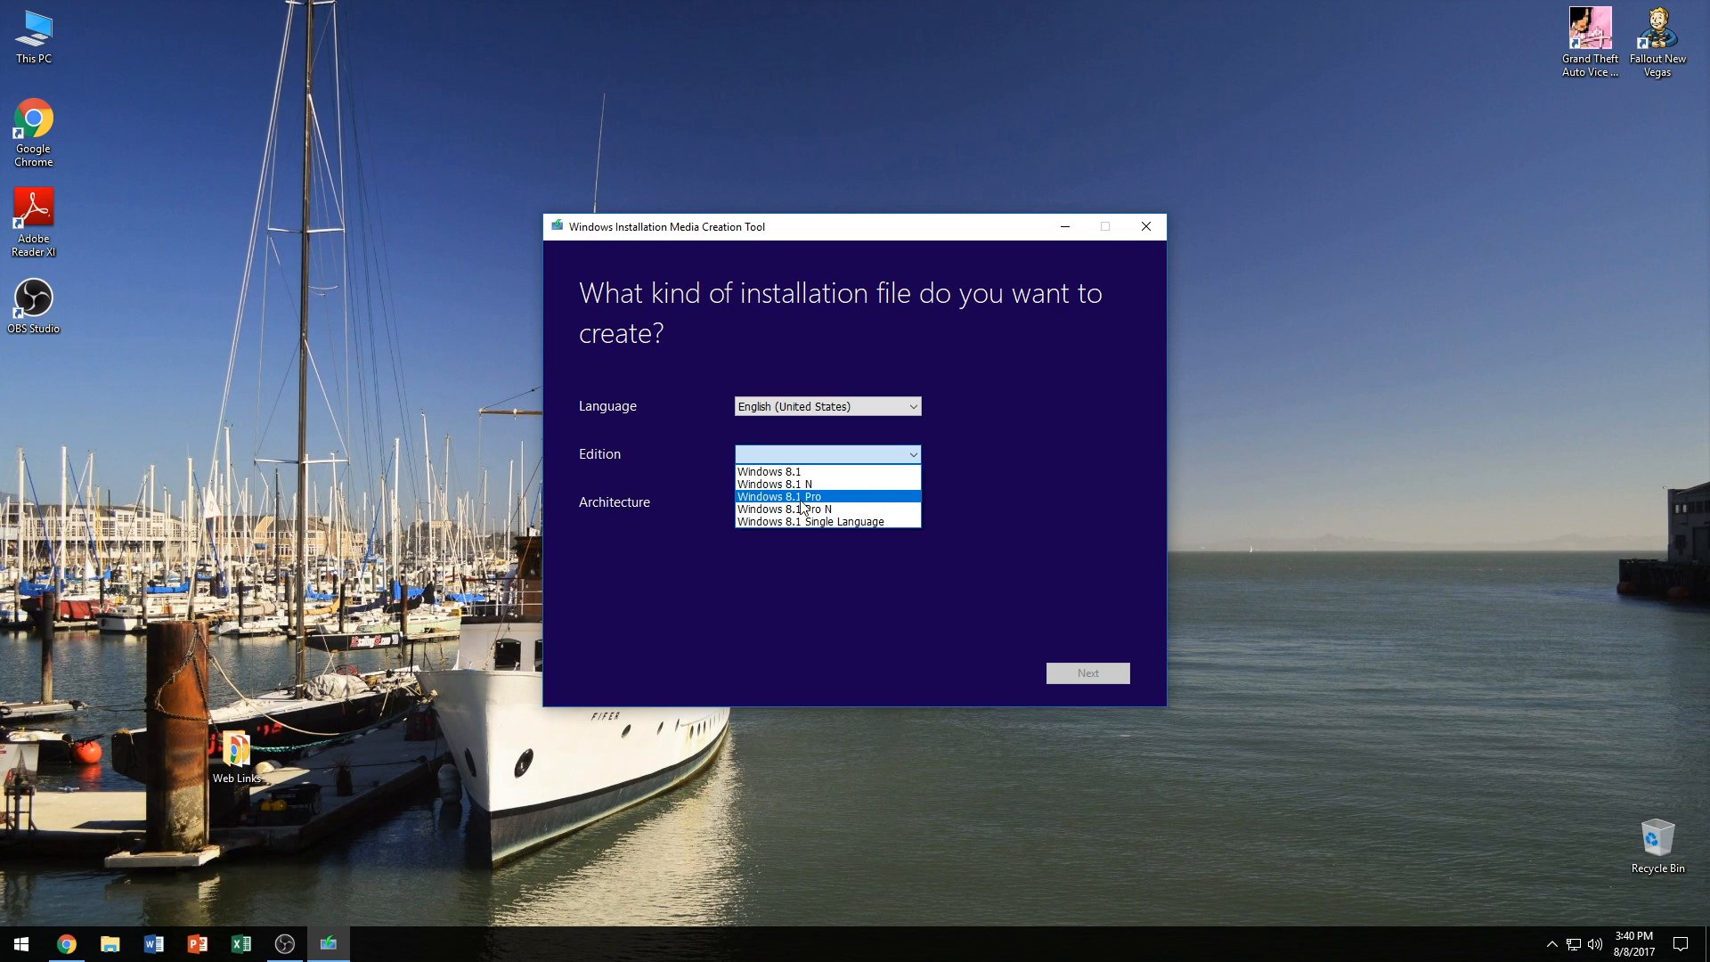
{"action": "mouse_move", "coordinate": [770, 470]}
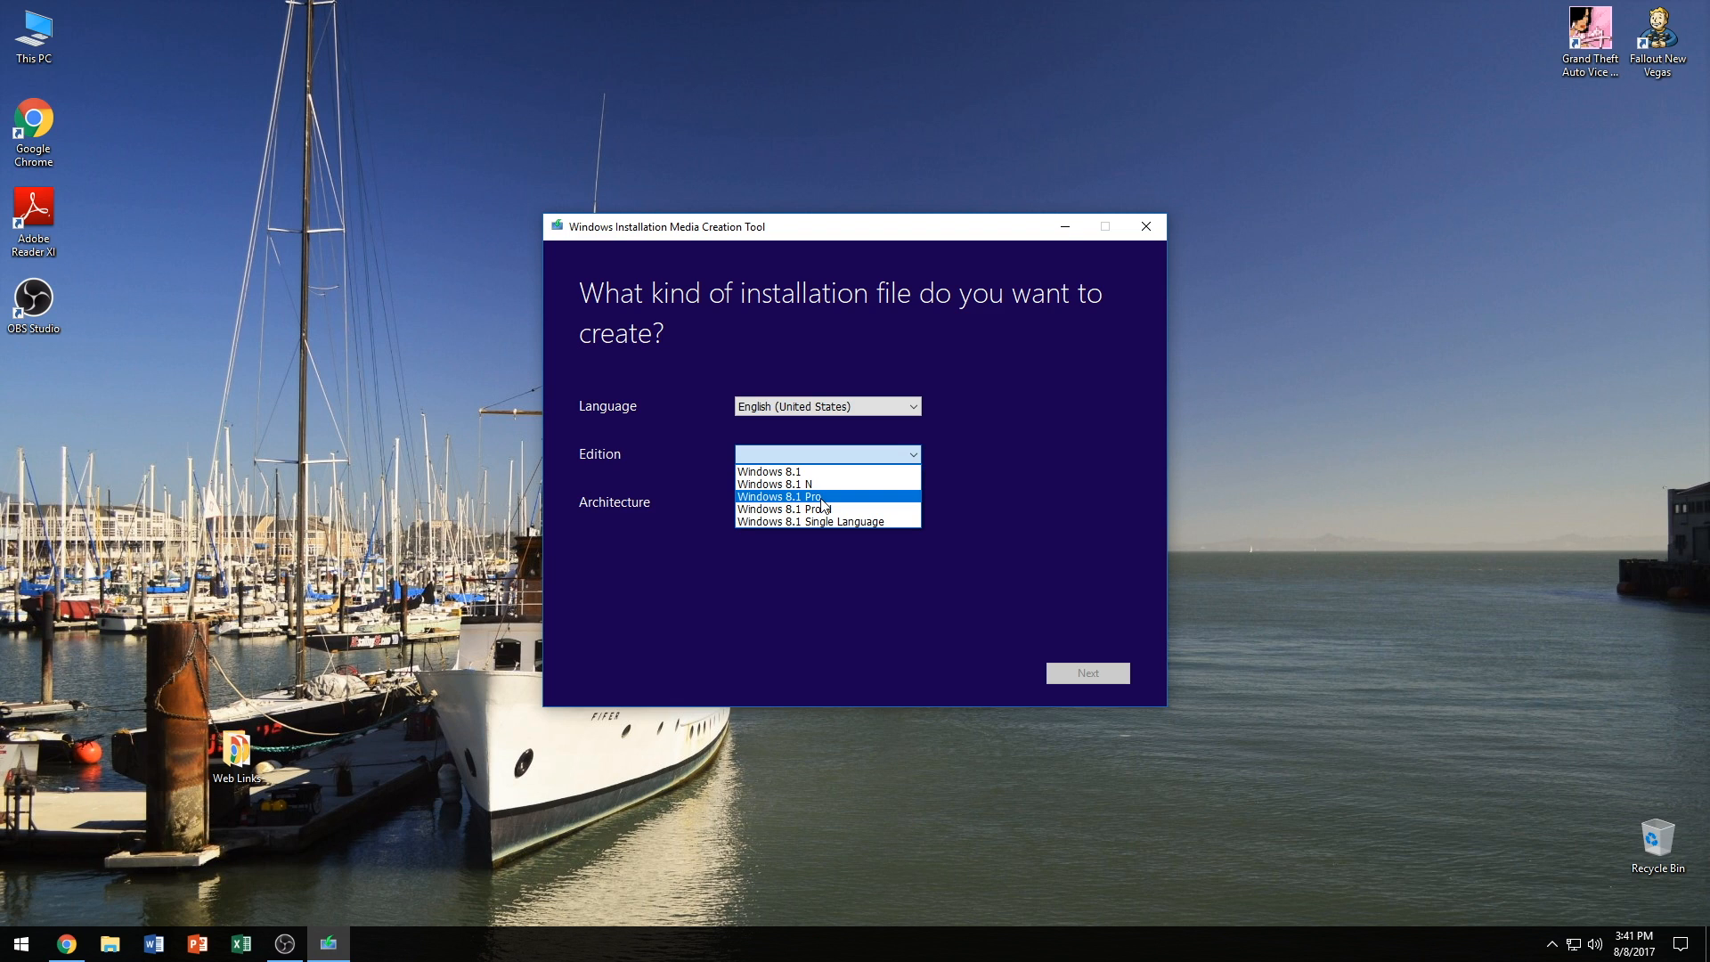
- Choose Windows 8.1 Pro as edition and 64-bit (x64) as architecture, then continue
{"action": "left_click", "coordinate": [779, 497]}
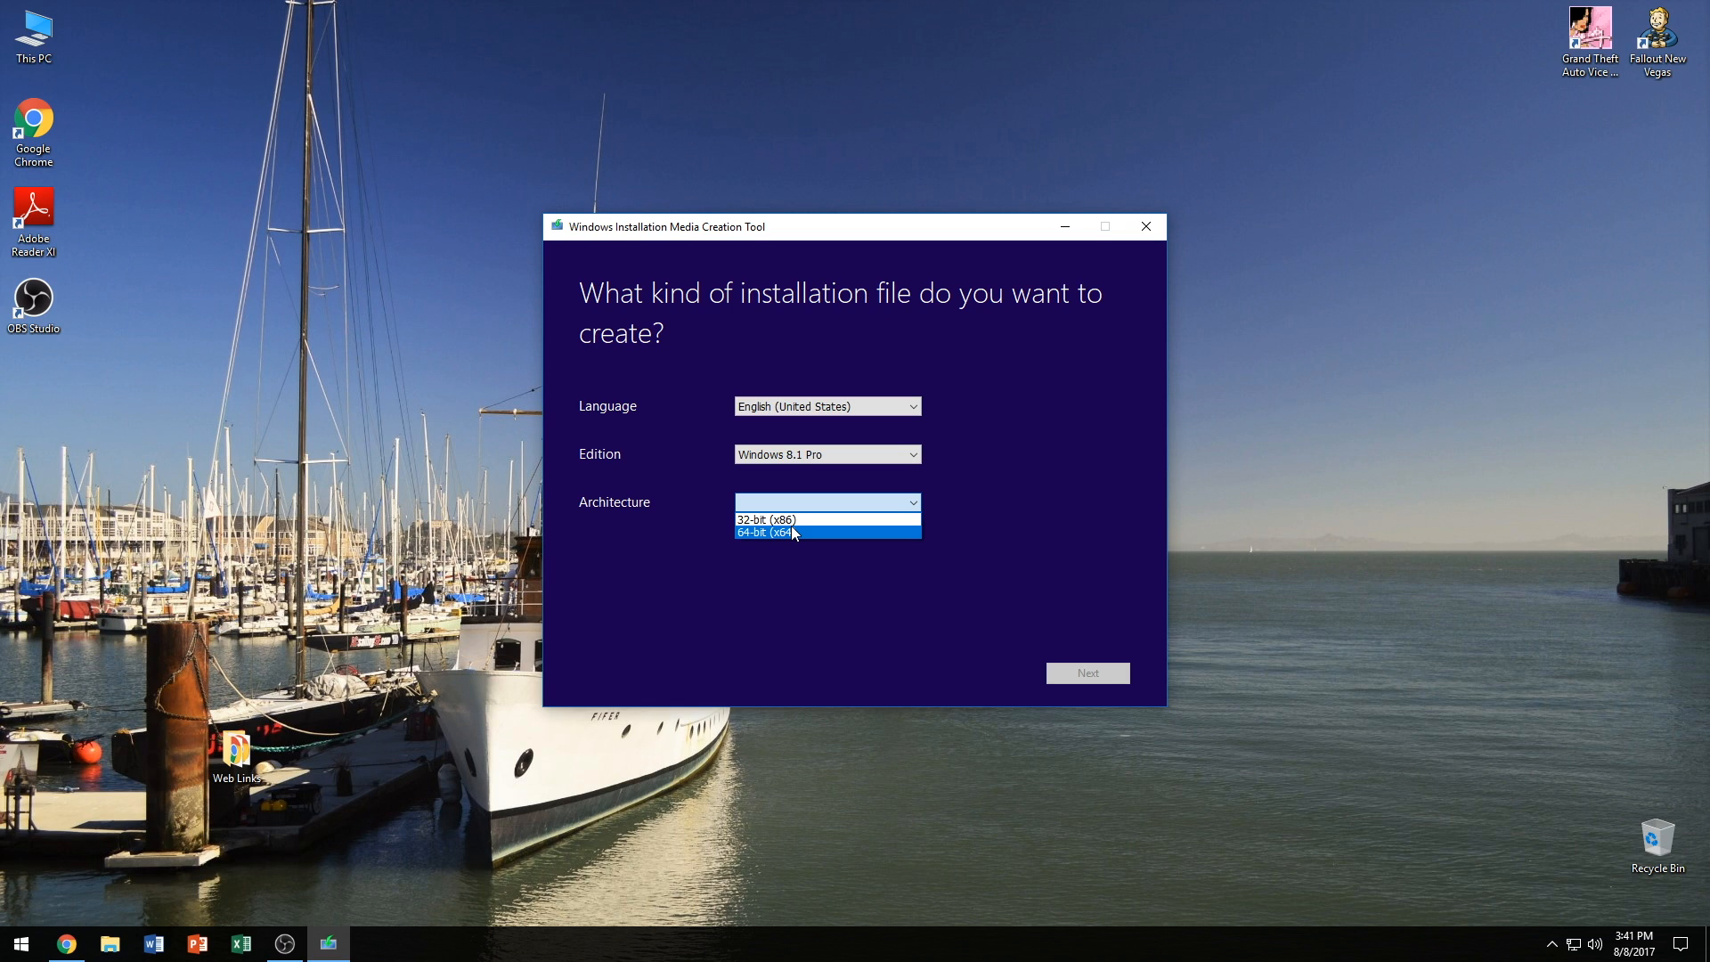
{"action": "mouse_move", "coordinate": [767, 519]}
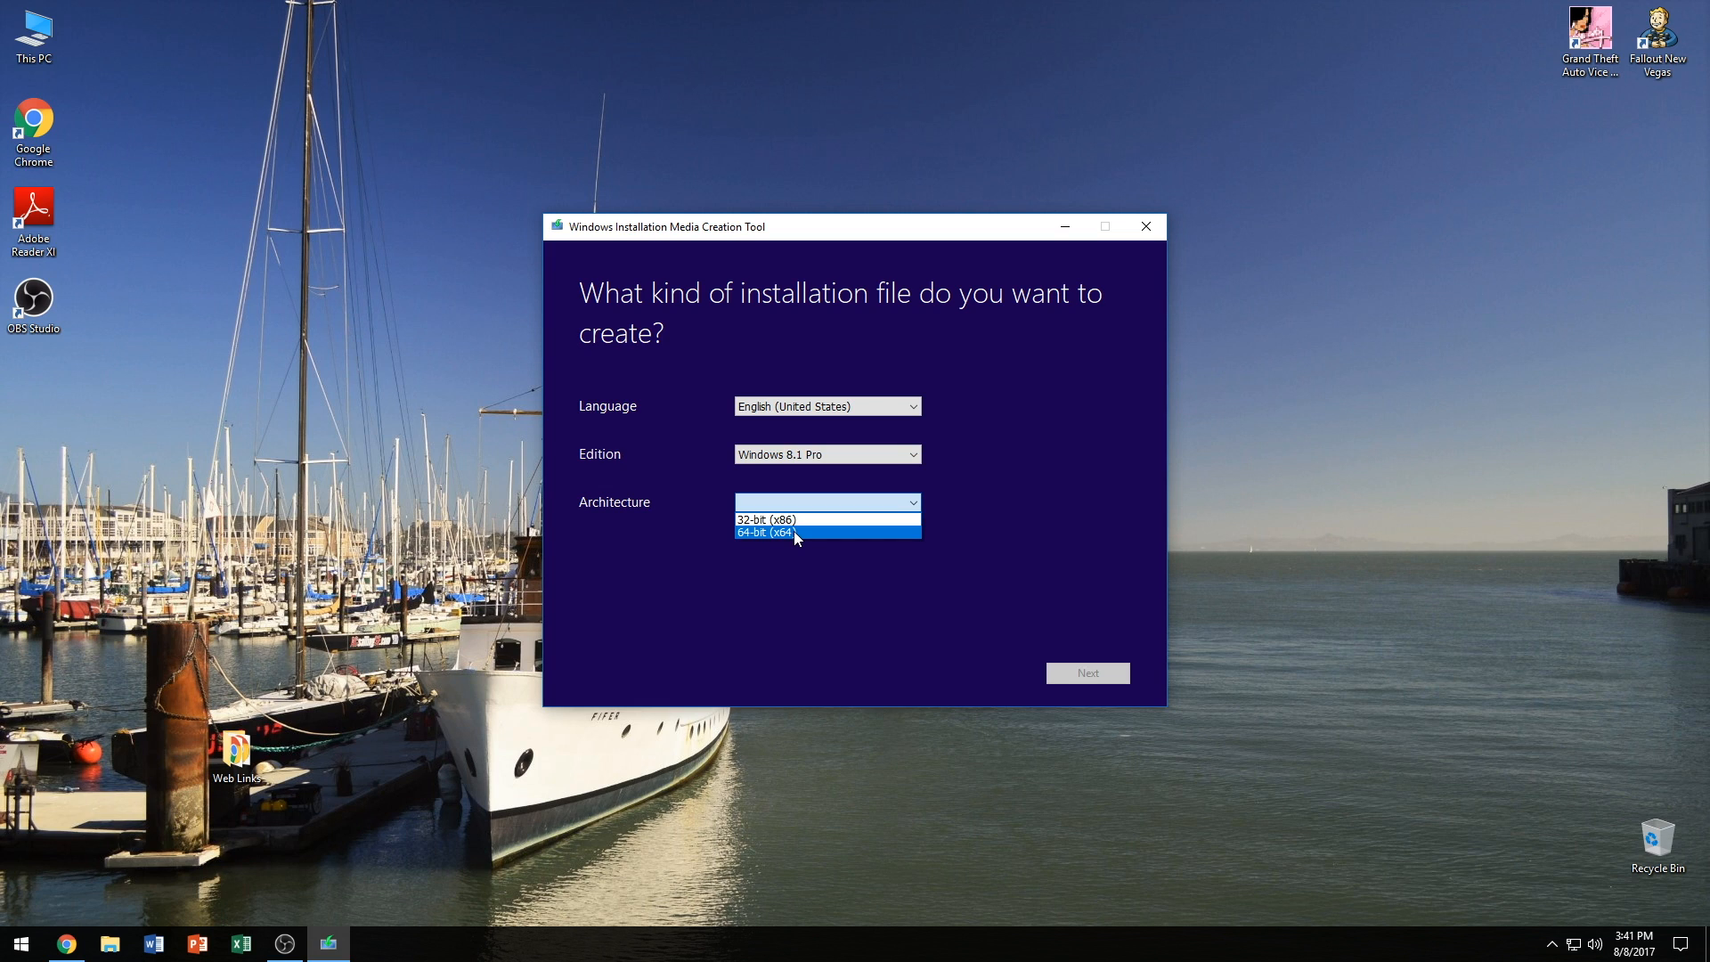
{"action": "left_click", "coordinate": [793, 532]}
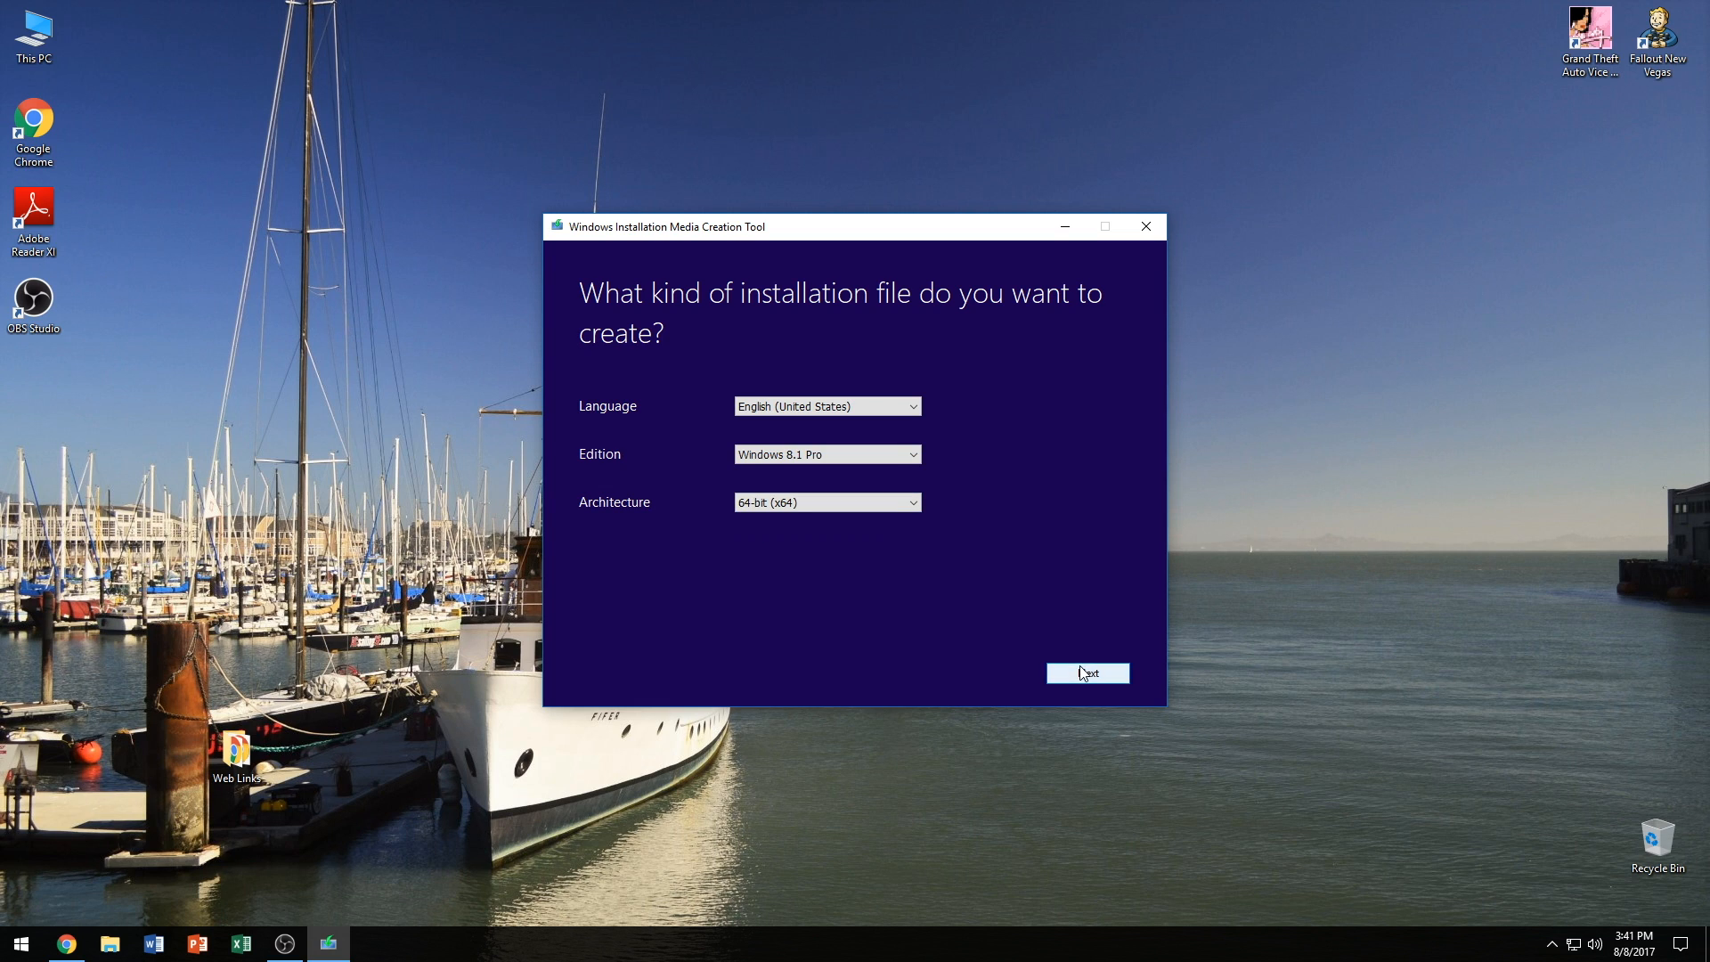
{"action": "left_click", "coordinate": [1087, 674]}
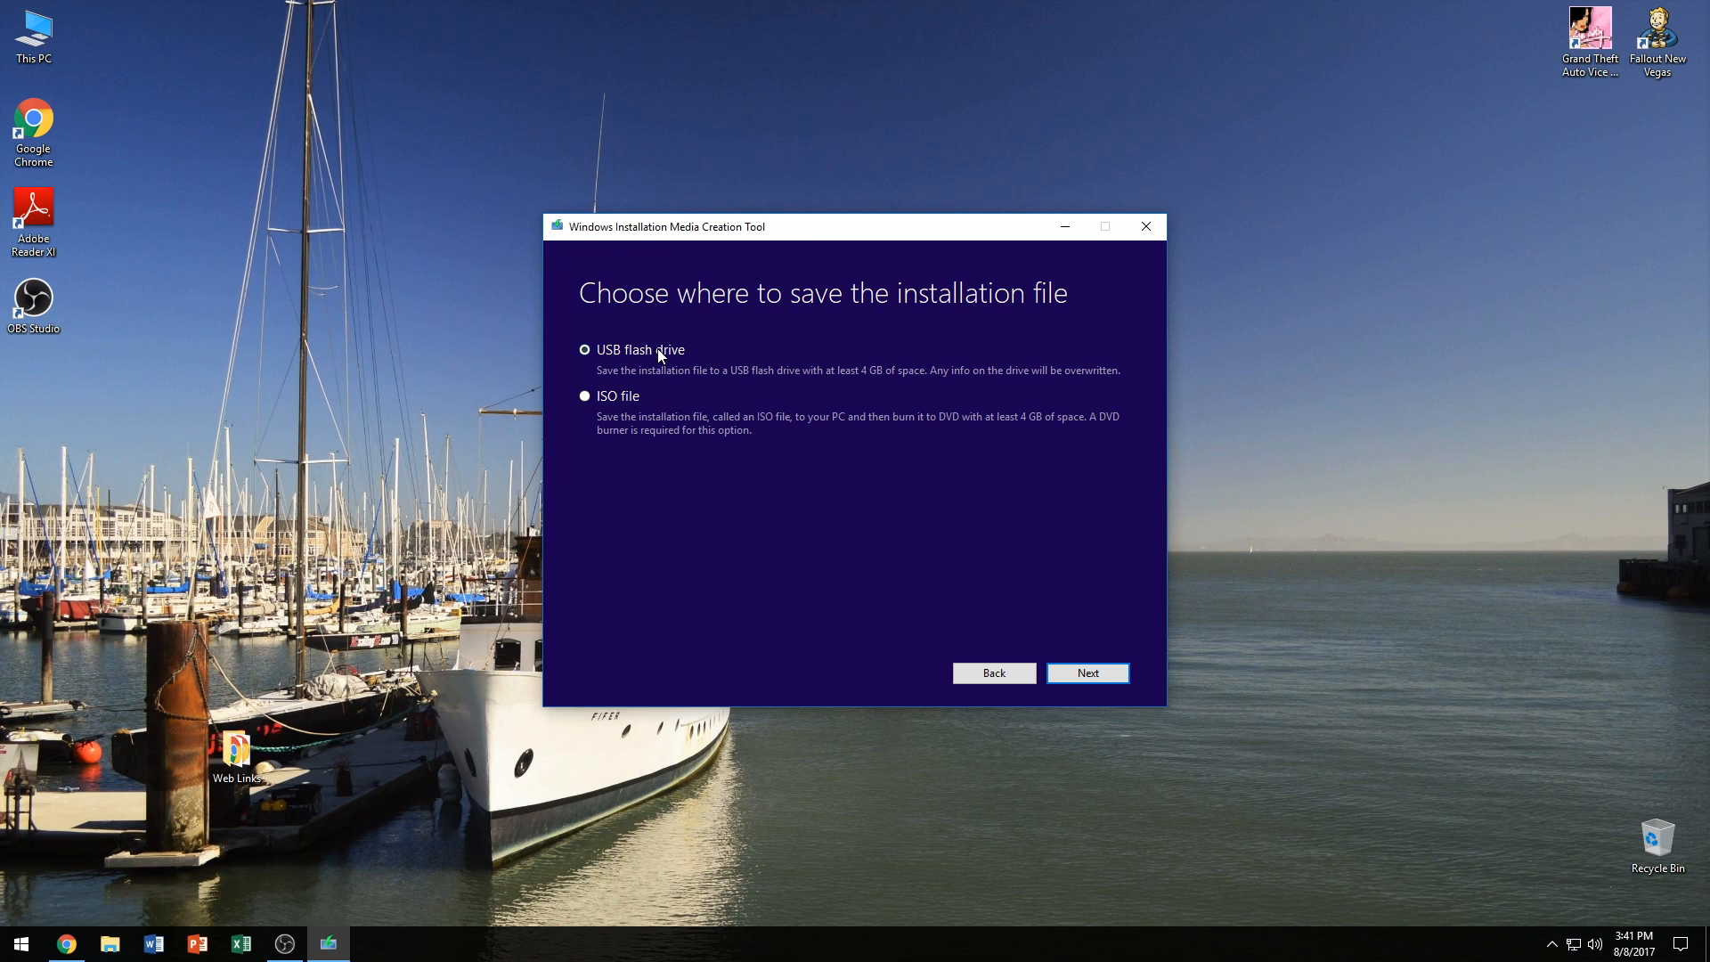
- Look at the USB flash drive option, go back, and choose ISO file as the destination
{"action": "left_click", "coordinate": [584, 395]}
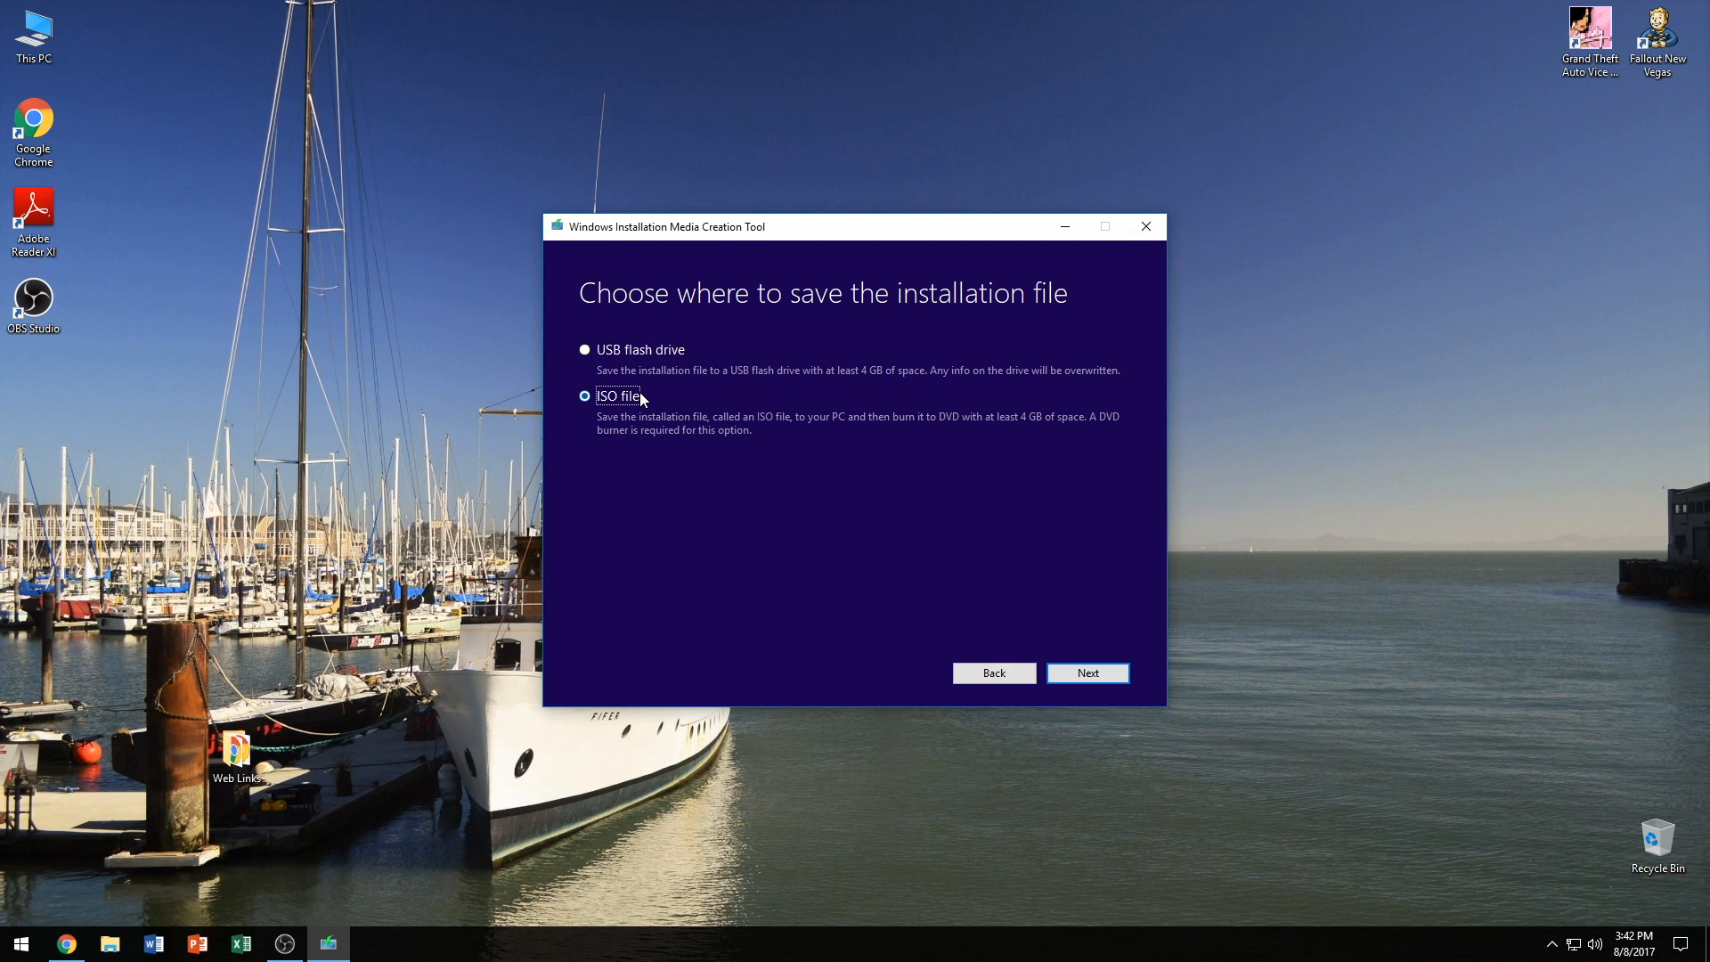
{"action": "mouse_move", "coordinate": [657, 344]}
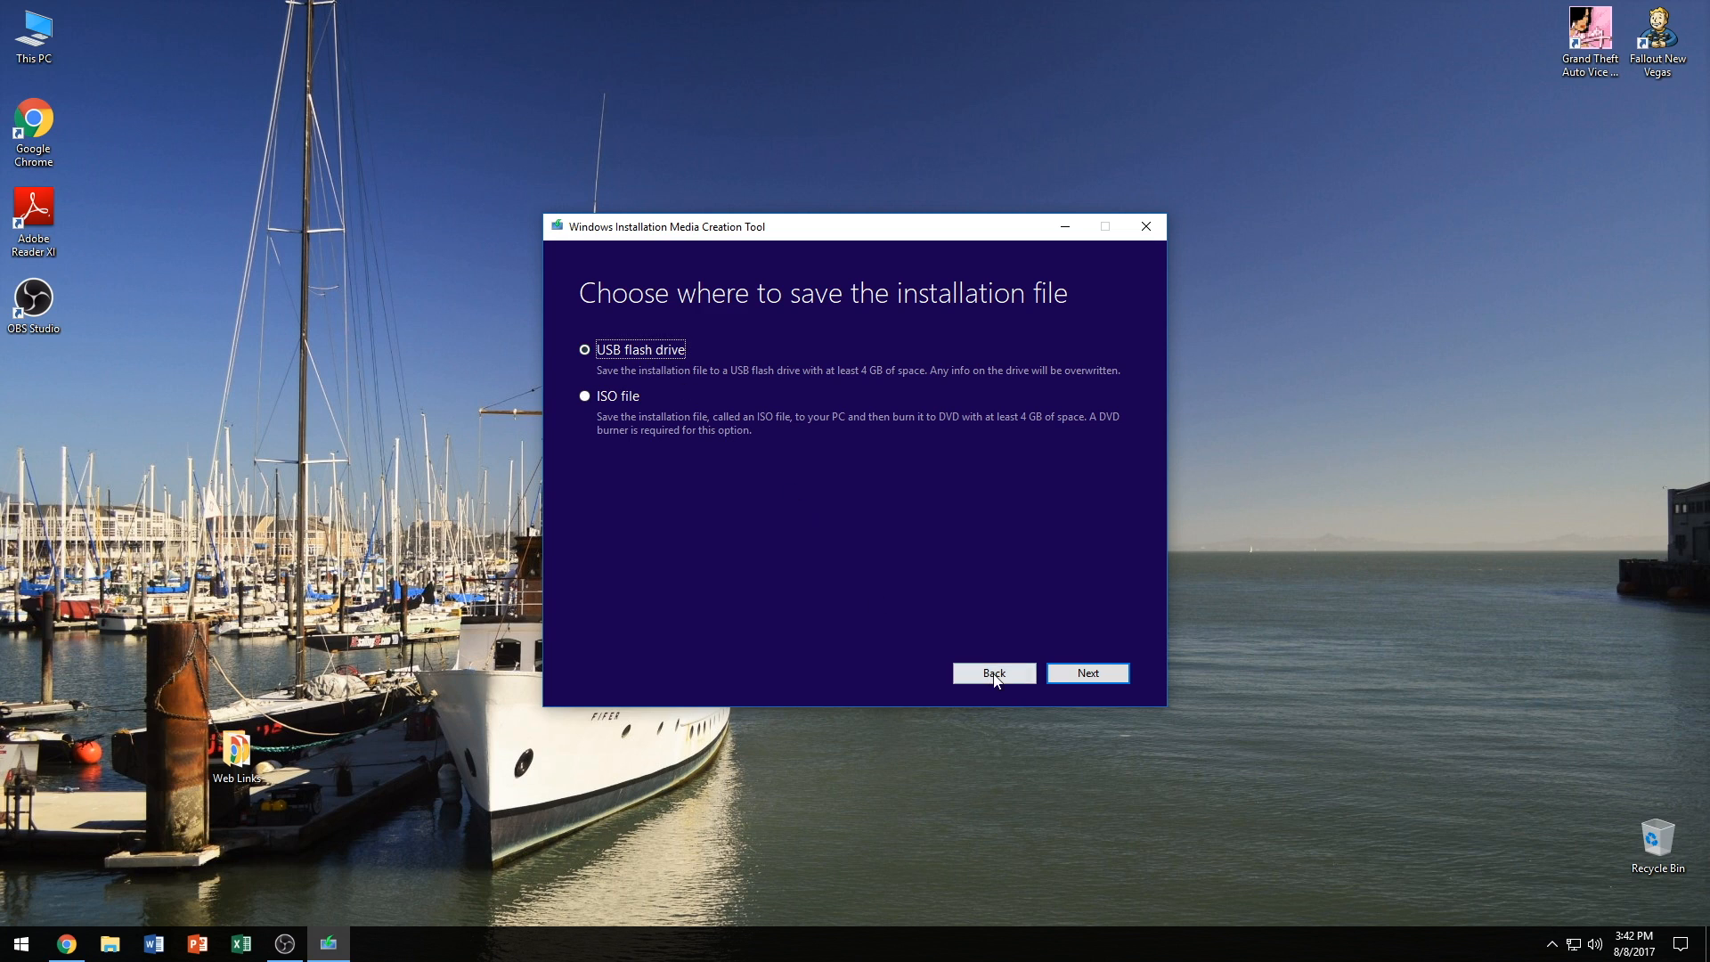
{"action": "left_click", "coordinate": [1087, 674]}
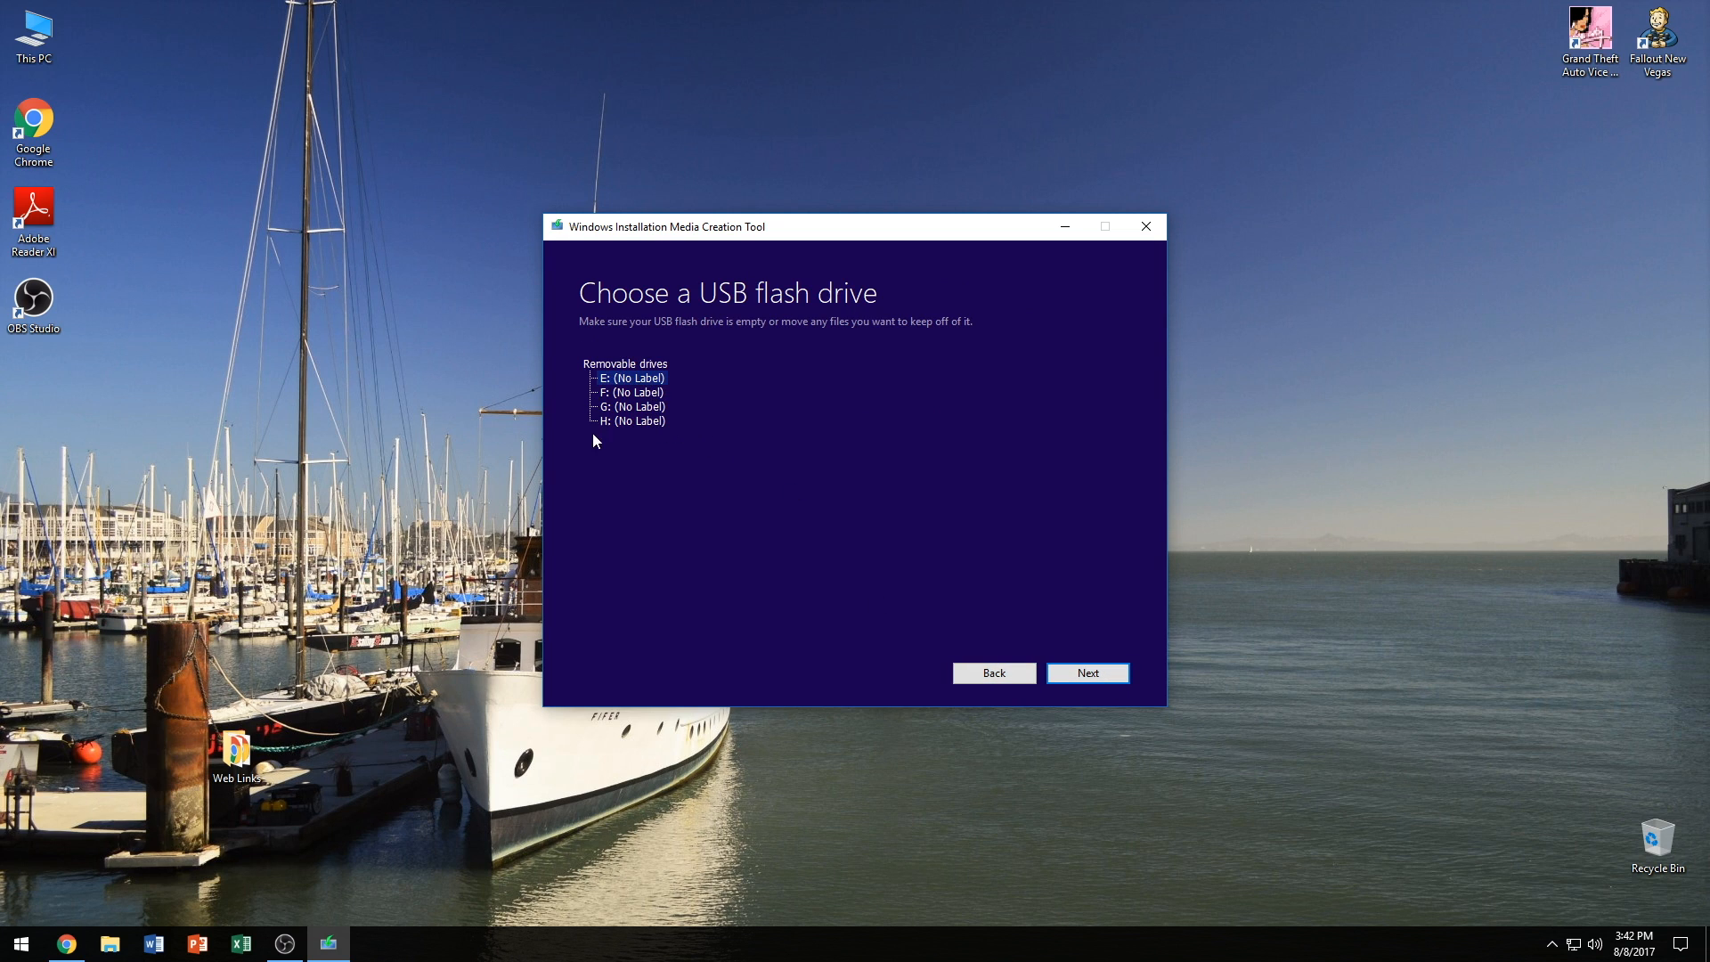
{"action": "mouse_move", "coordinate": [671, 395]}
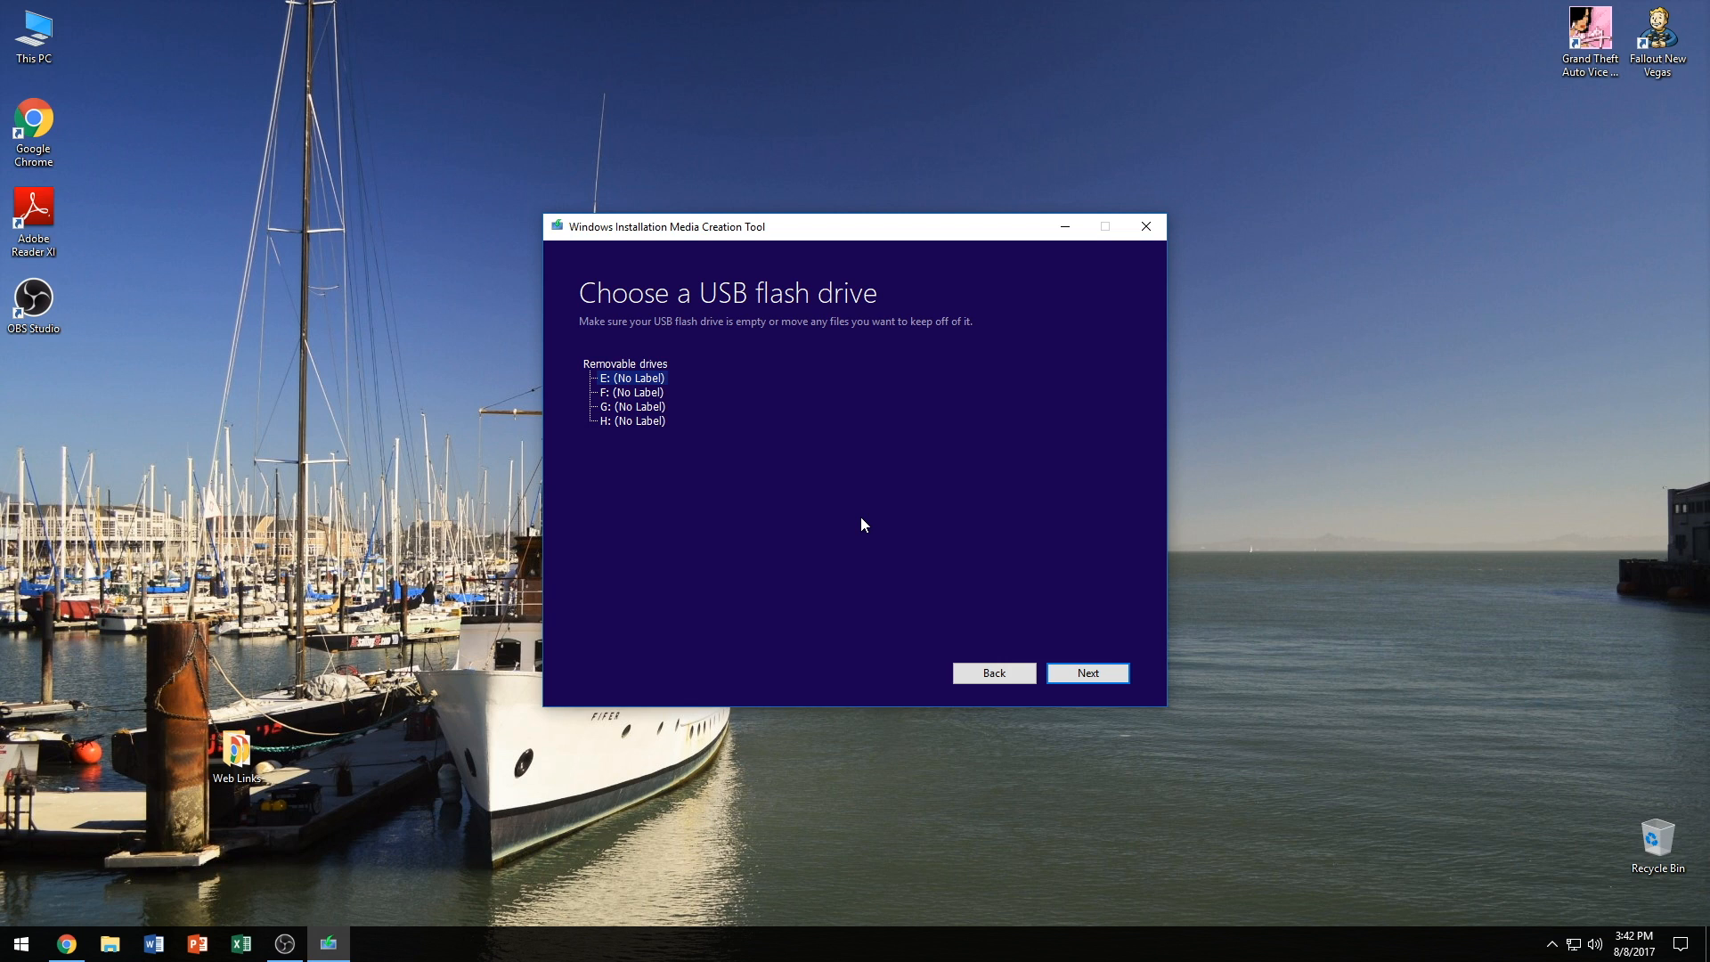
{"action": "left_click", "coordinate": [993, 674]}
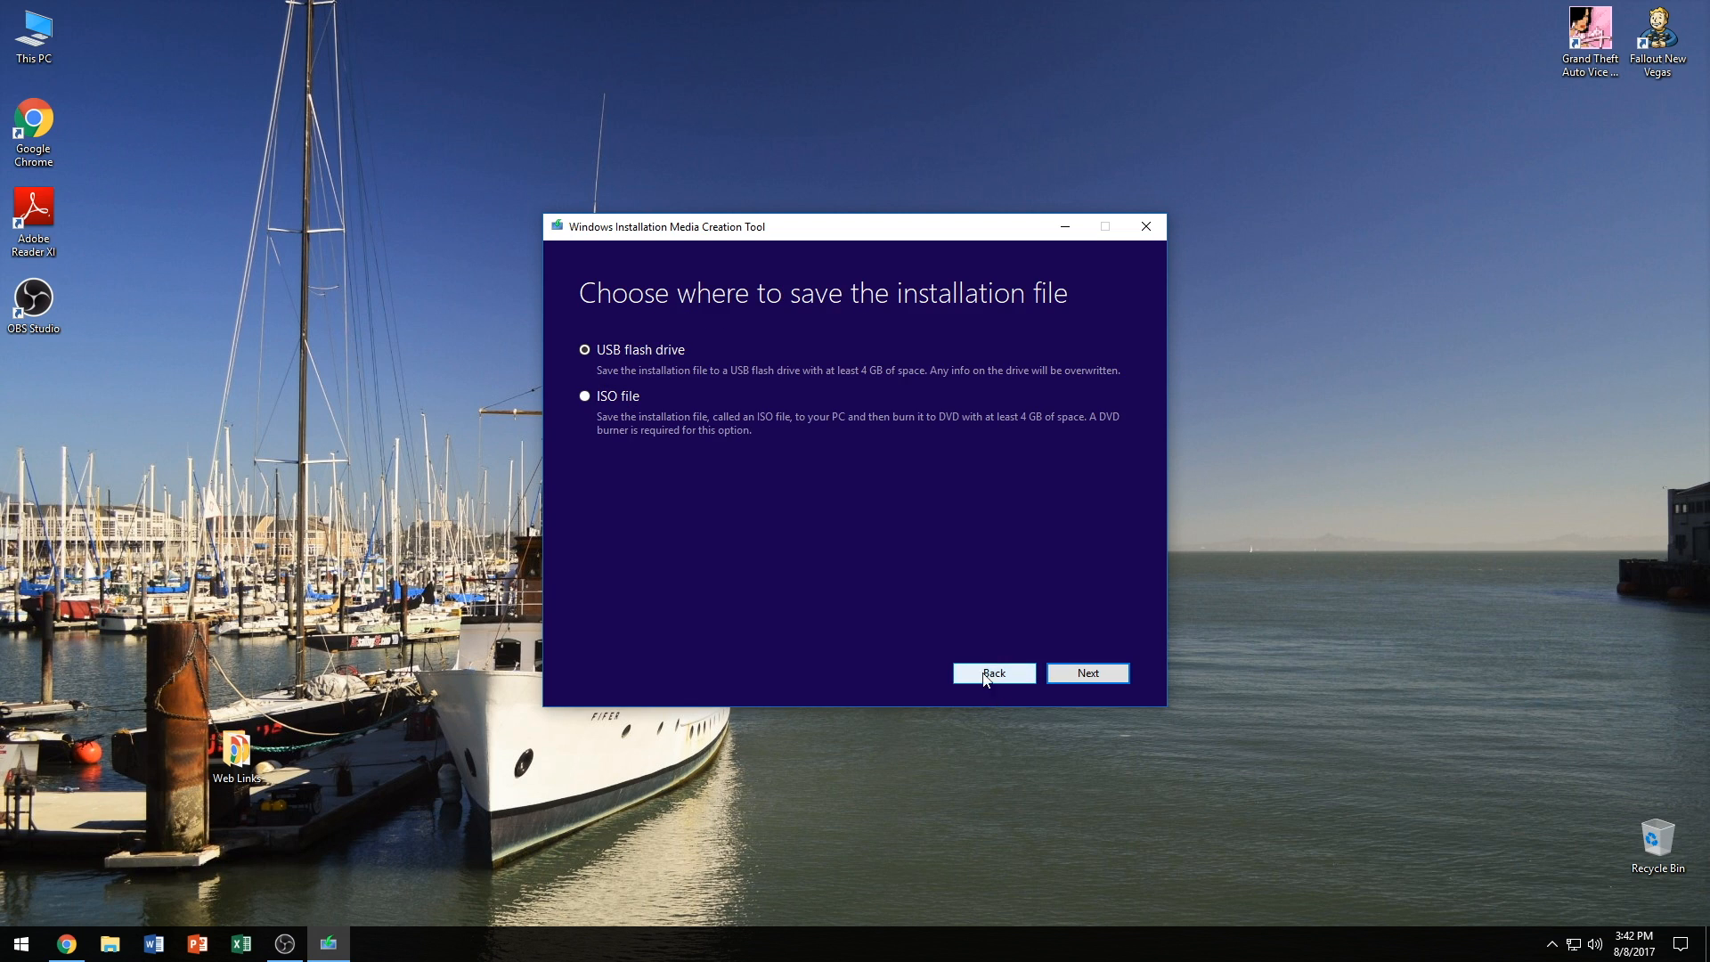
{"action": "left_click", "coordinate": [584, 395]}
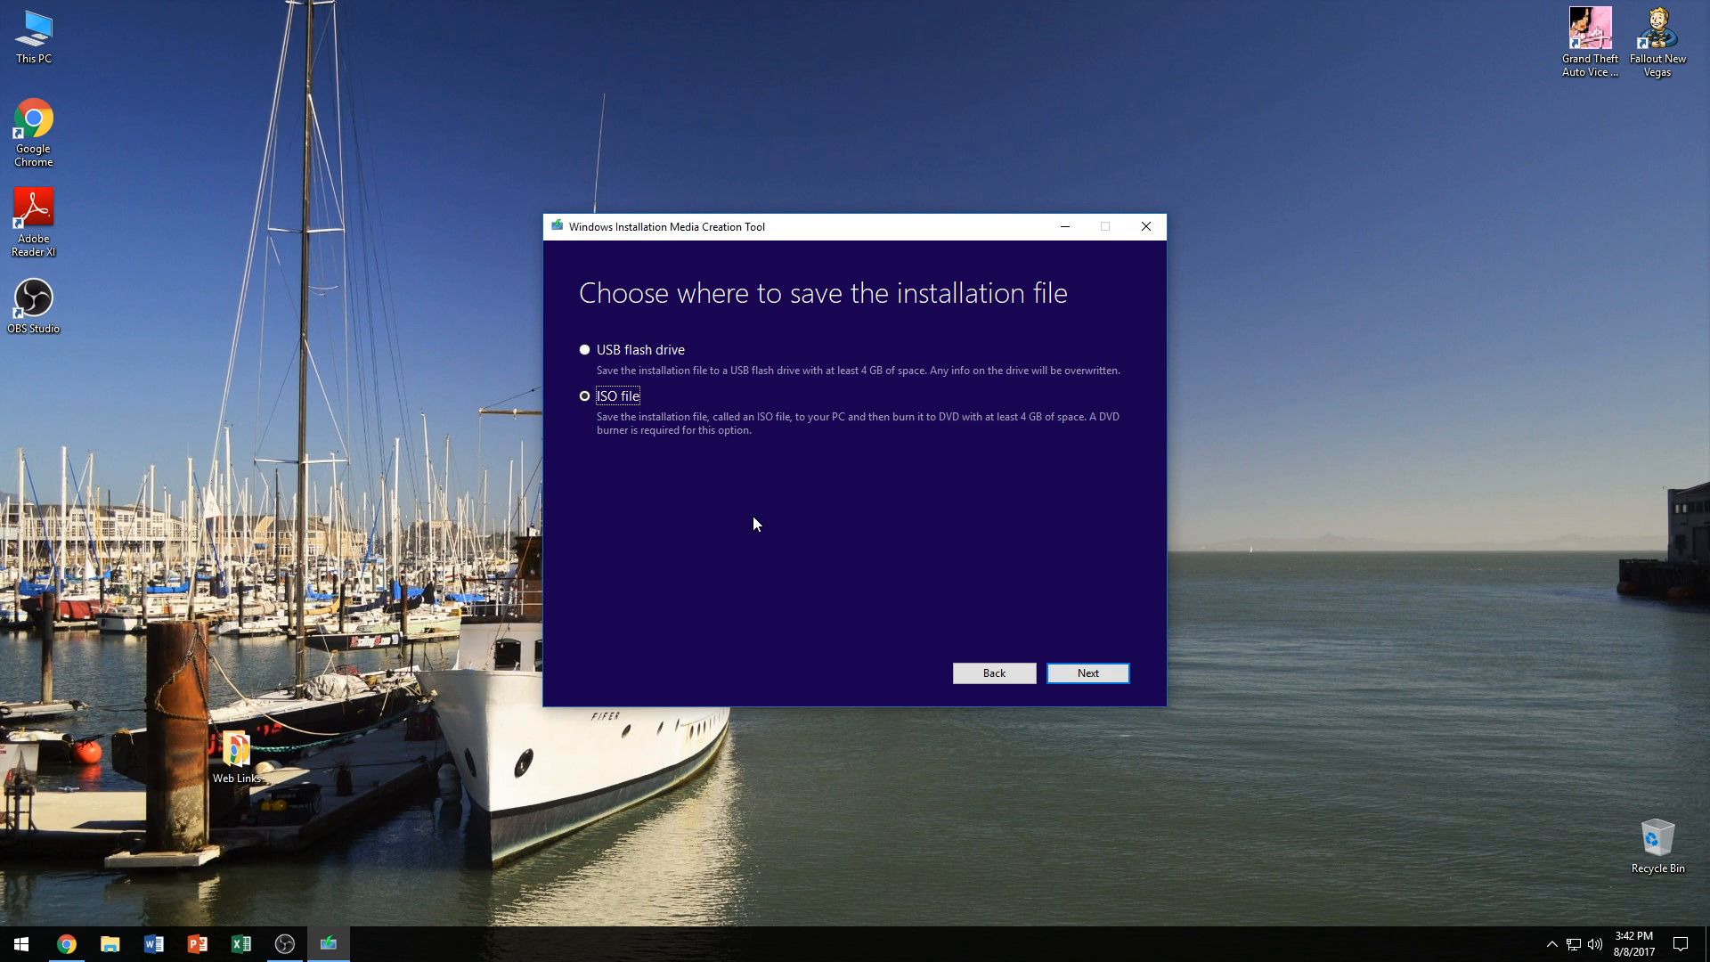
{"action": "left_click", "coordinate": [585, 395]}
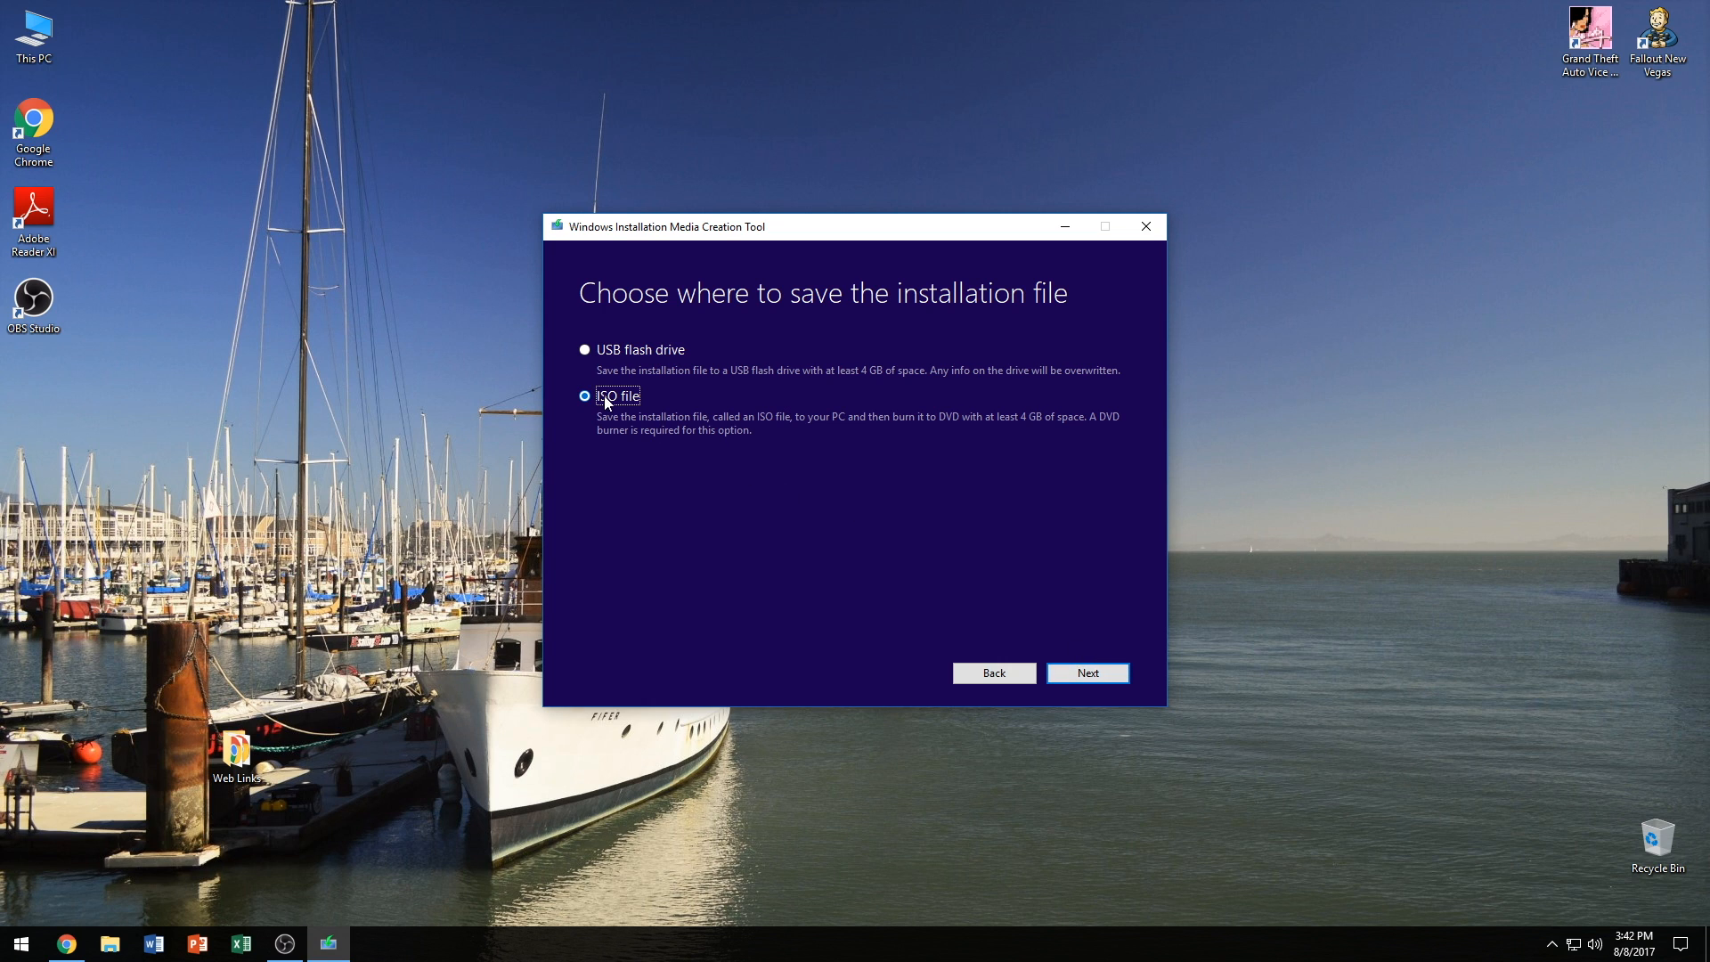
{"action": "left_click", "coordinate": [1087, 673]}
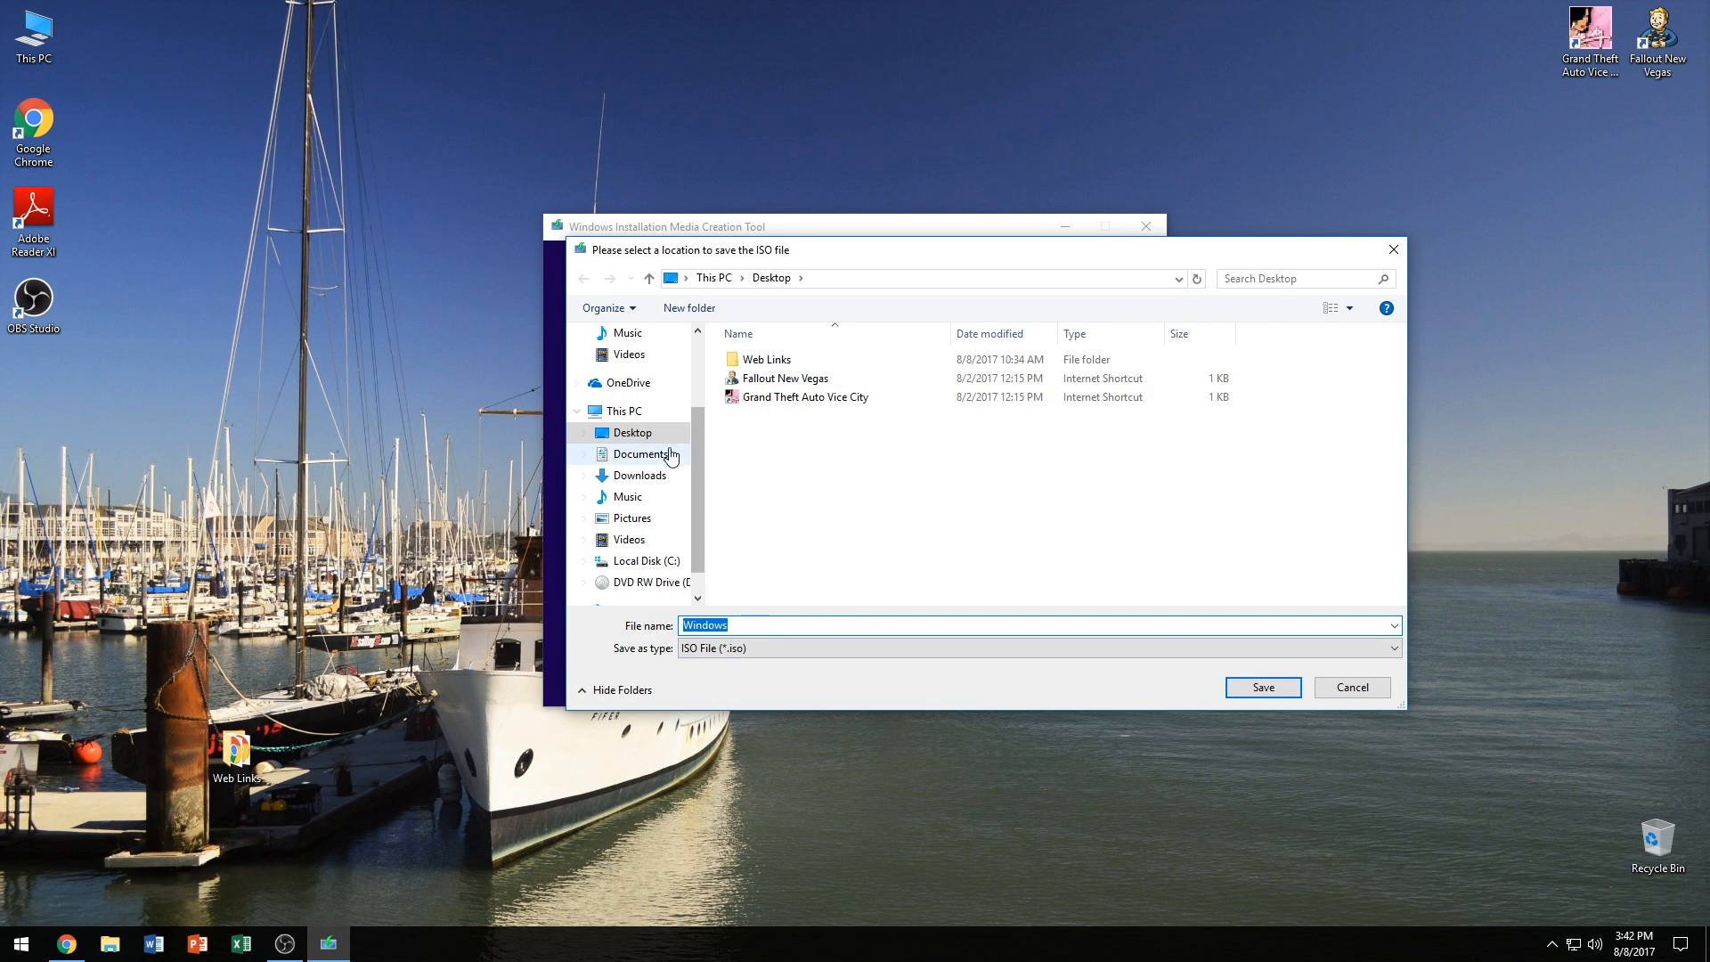
- Save the ISO as Windows on the Desktop, starting the installation file download
{"action": "left_click", "coordinate": [788, 625]}
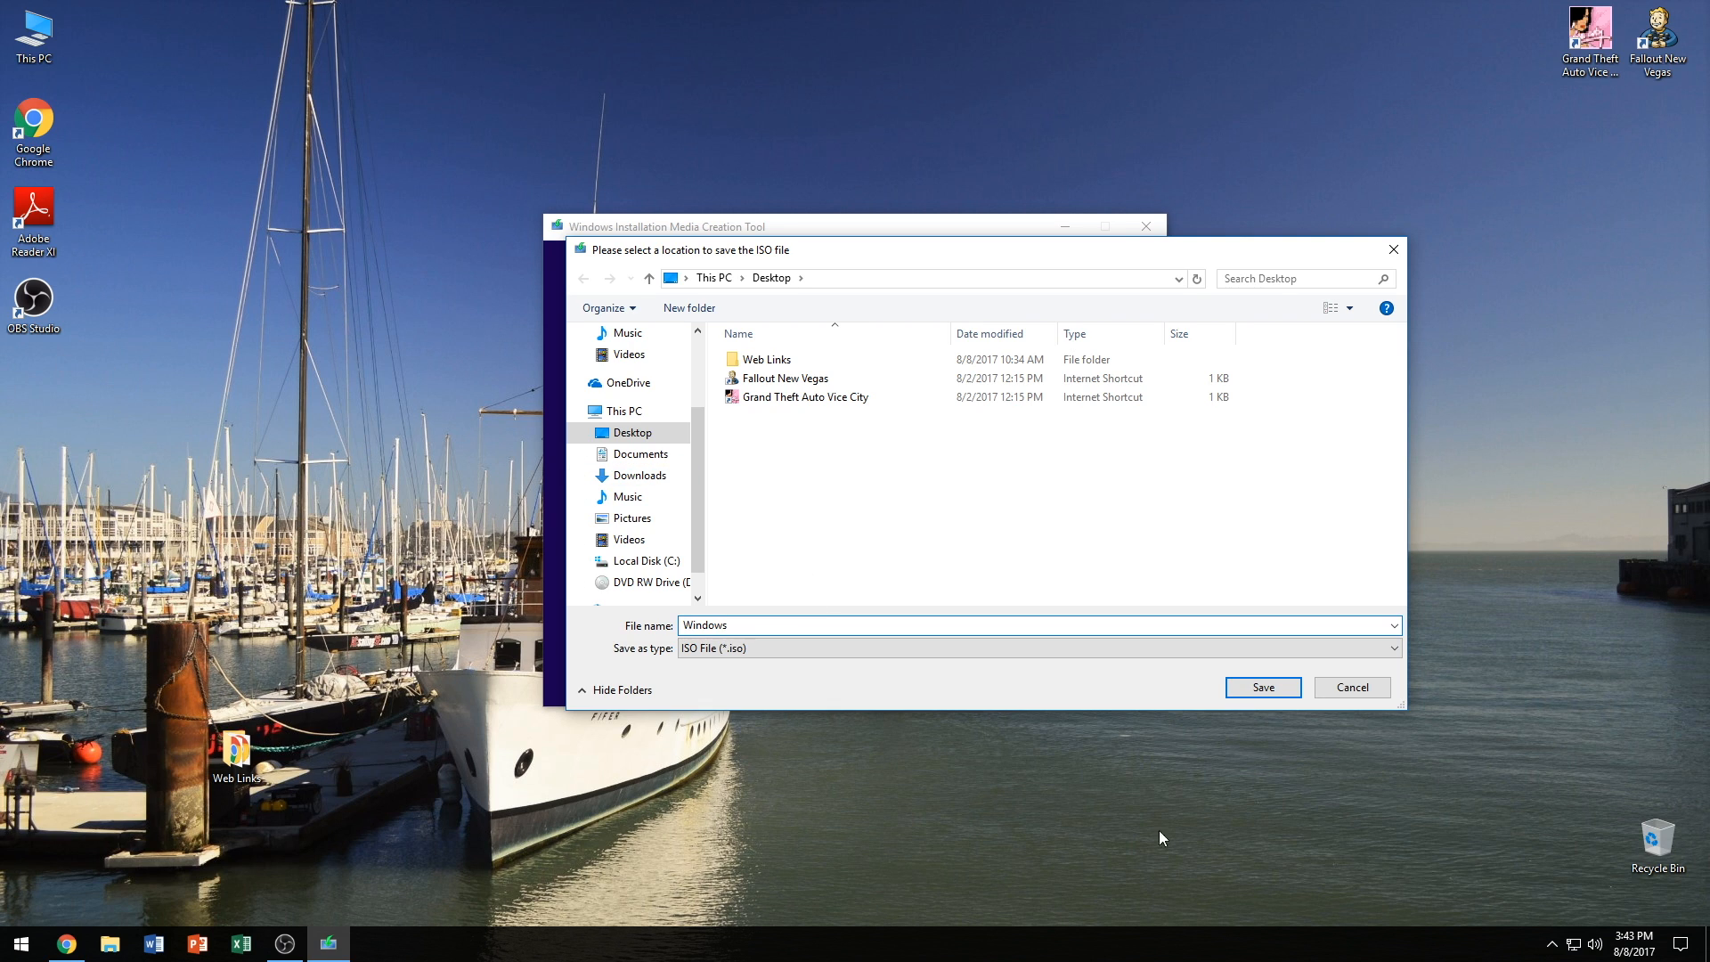
{"action": "left_click", "coordinate": [1261, 688]}
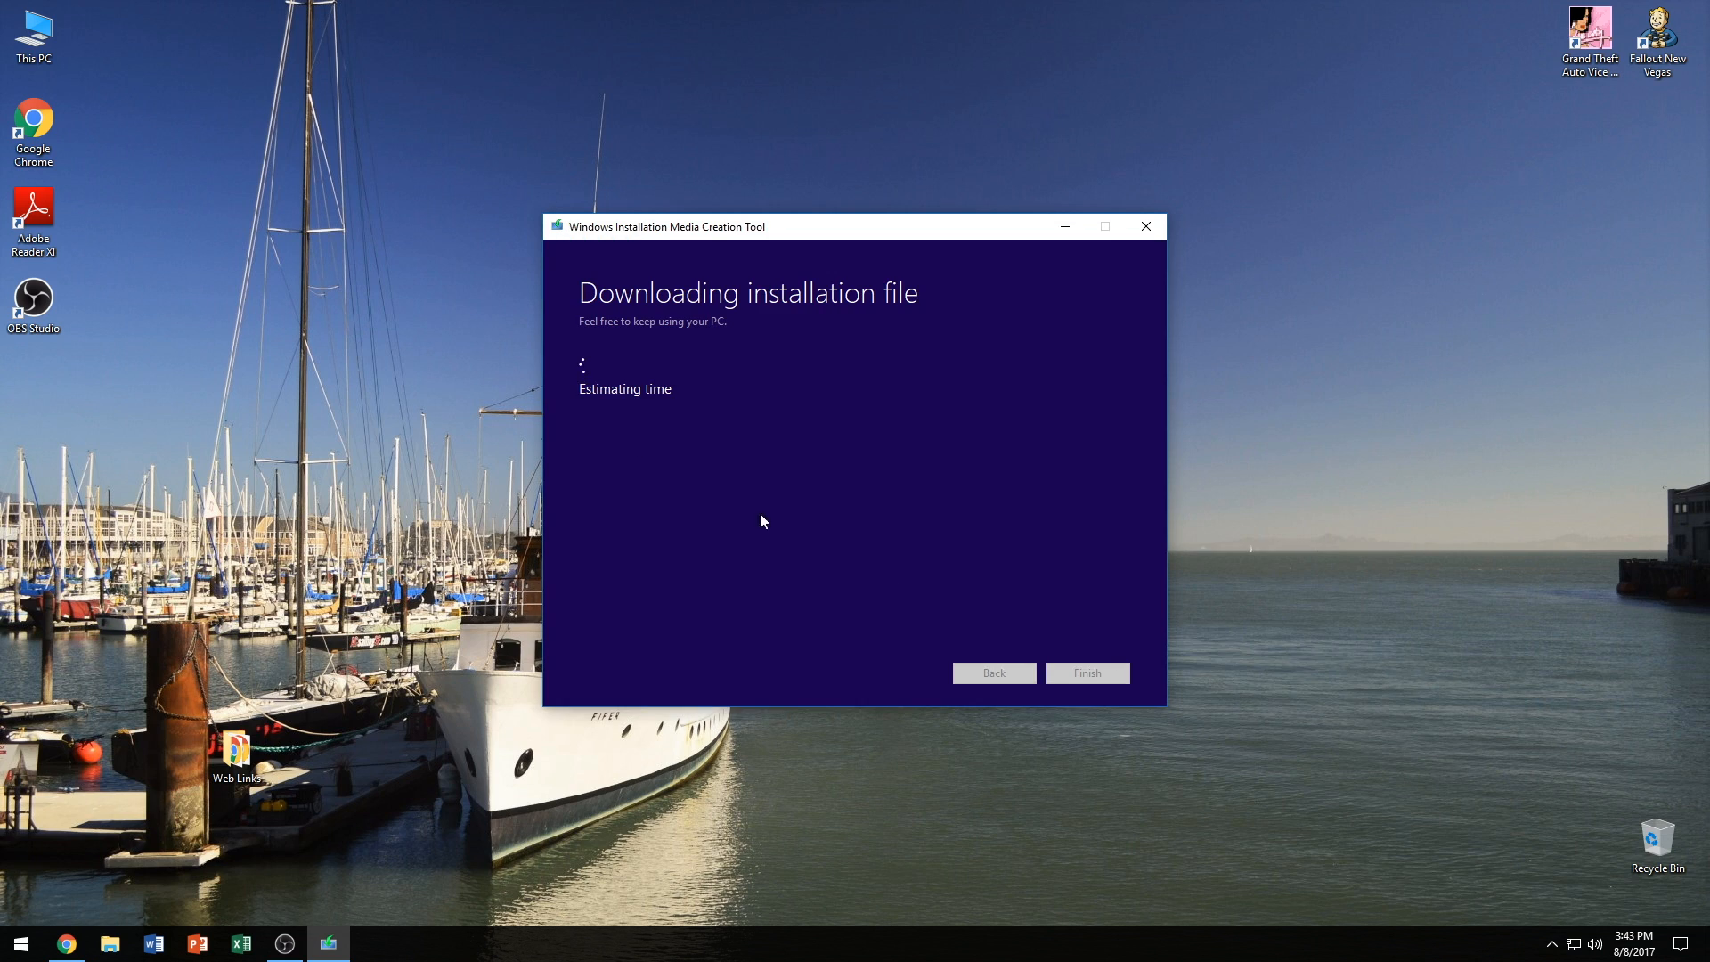
{"action": "mouse_move", "coordinate": [679, 379]}
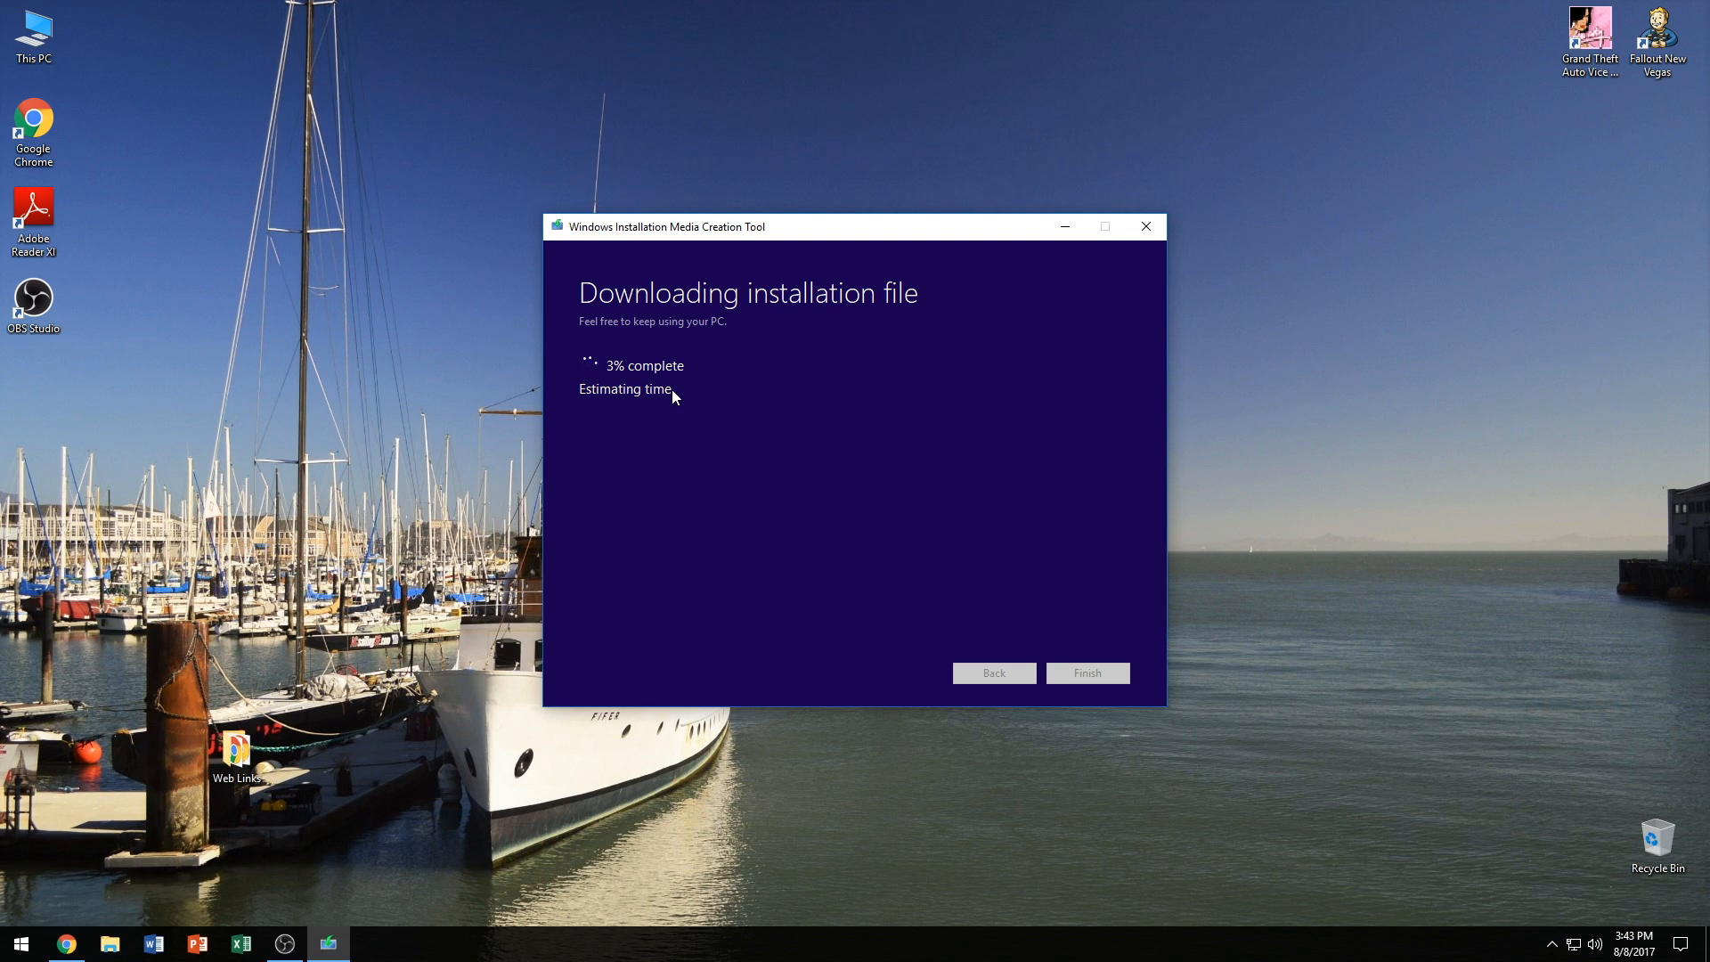
{"action": "mouse_move", "coordinate": [702, 399]}
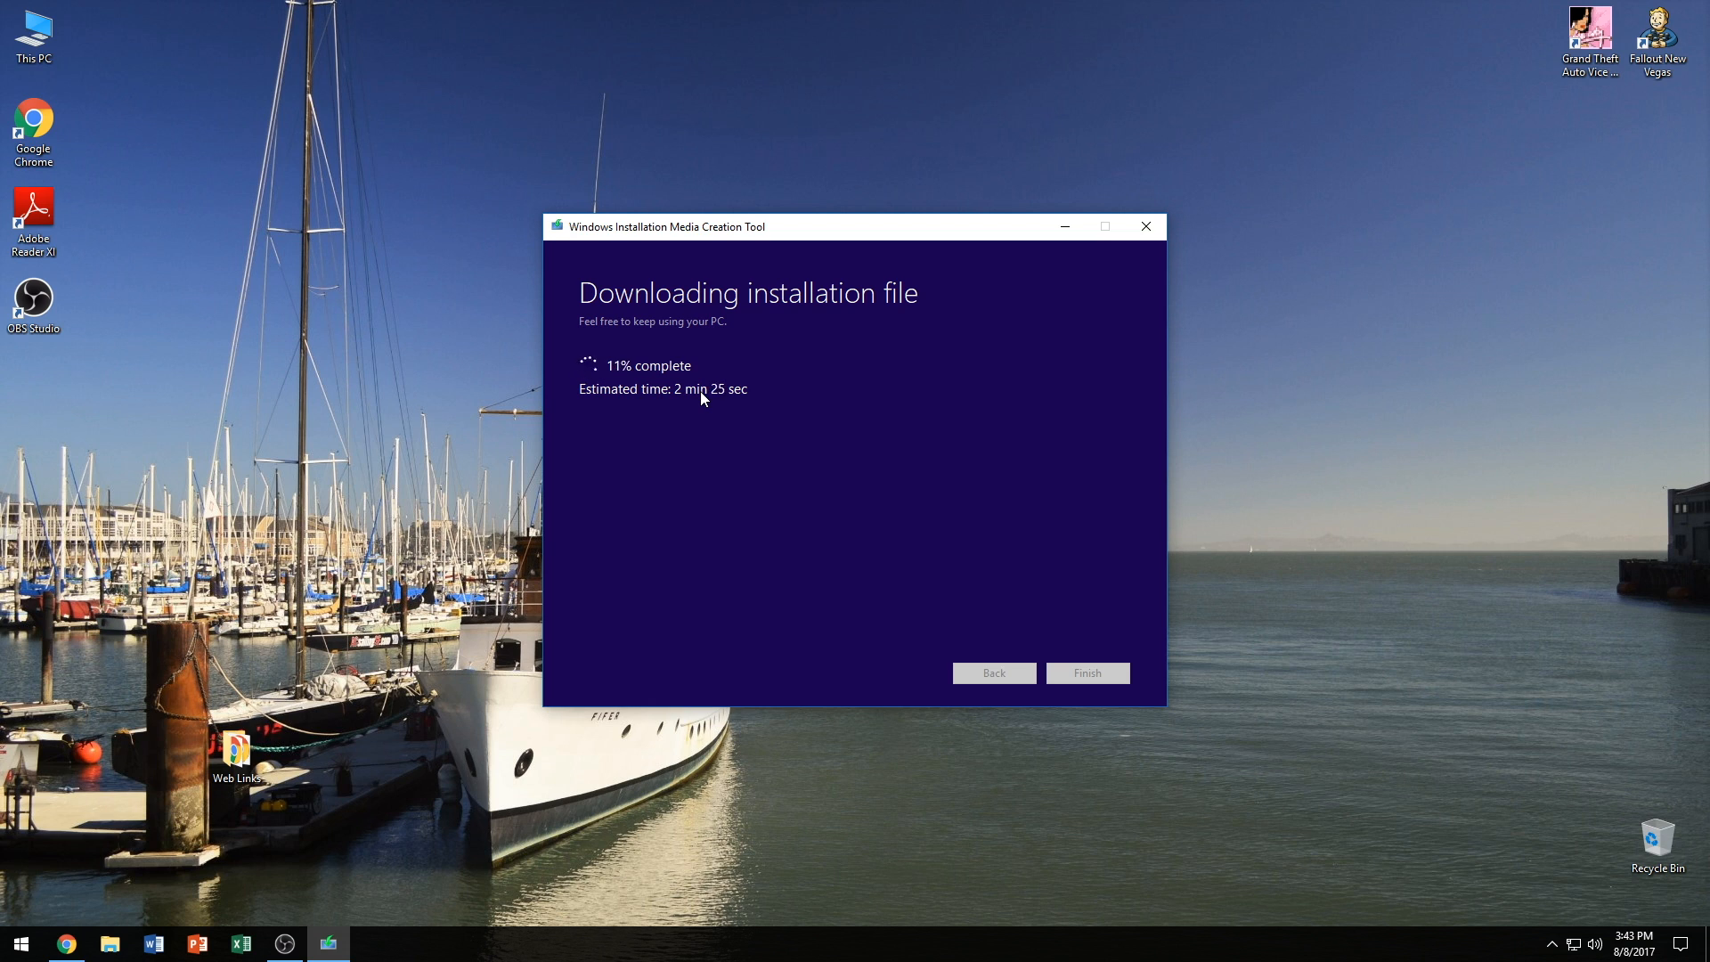
{"action": "mouse_move", "coordinate": [691, 565]}
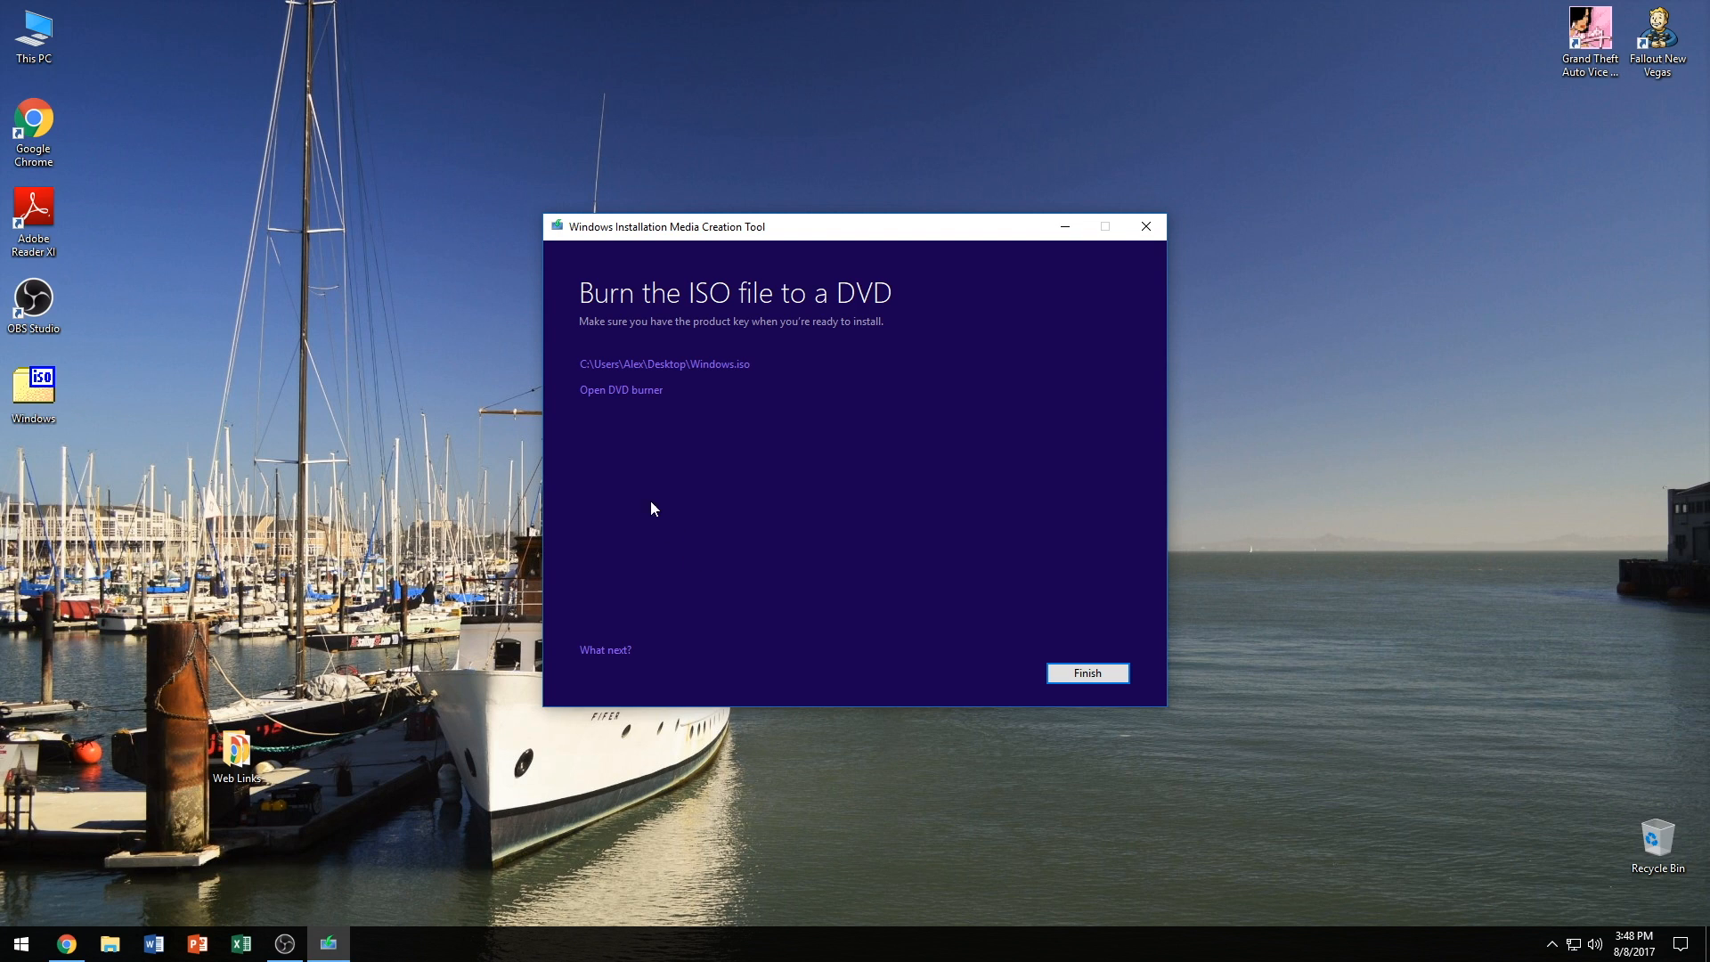
- In the DVD burner, choose DVD R Drive (D:) and turn on Verify disc after burning
{"action": "left_click", "coordinate": [620, 390]}
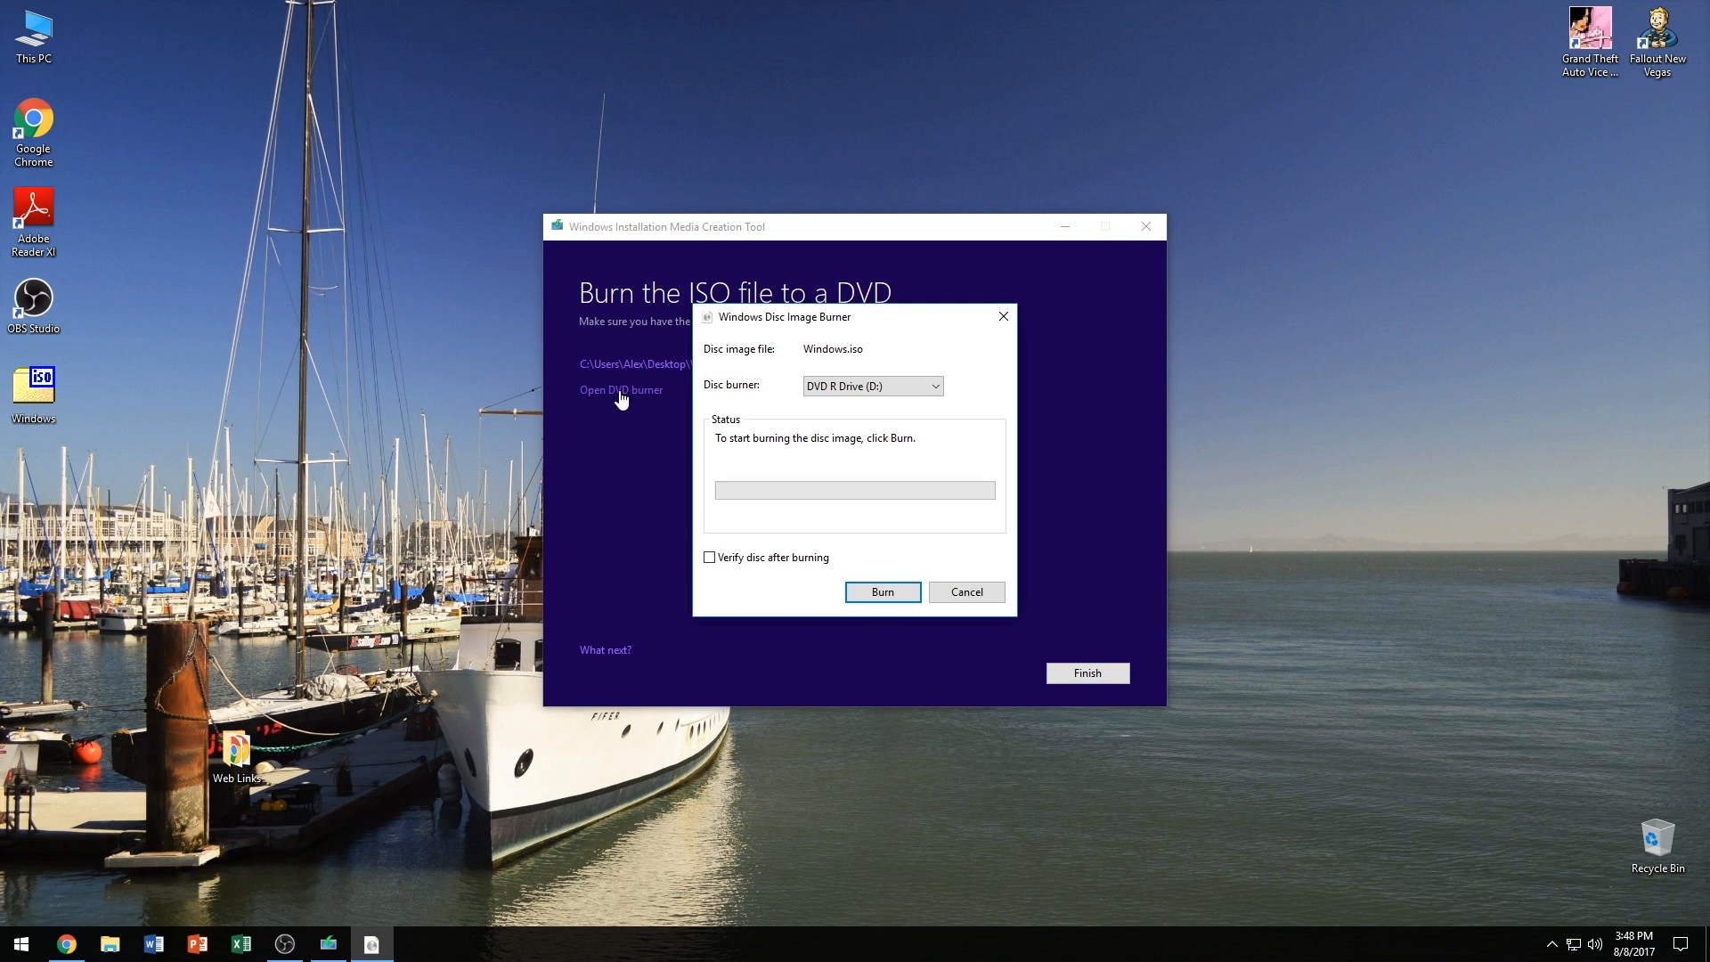
{"action": "mouse_move", "coordinate": [746, 333]}
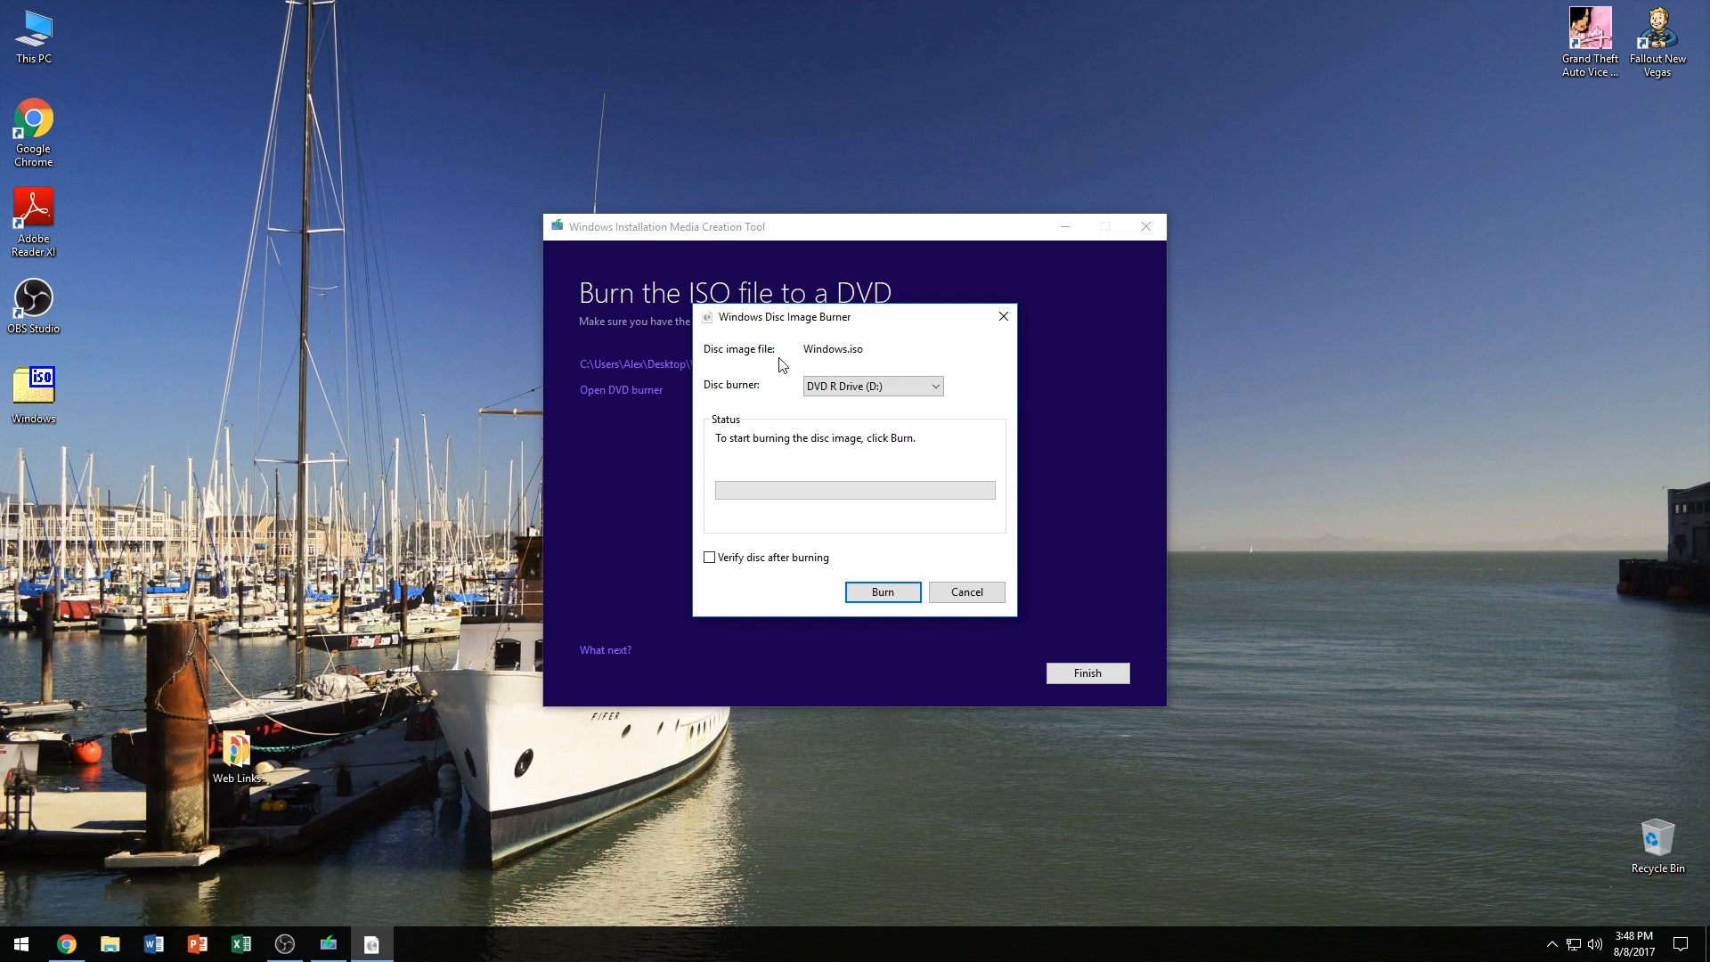
{"action": "mouse_move", "coordinate": [750, 385]}
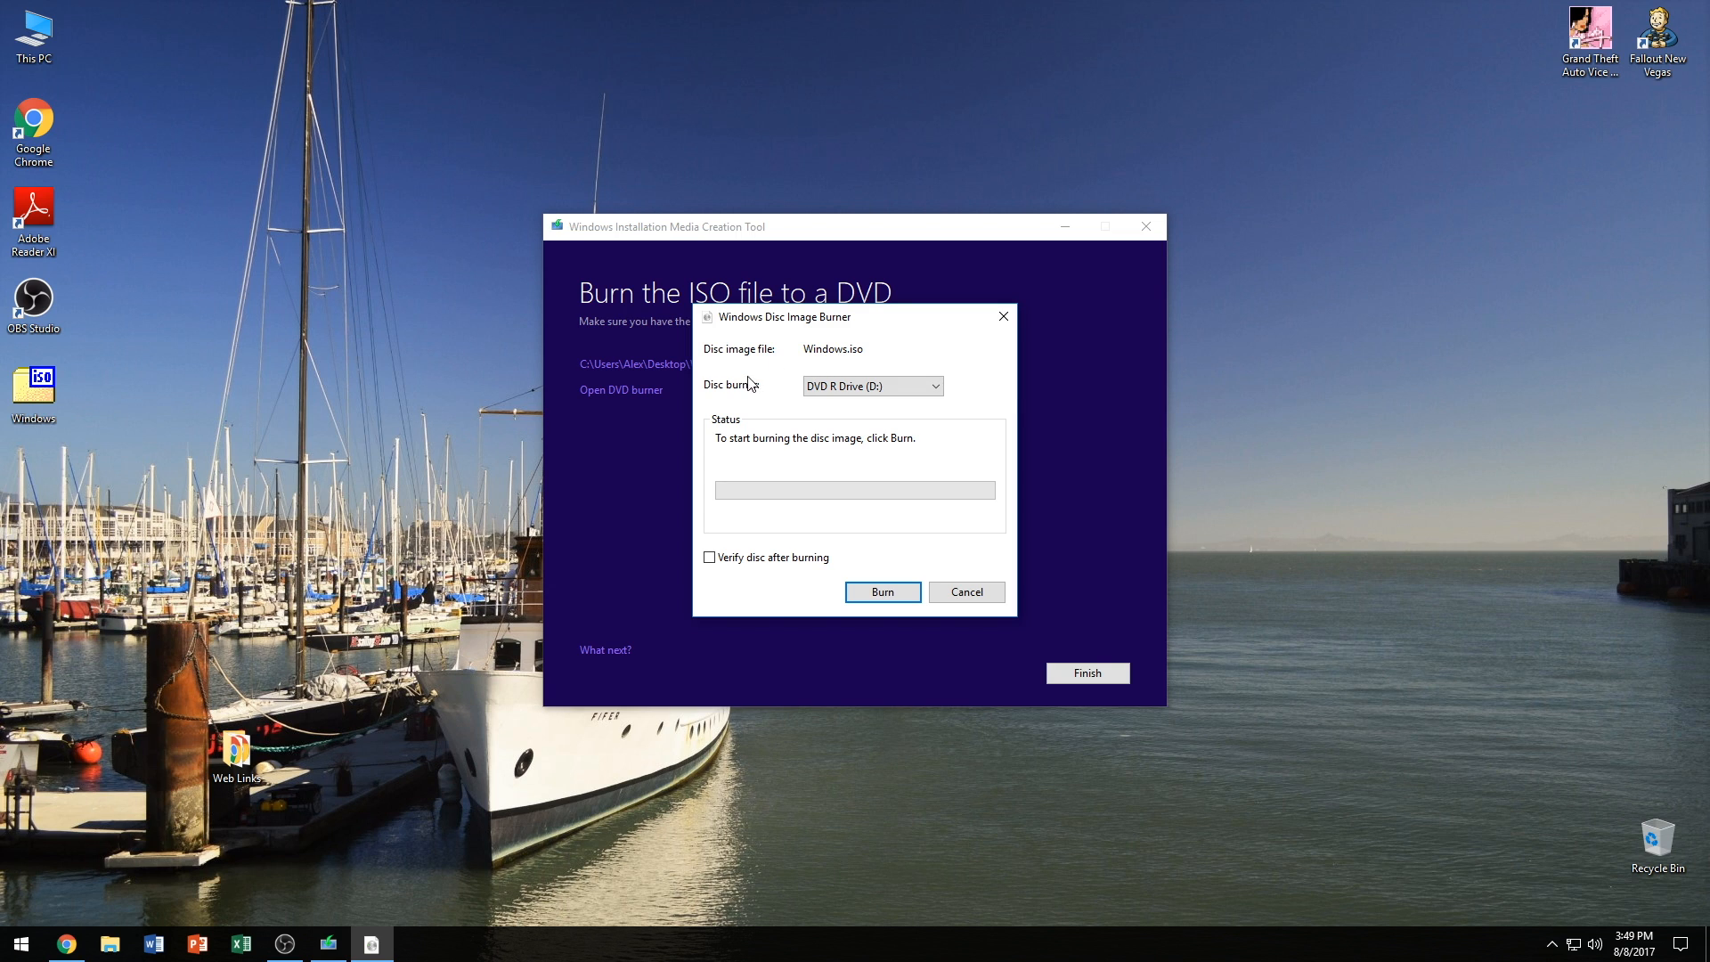
{"action": "left_click", "coordinate": [873, 387]}
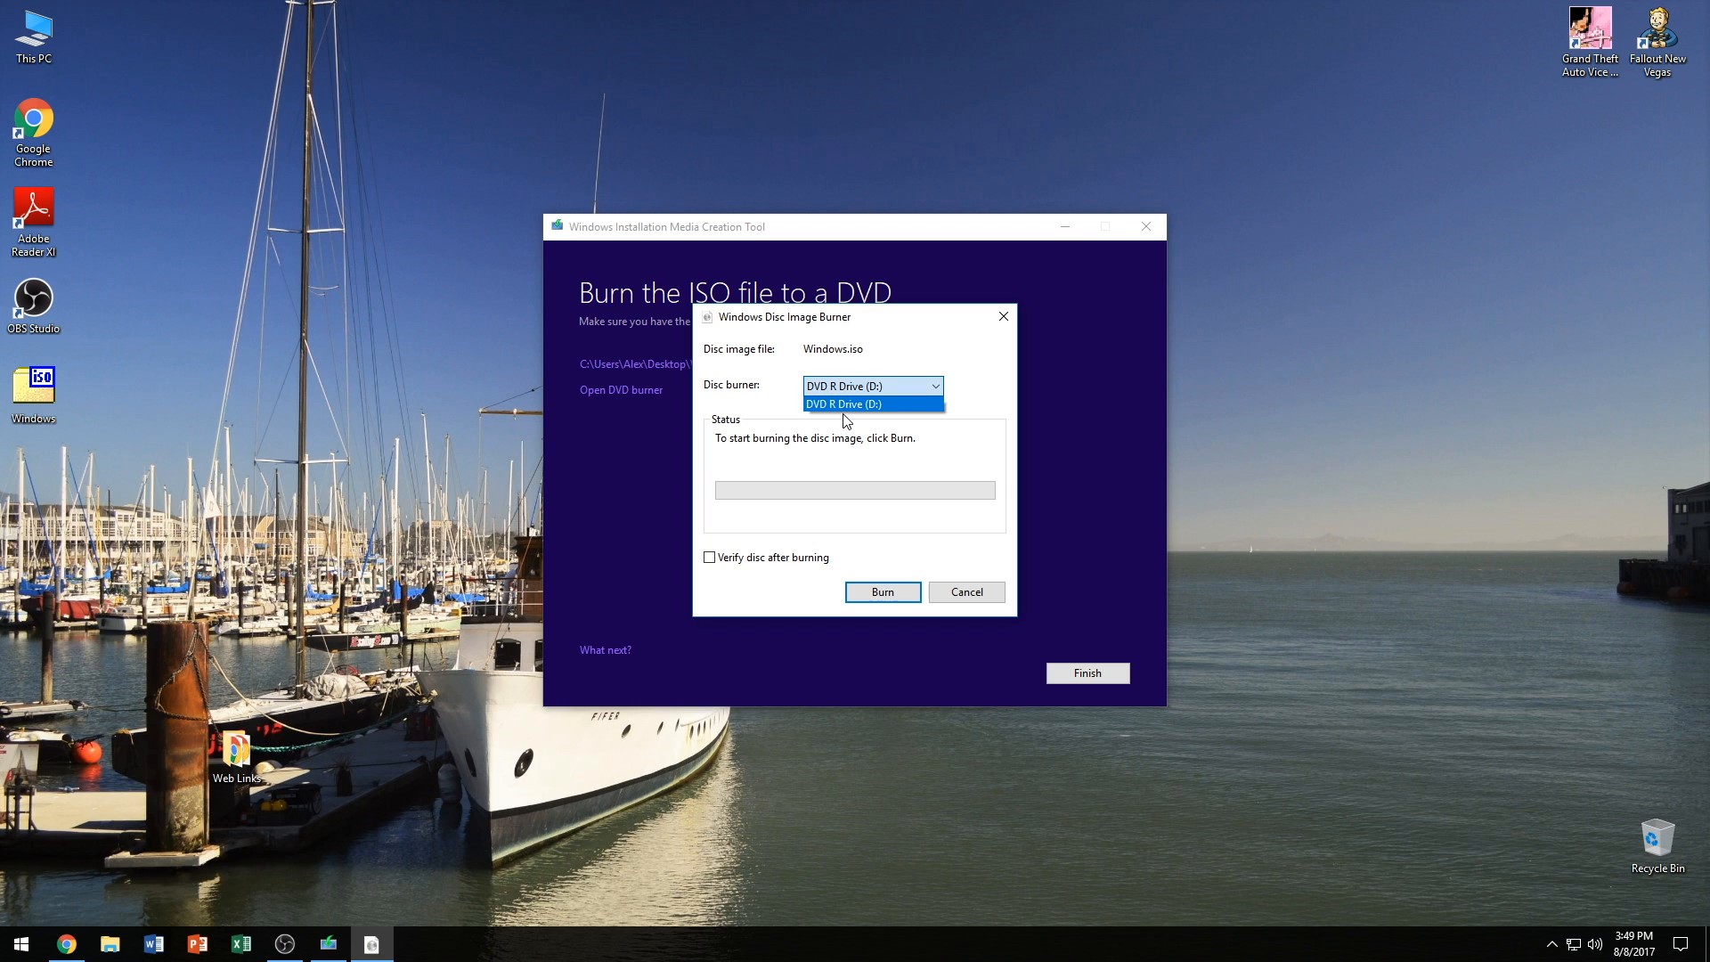
{"action": "left_click", "coordinate": [843, 404]}
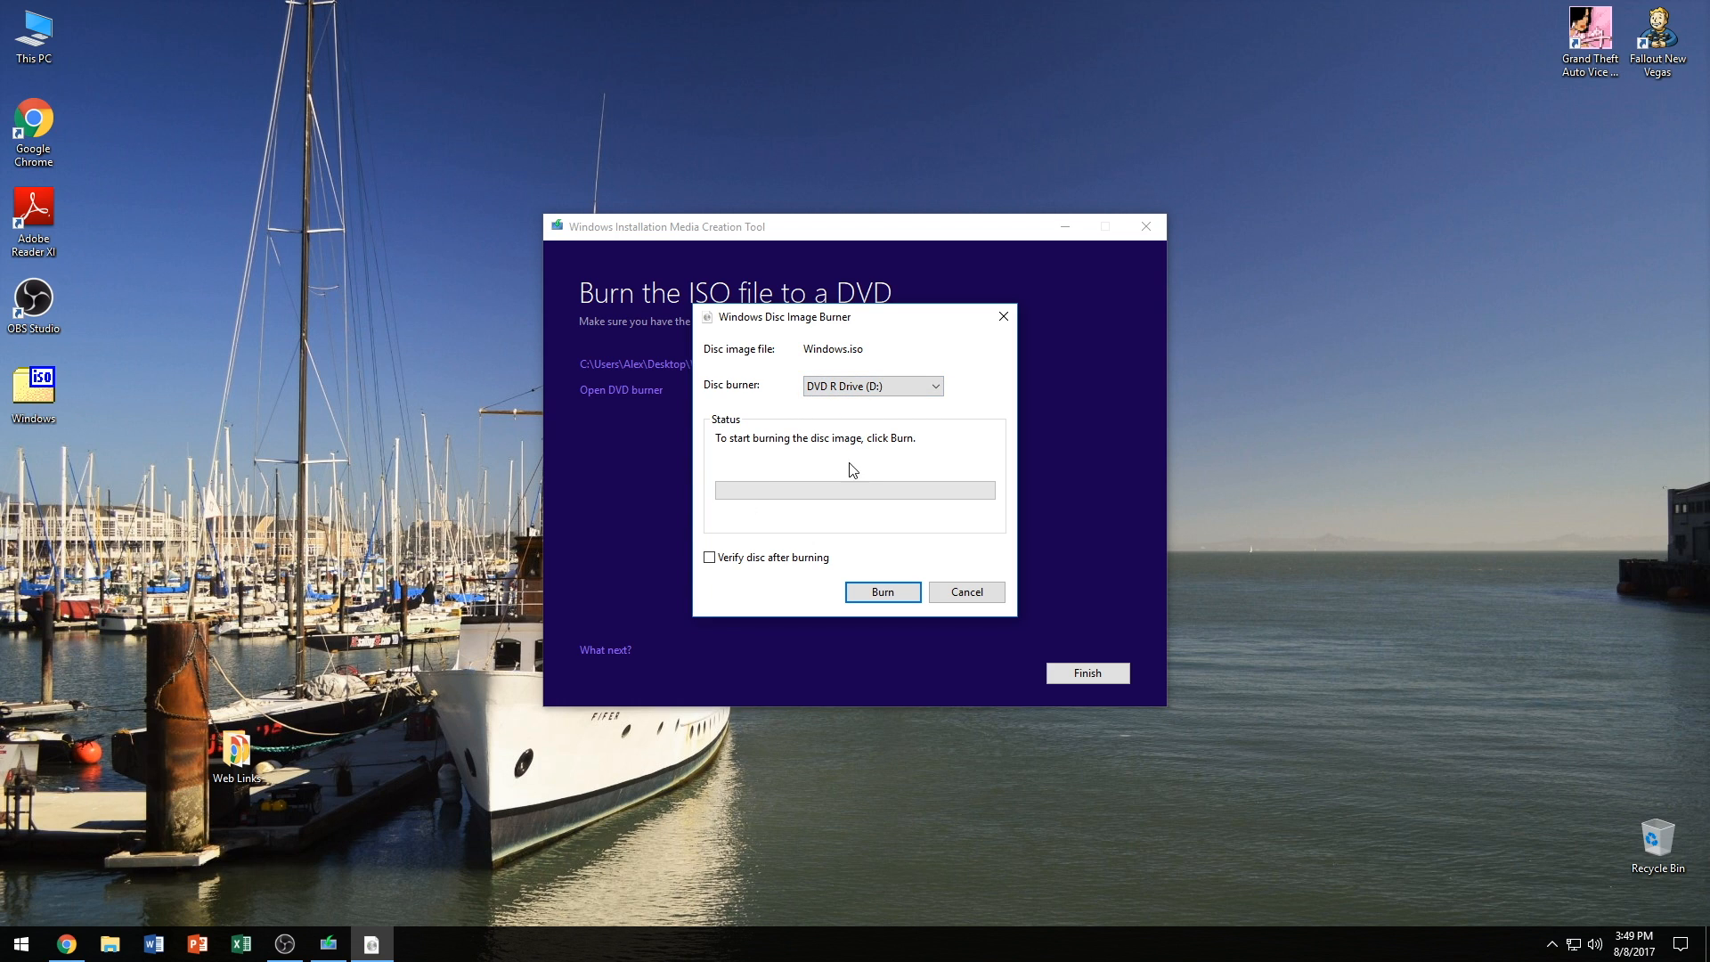
{"action": "left_click", "coordinate": [709, 557]}
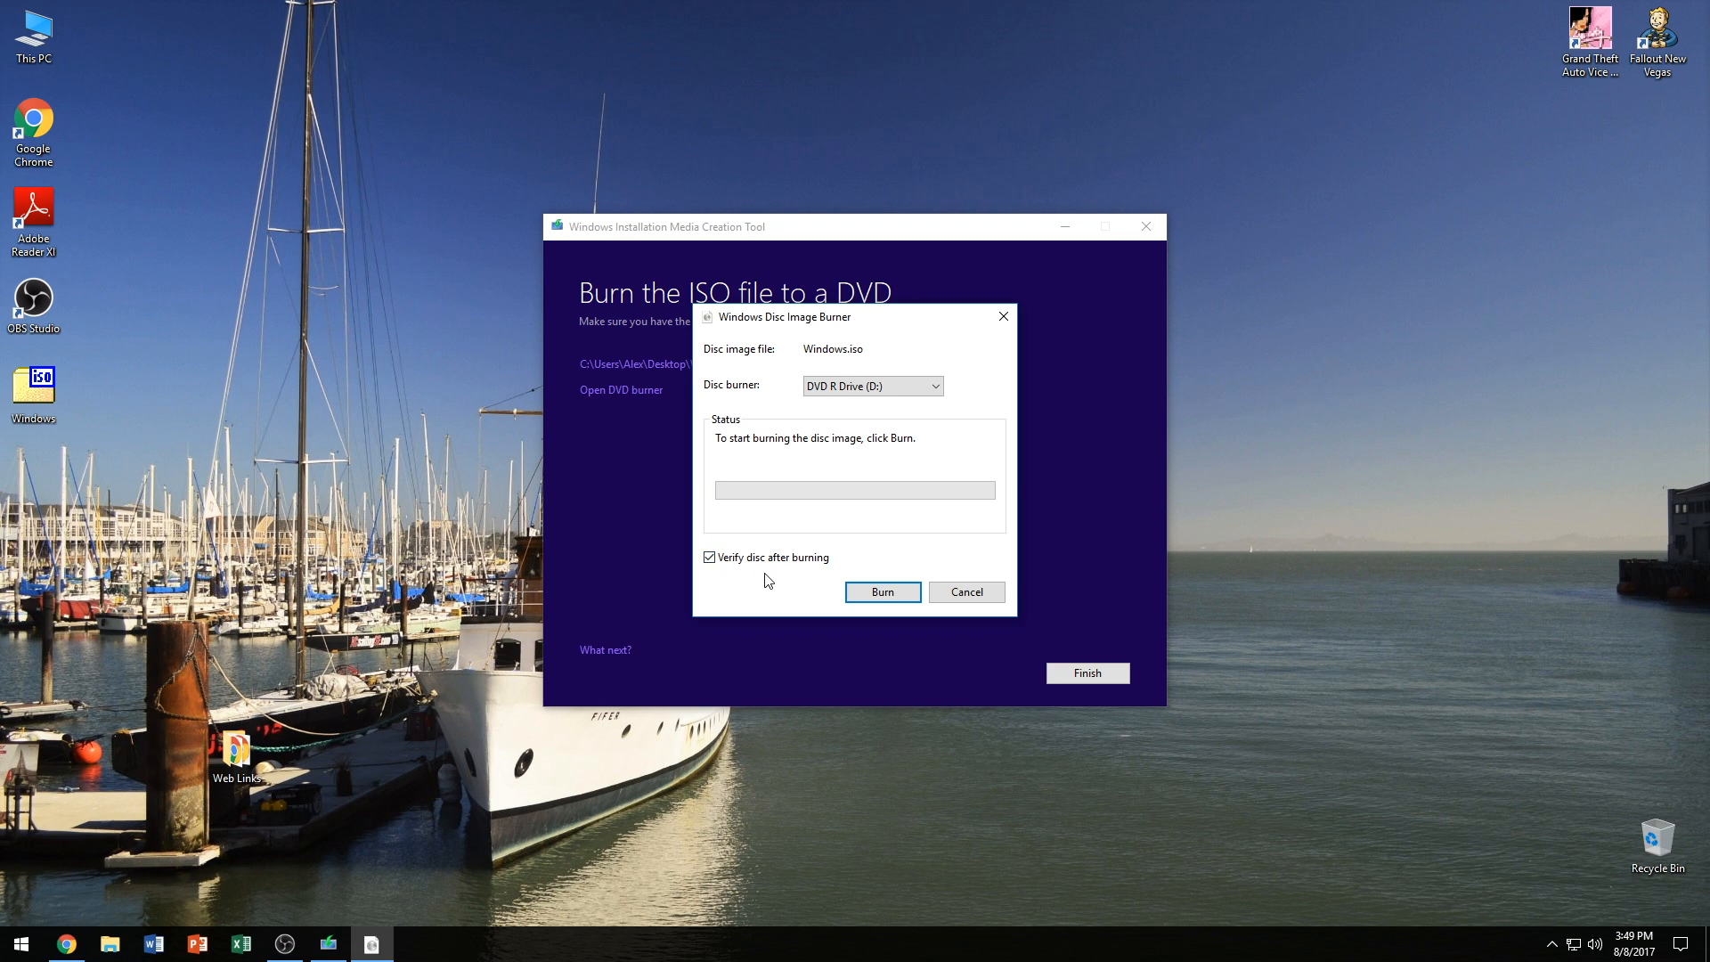
{"action": "mouse_move", "coordinate": [786, 579]}
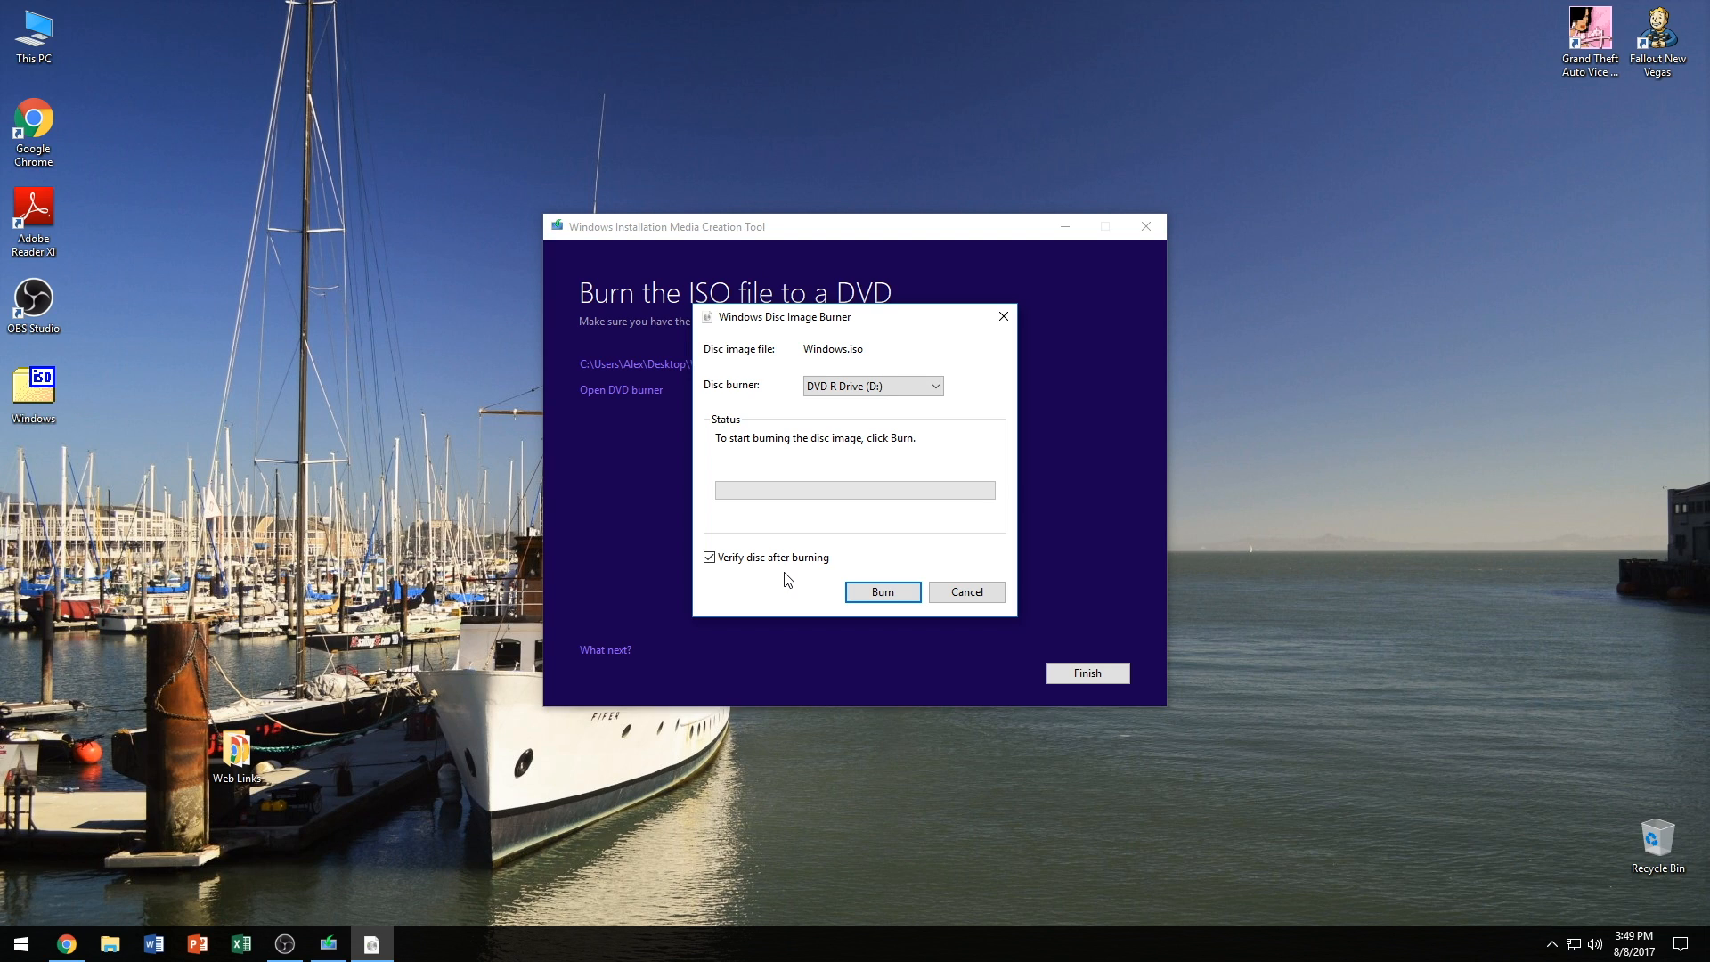
{"action": "mouse_move", "coordinate": [816, 585]}
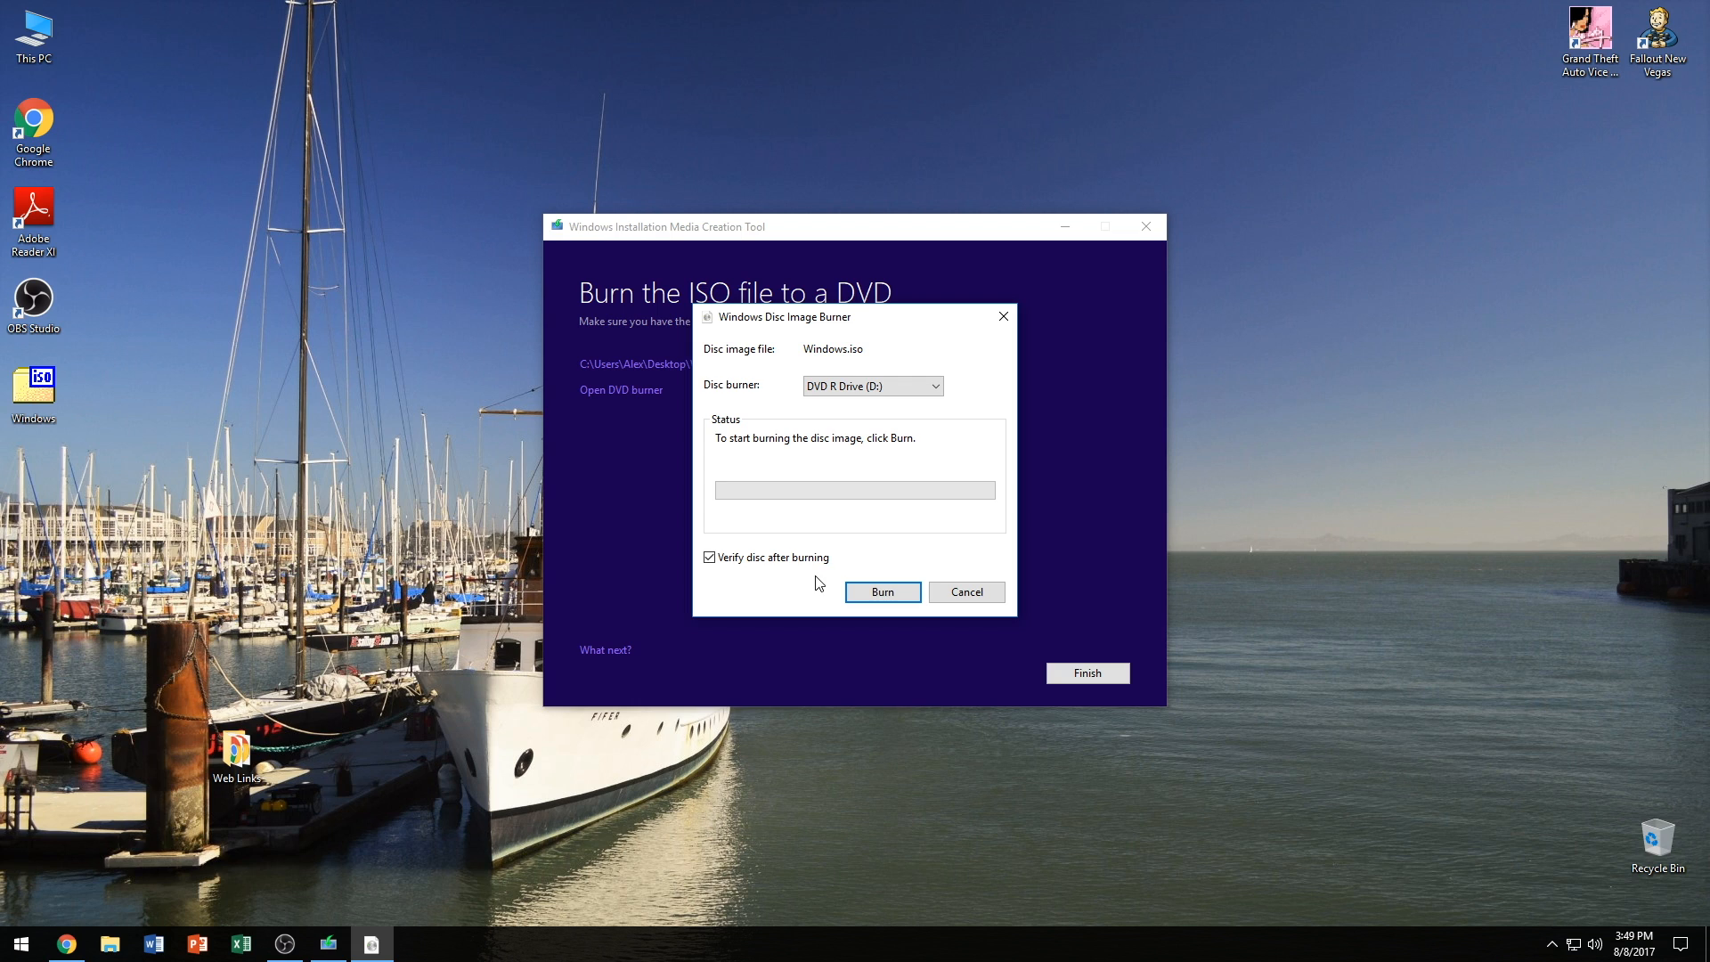
- Burn Windows.iso to the DVD and close the burner after the success message
{"action": "left_click", "coordinate": [882, 591]}
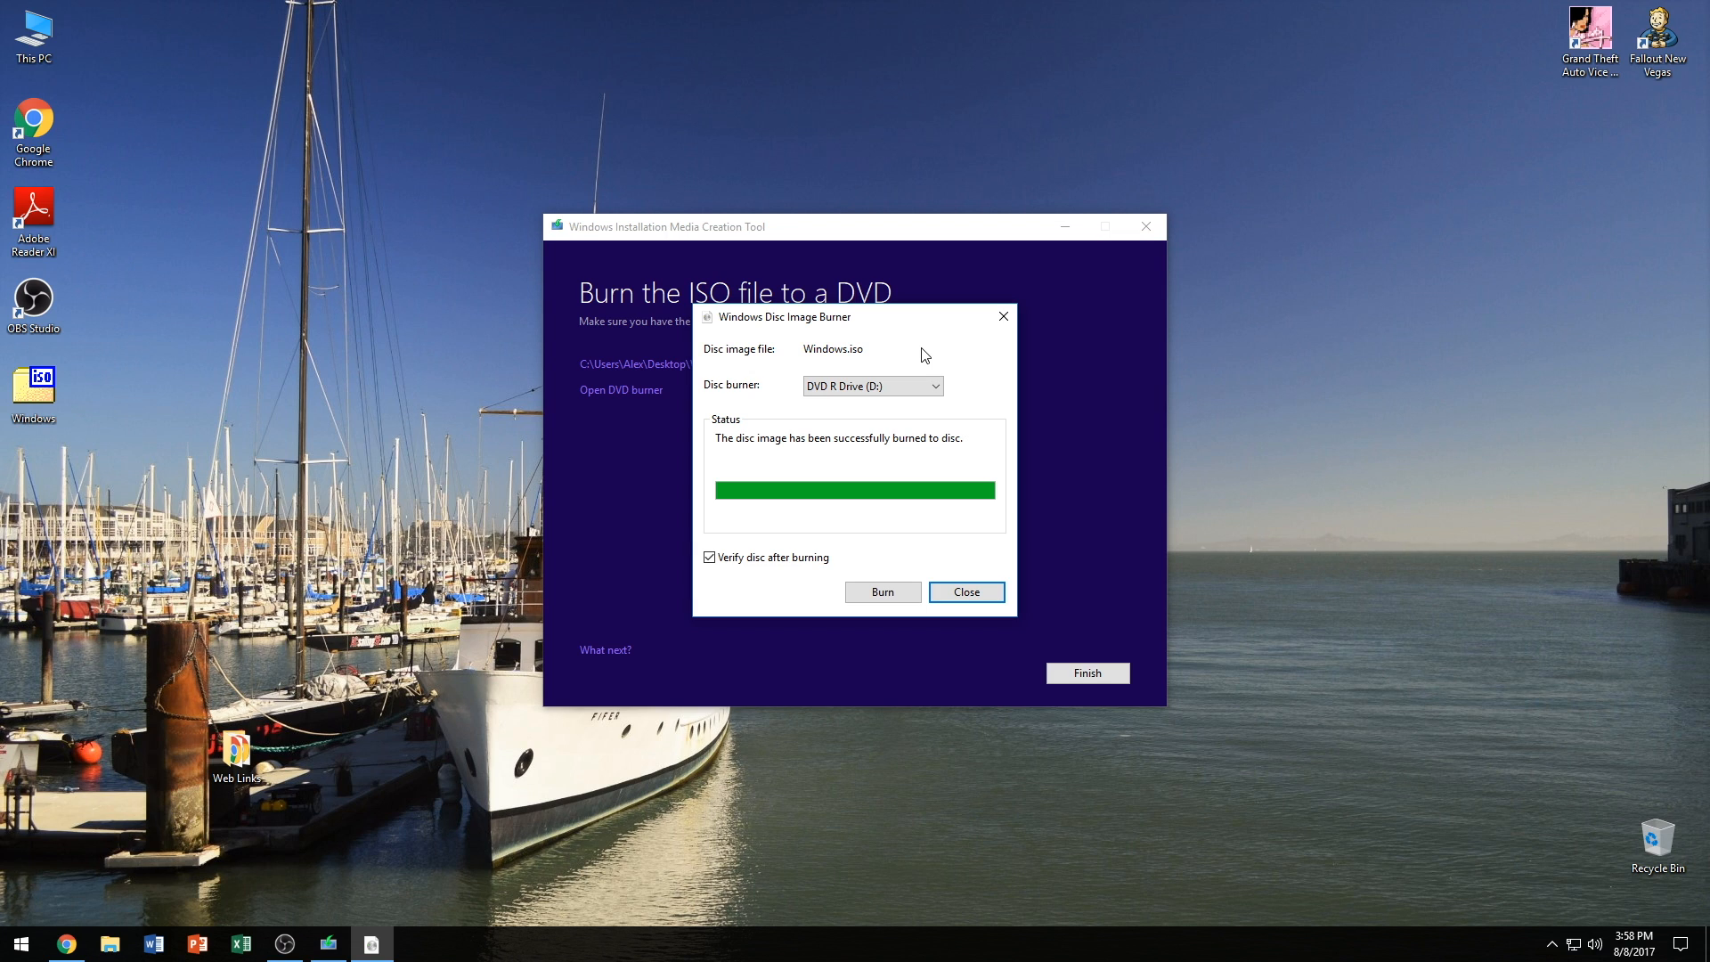
{"action": "left_click", "coordinate": [963, 592]}
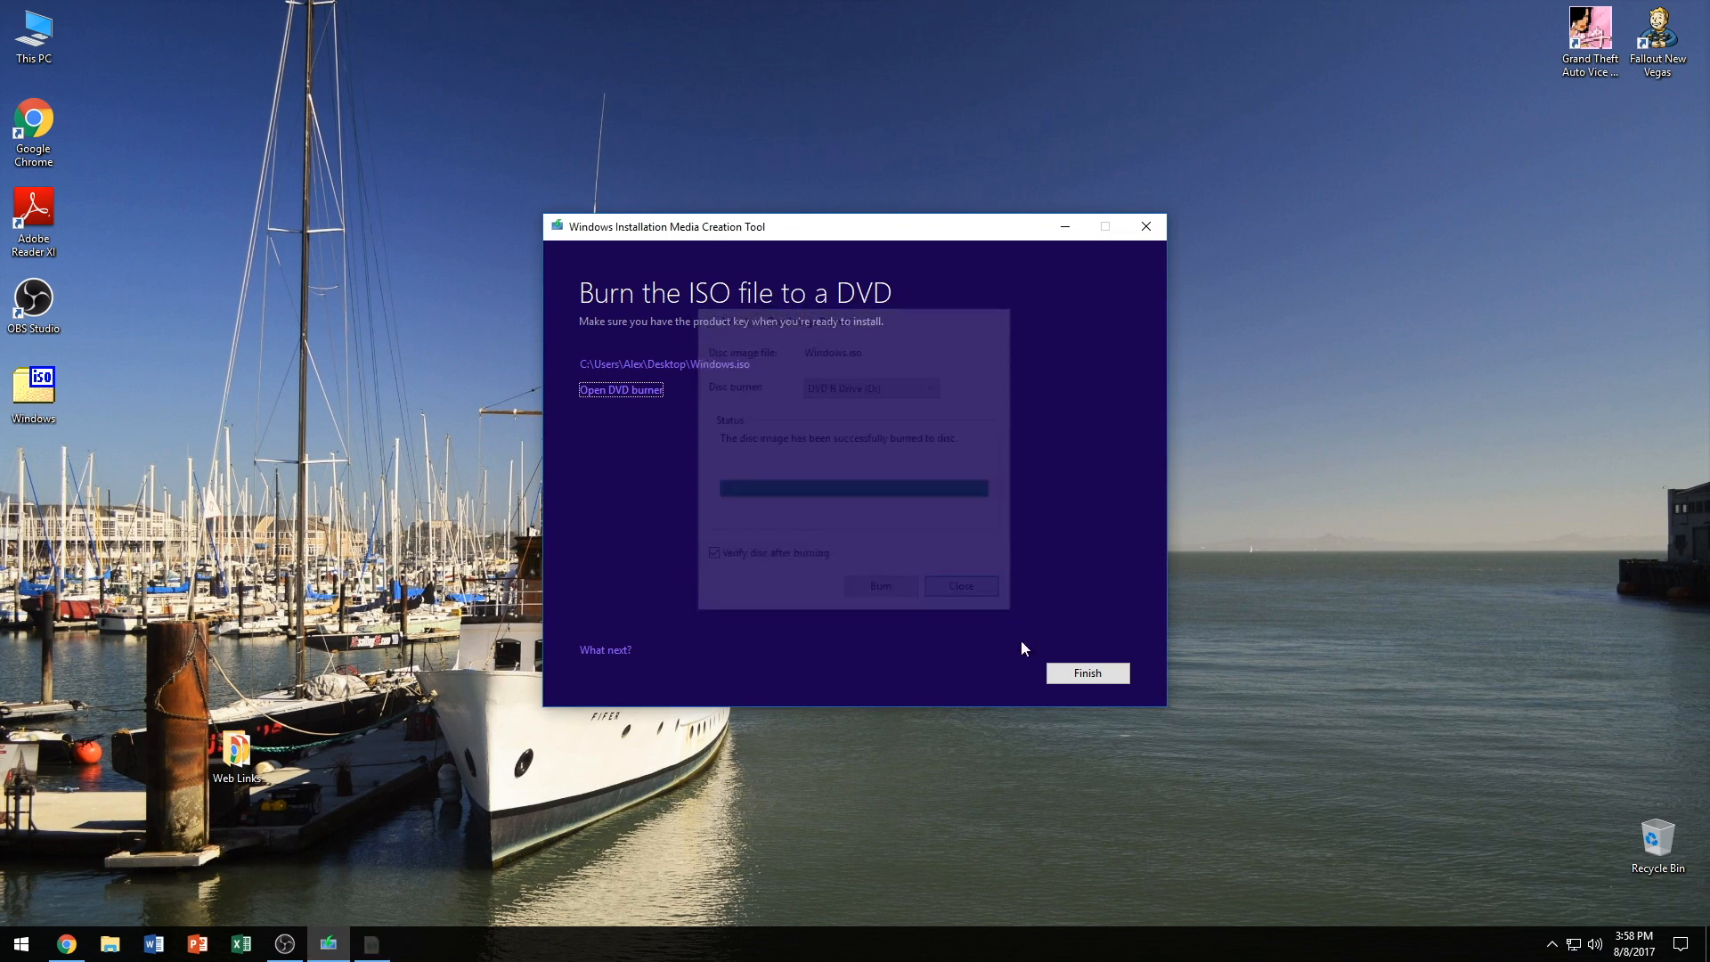
- Finish the tool, confirm DVD RW Drive (D:) shows ESD-ISO with 1.01 GB free, and close This PC
{"action": "left_click", "coordinate": [1085, 674]}
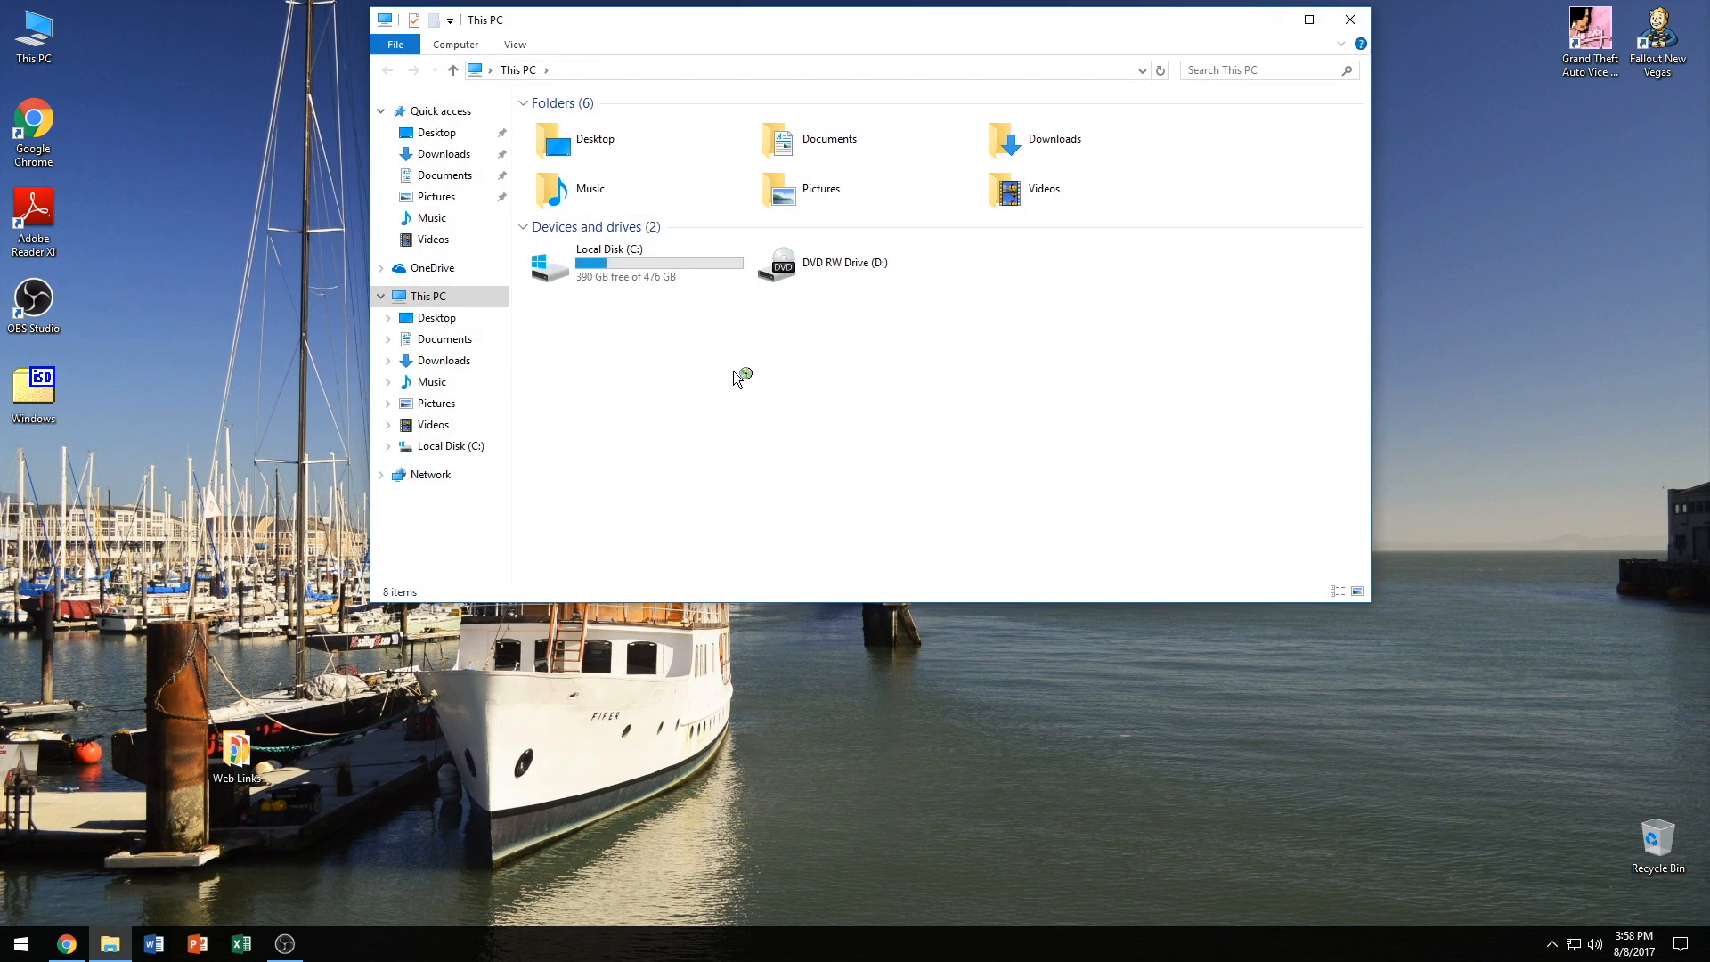
{"action": "left_click", "coordinate": [844, 262]}
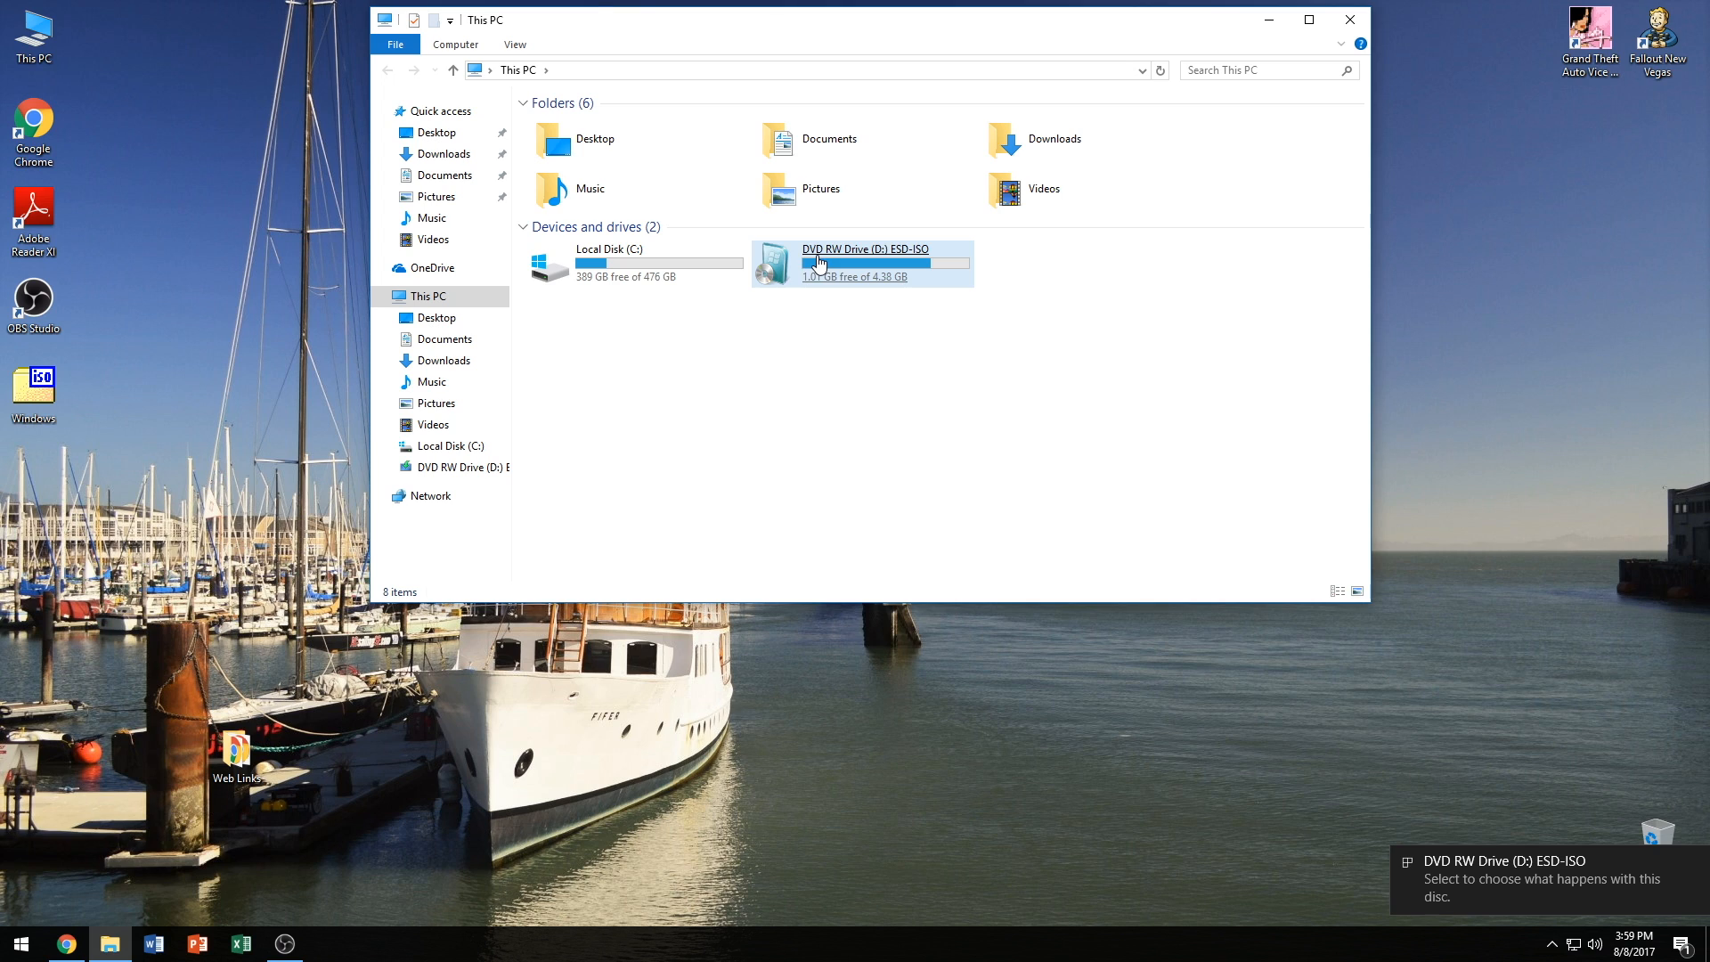
{"action": "left_click", "coordinate": [862, 262]}
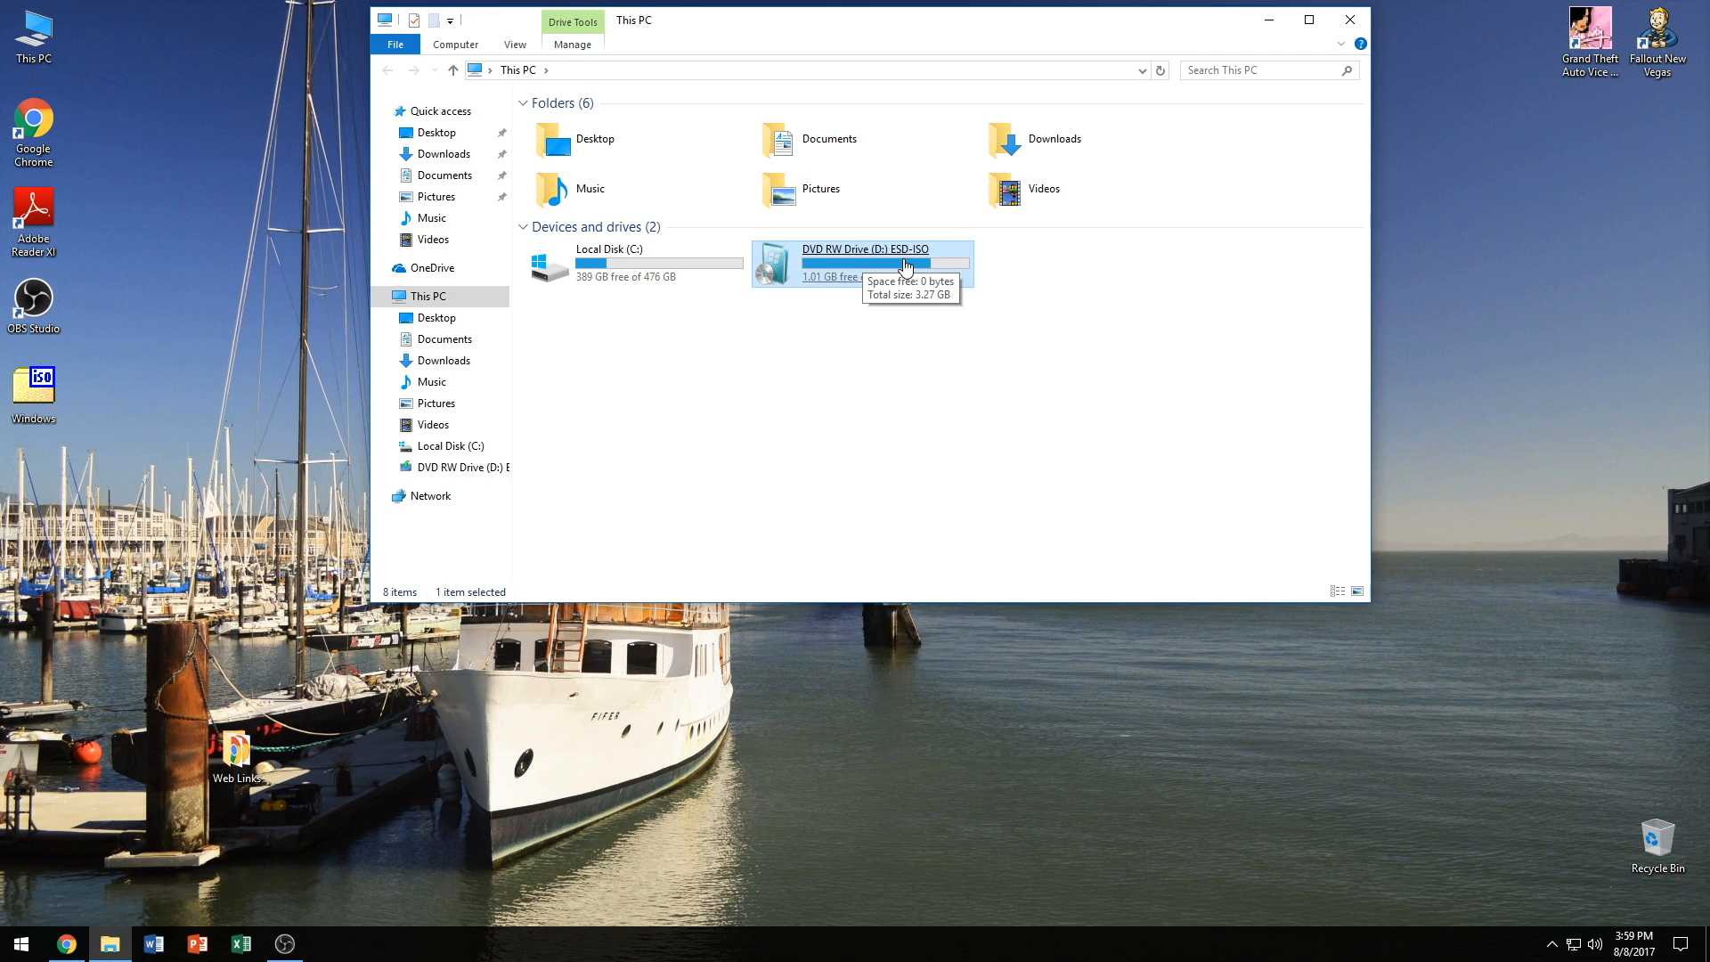
{"action": "mouse_move", "coordinate": [857, 291]}
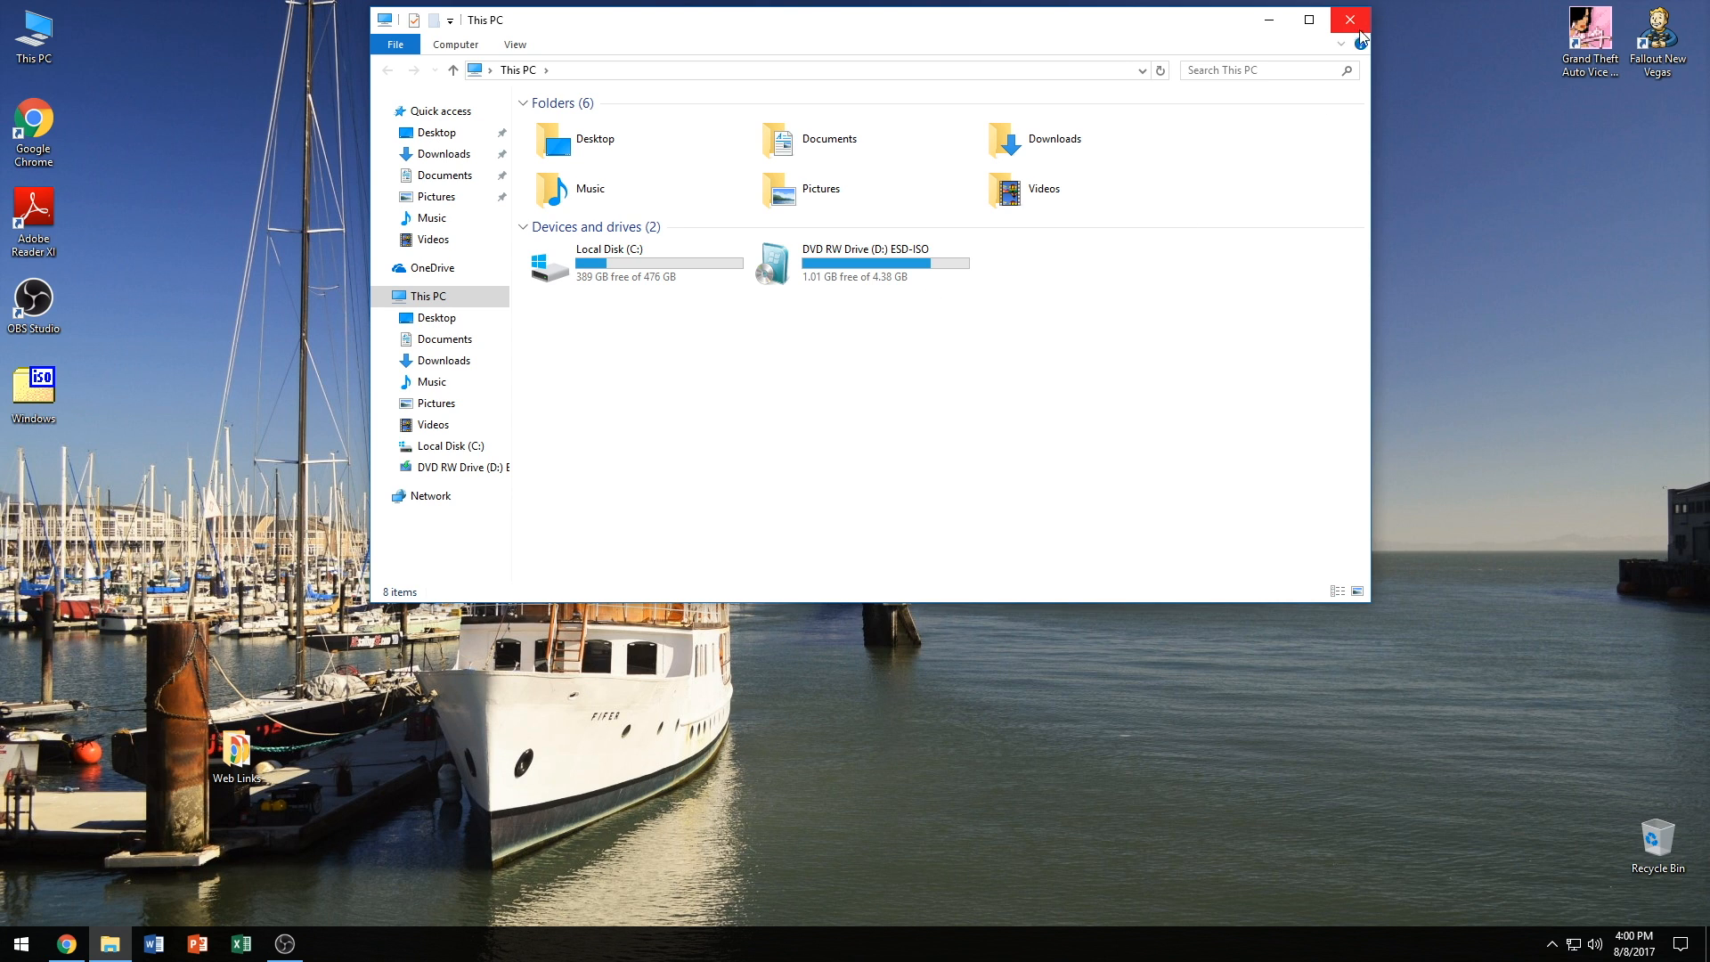
{"action": "left_click", "coordinate": [1351, 20]}
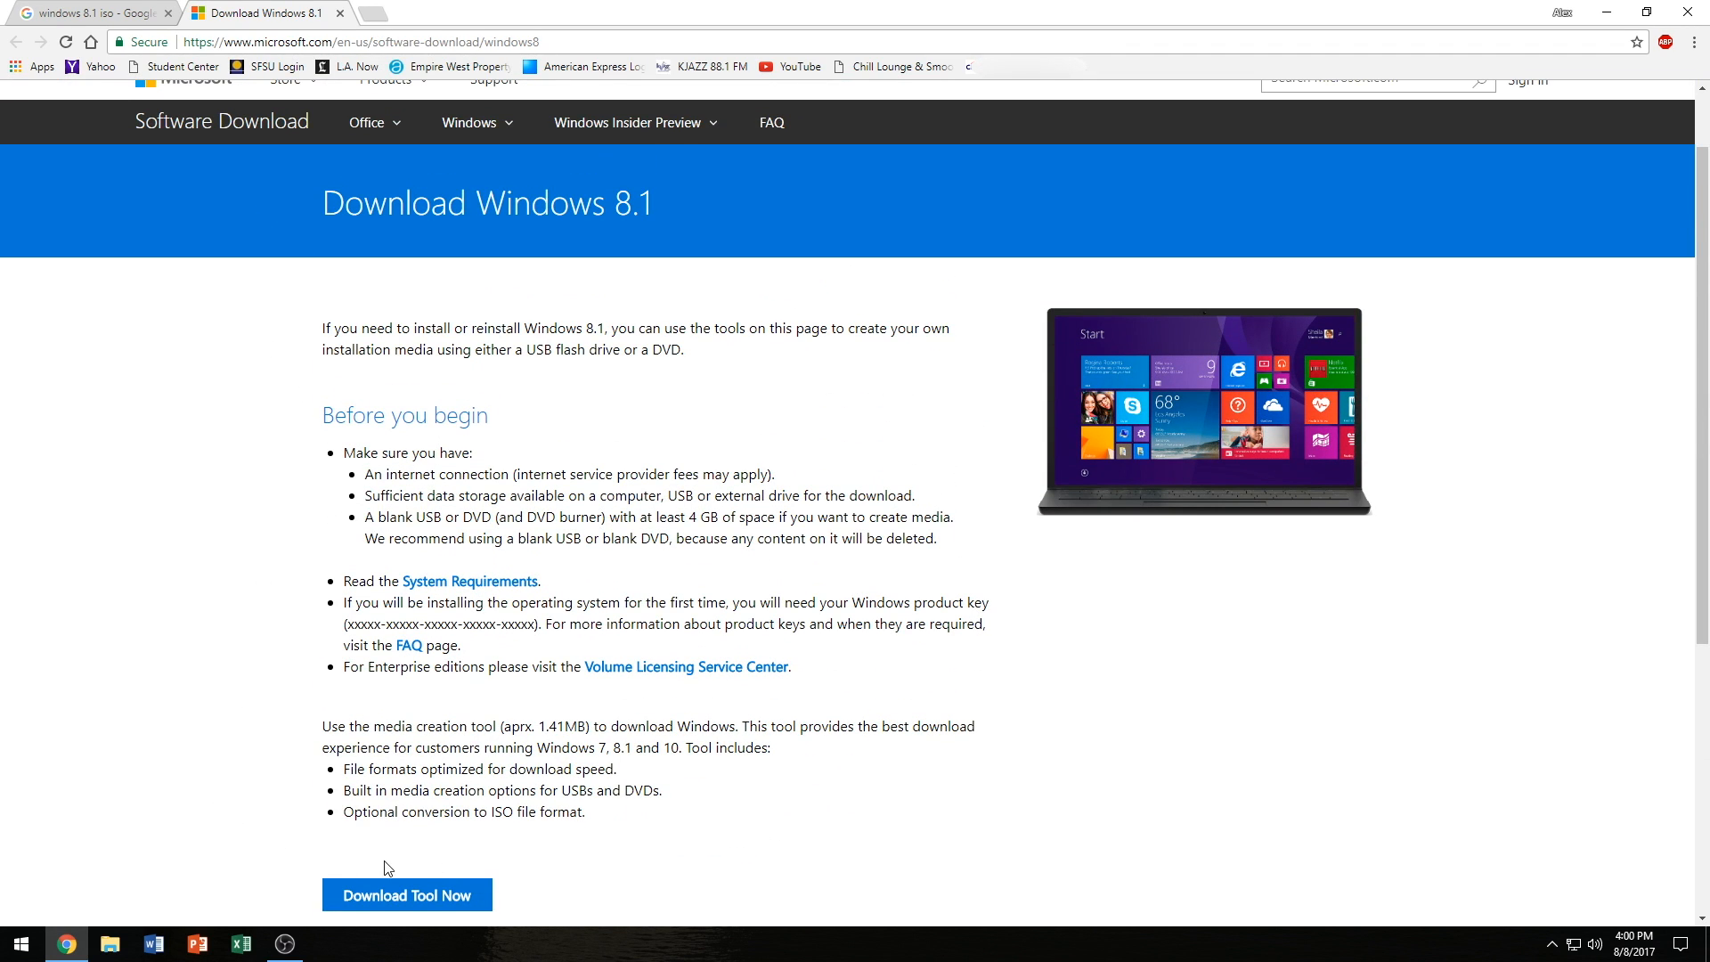
{"action": "mouse_move", "coordinate": [434, 871]}
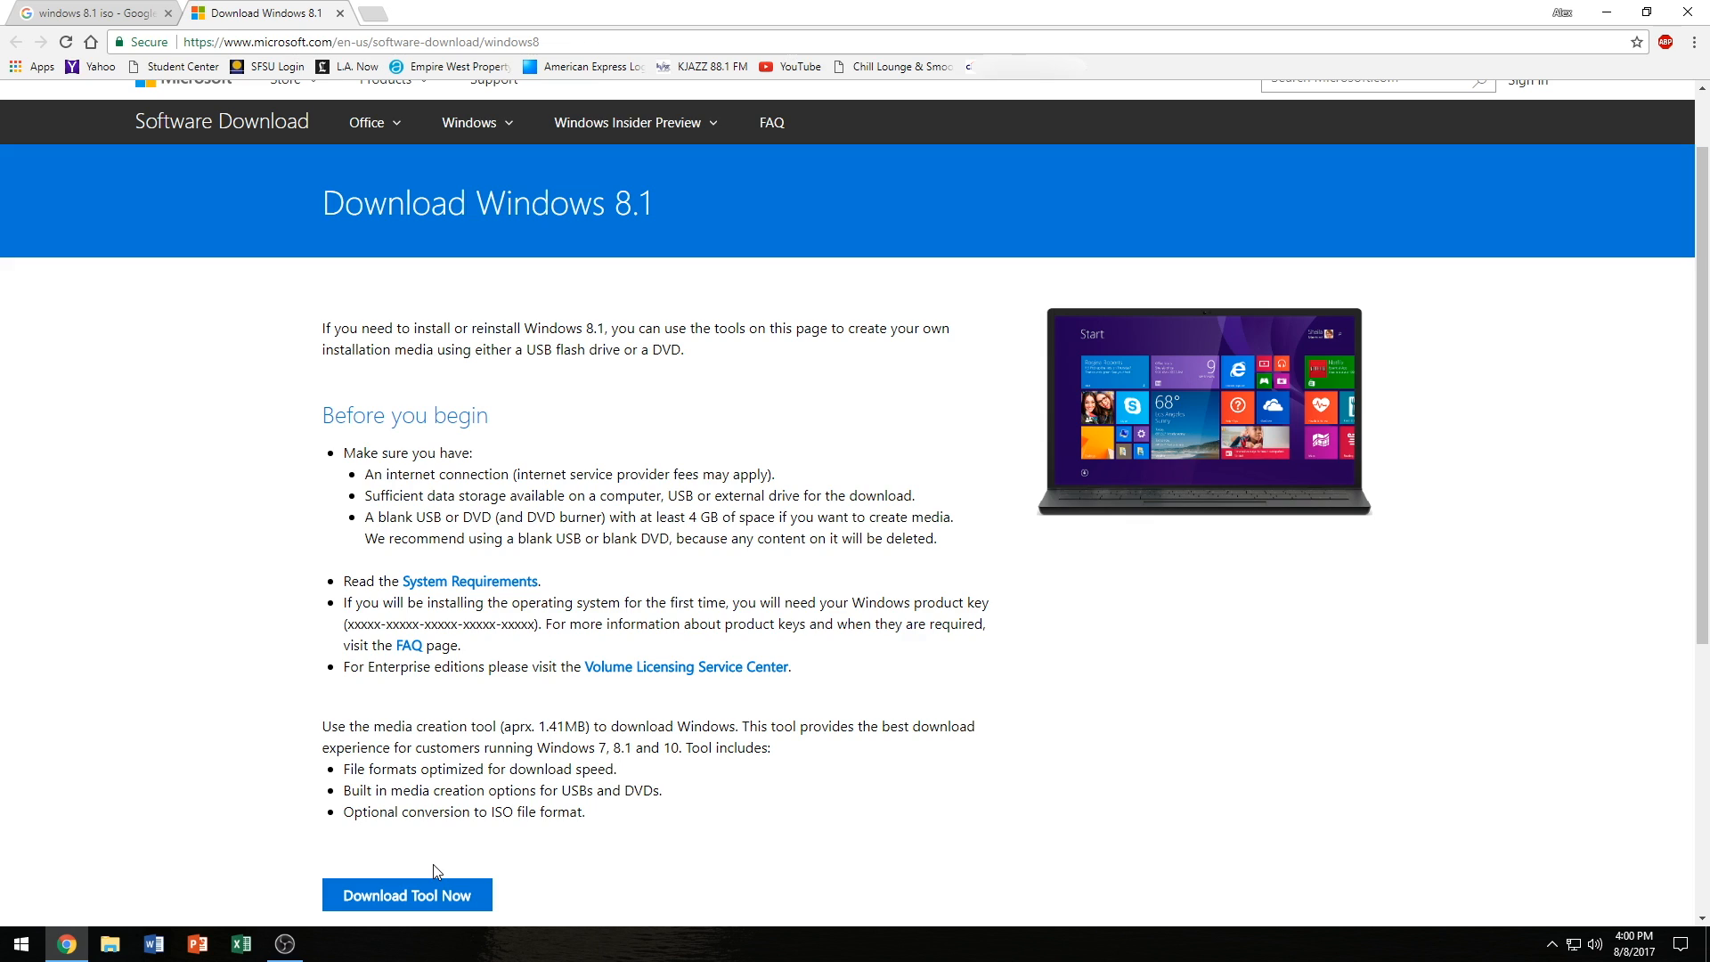